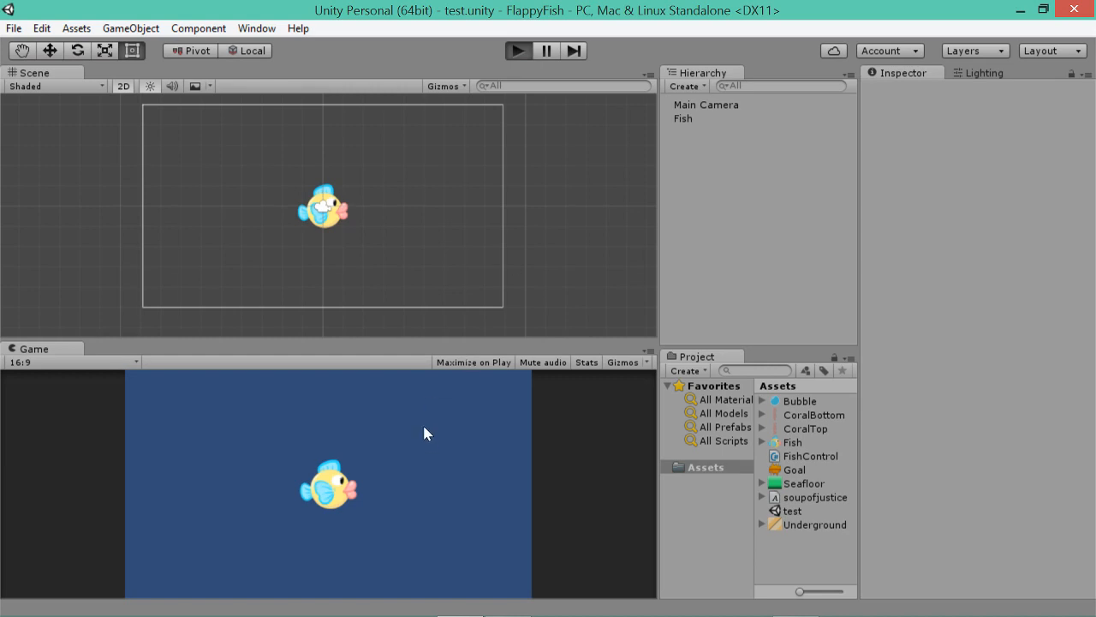
# Run the fish scene briefly to test the current behaviour, then stop it.
pyautogui.click(517, 51)
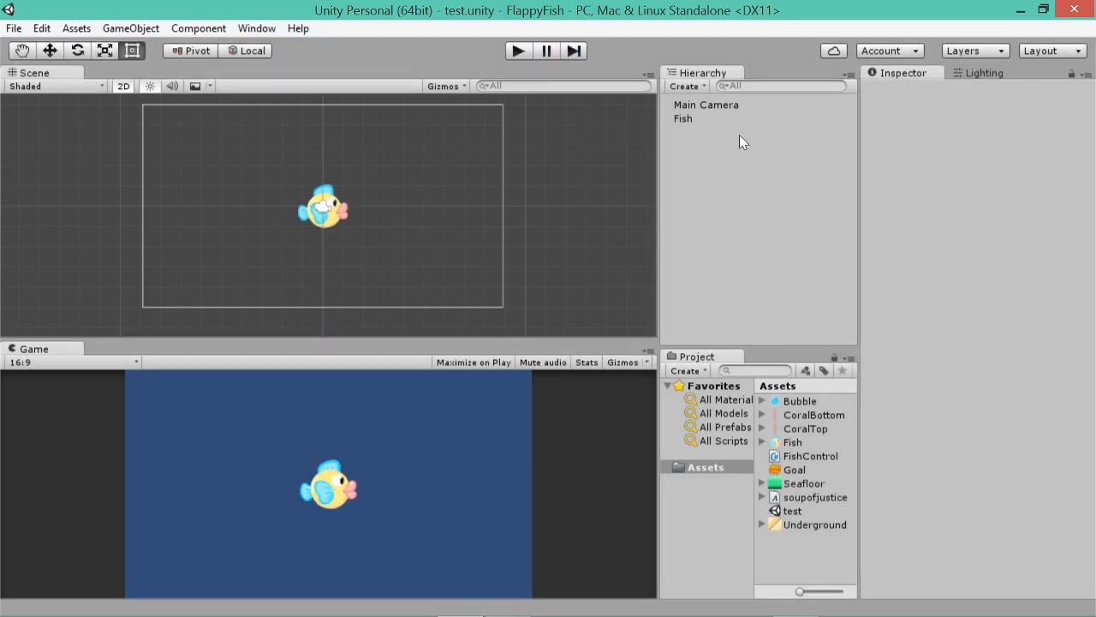
pyautogui.moveTo(764, 334)
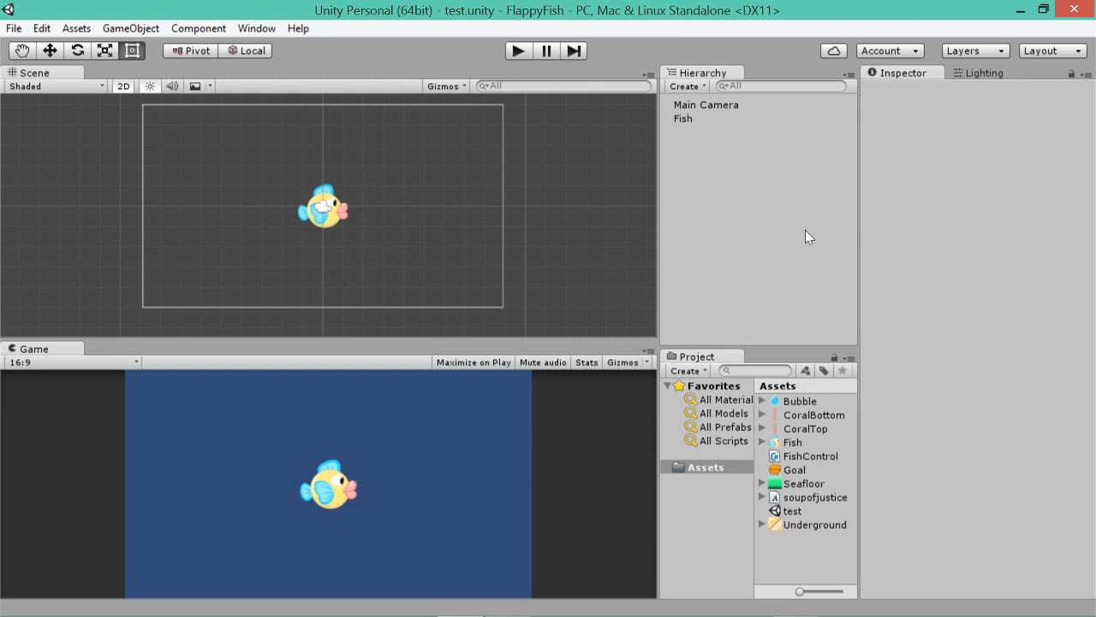
pyautogui.moveTo(815, 253)
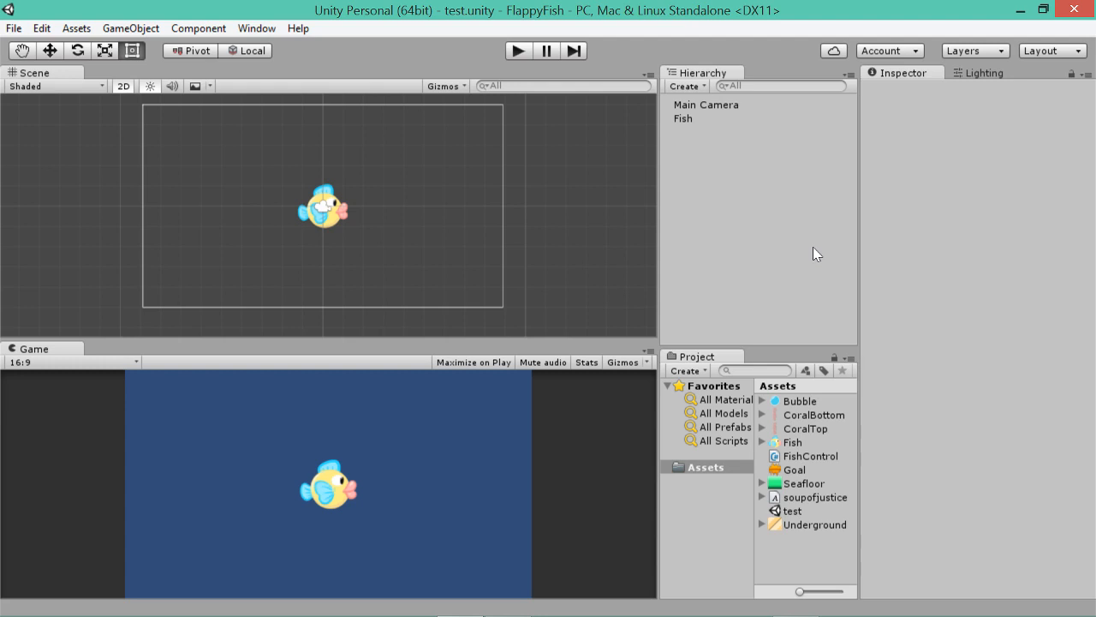
pyautogui.moveTo(586, 247)
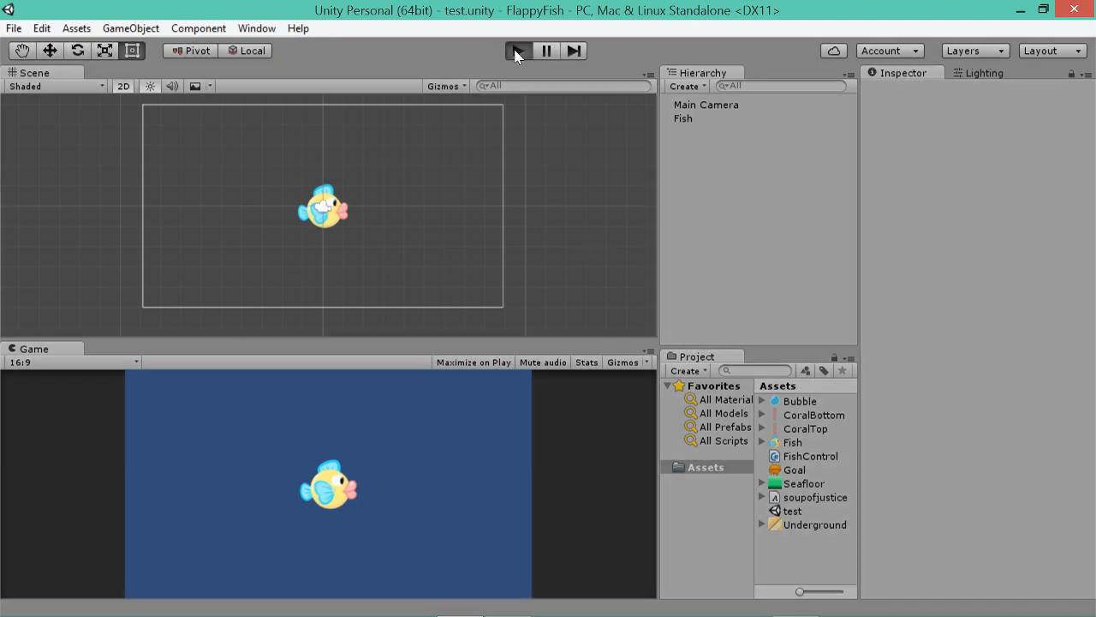
pyautogui.click(517, 52)
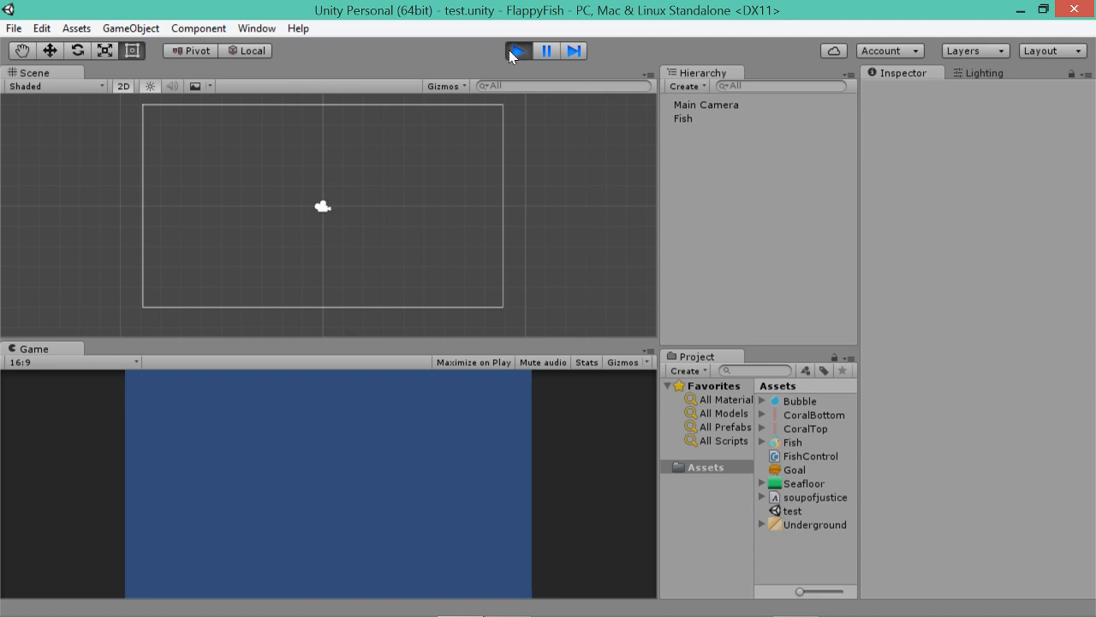
pyautogui.click(517, 52)
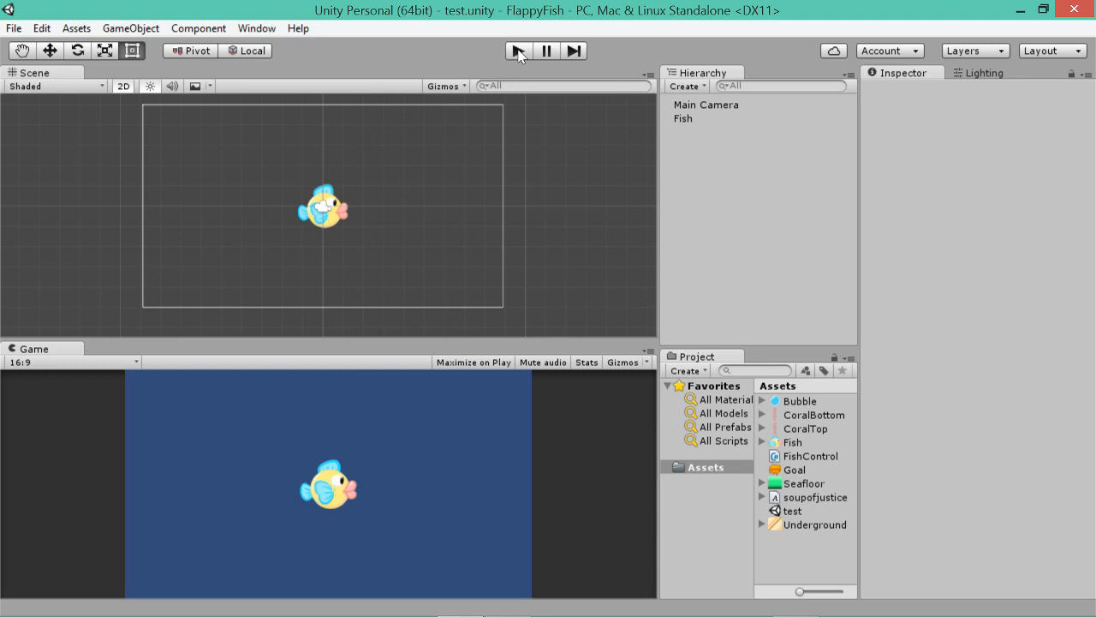
pyautogui.moveTo(534, 65)
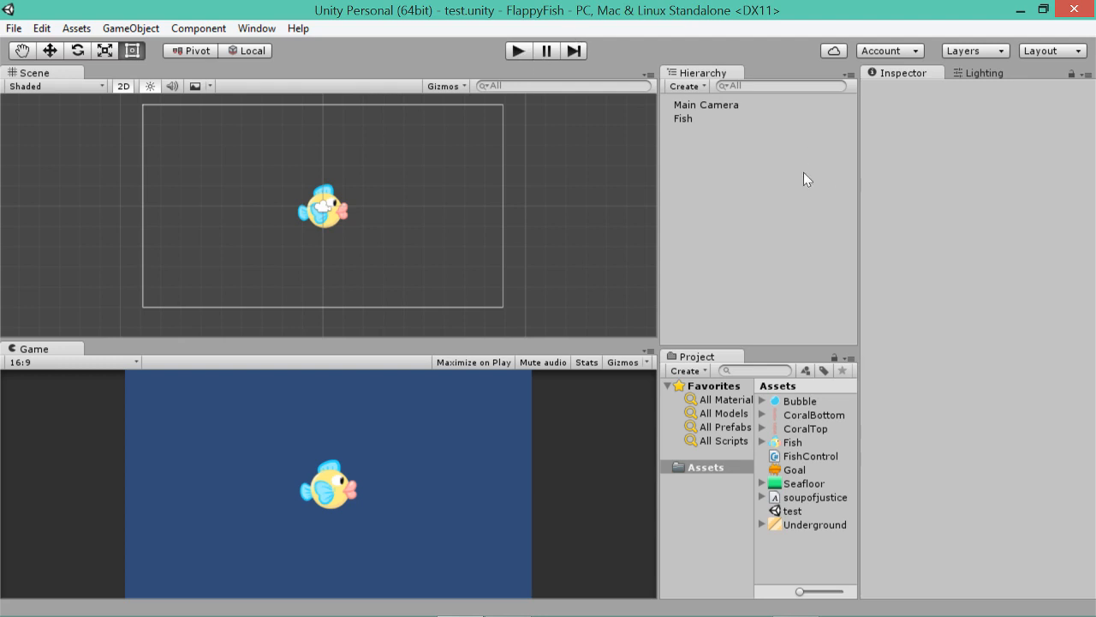
# Select the Fish and bring its FishControl script up in MonoDevelop for editing.
pyautogui.click(682, 118)
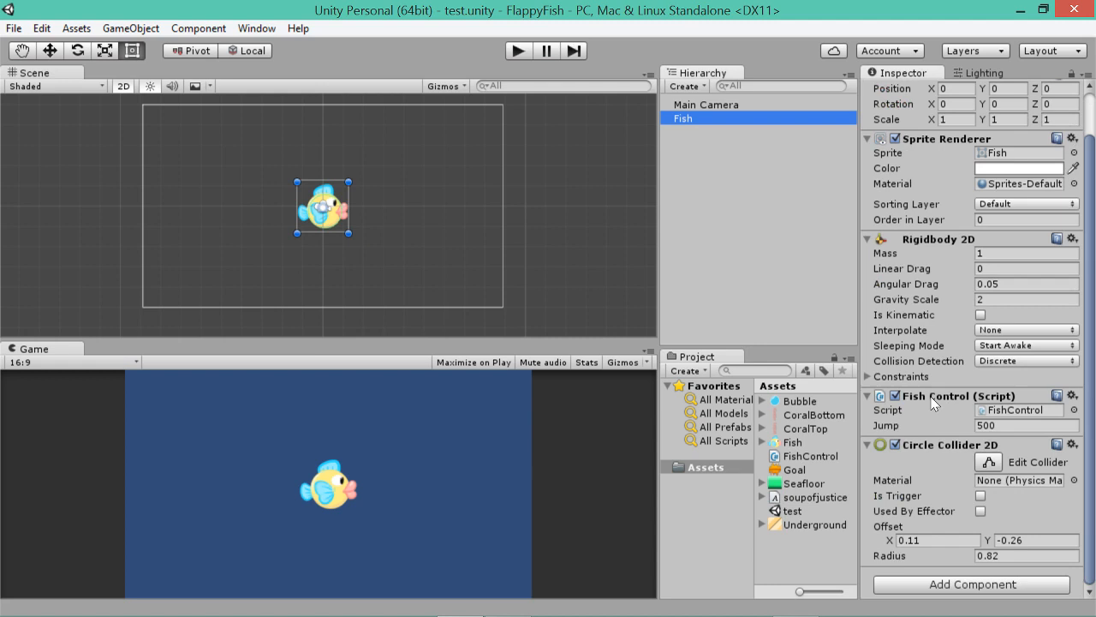
pyautogui.click(867, 394)
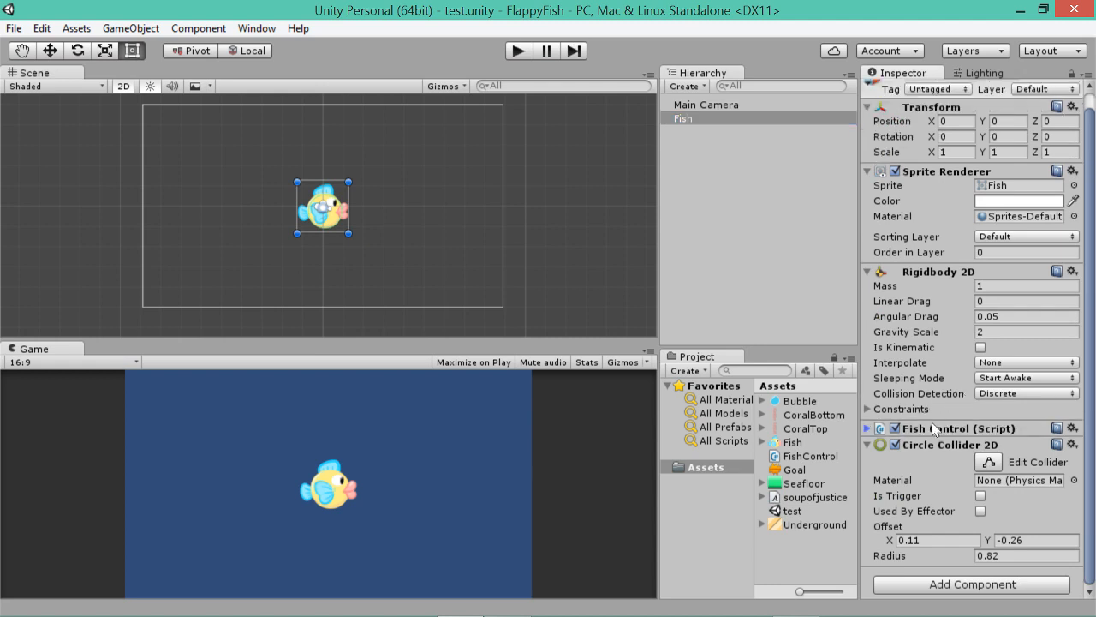
pyautogui.click(1072, 425)
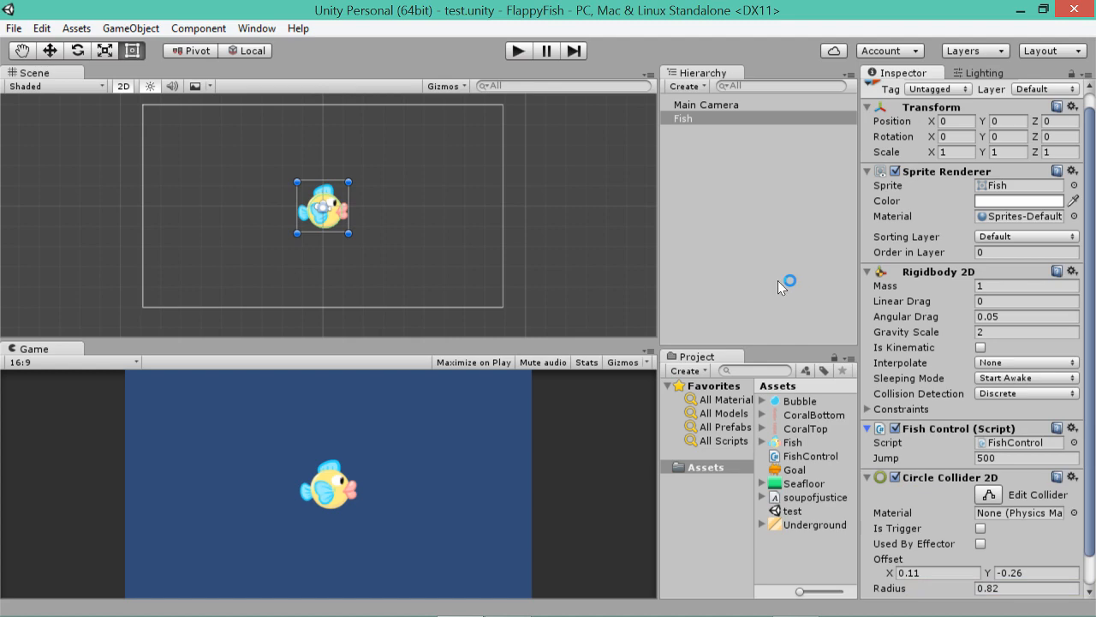
pyautogui.moveTo(781, 288)
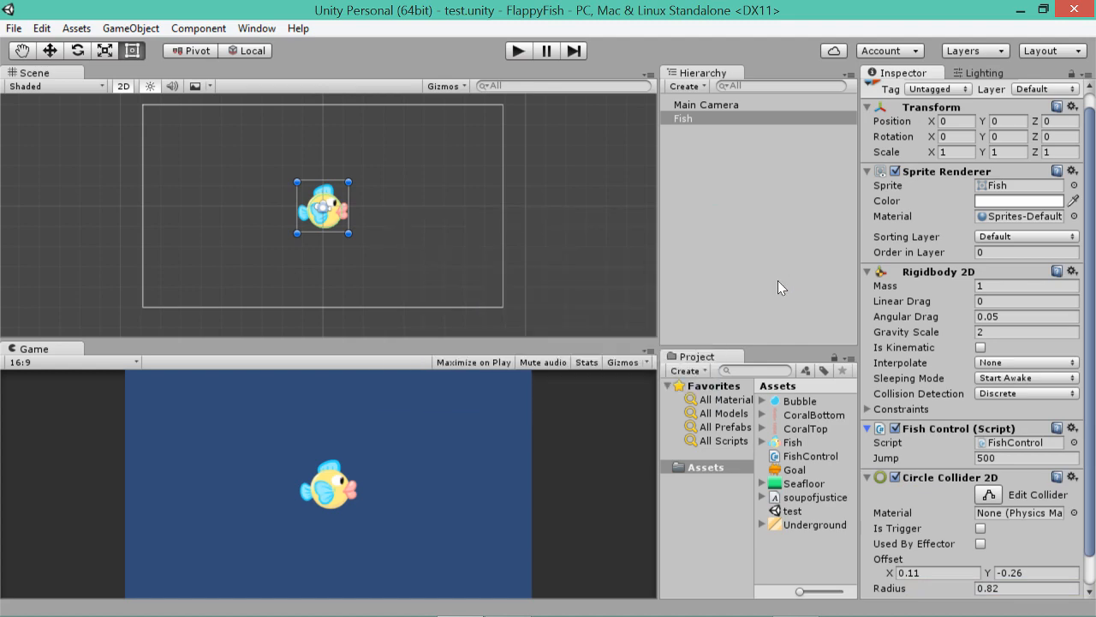
pyautogui.doubleClick(791, 456)
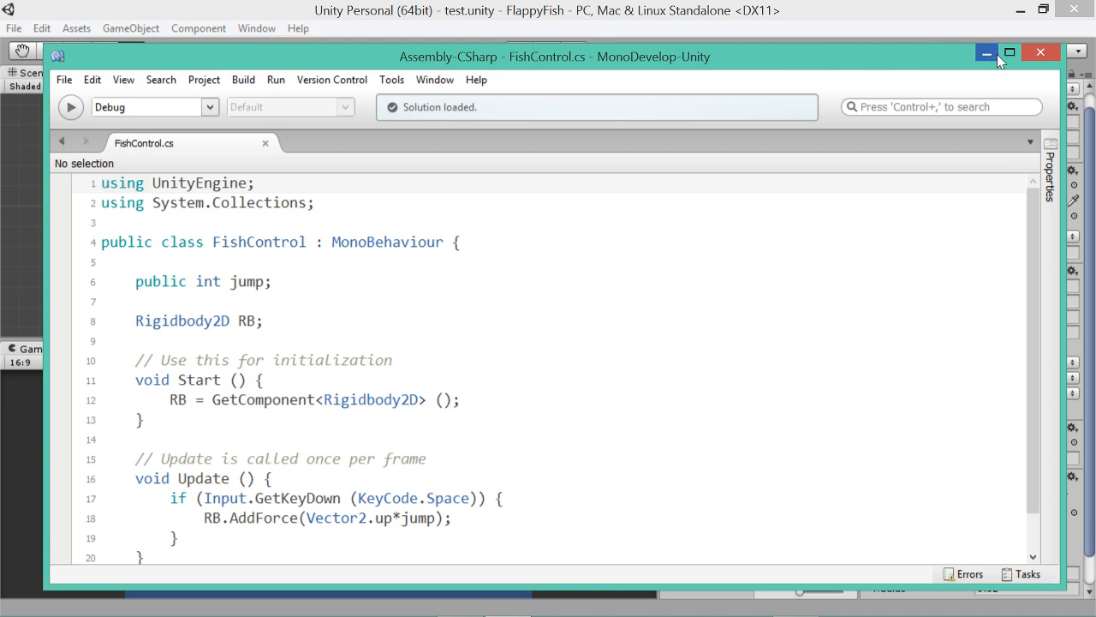
# Add 'RB.velocity = Vector2.zero;' before the jump AddForce in Update and save the script.
pyautogui.click(1011, 51)
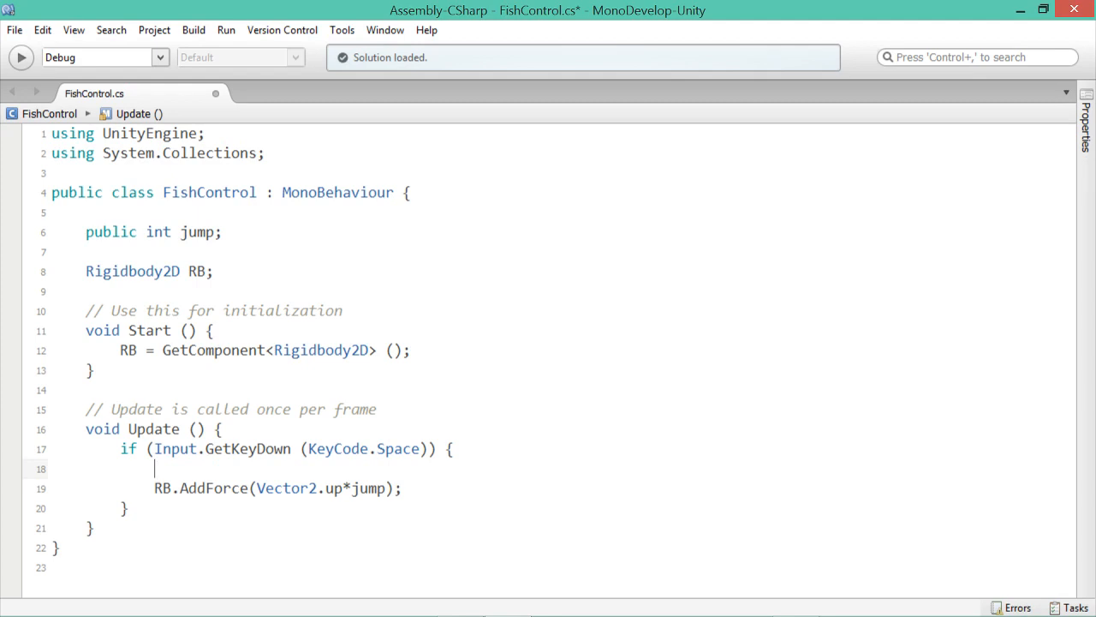
pyautogui.write('RB')
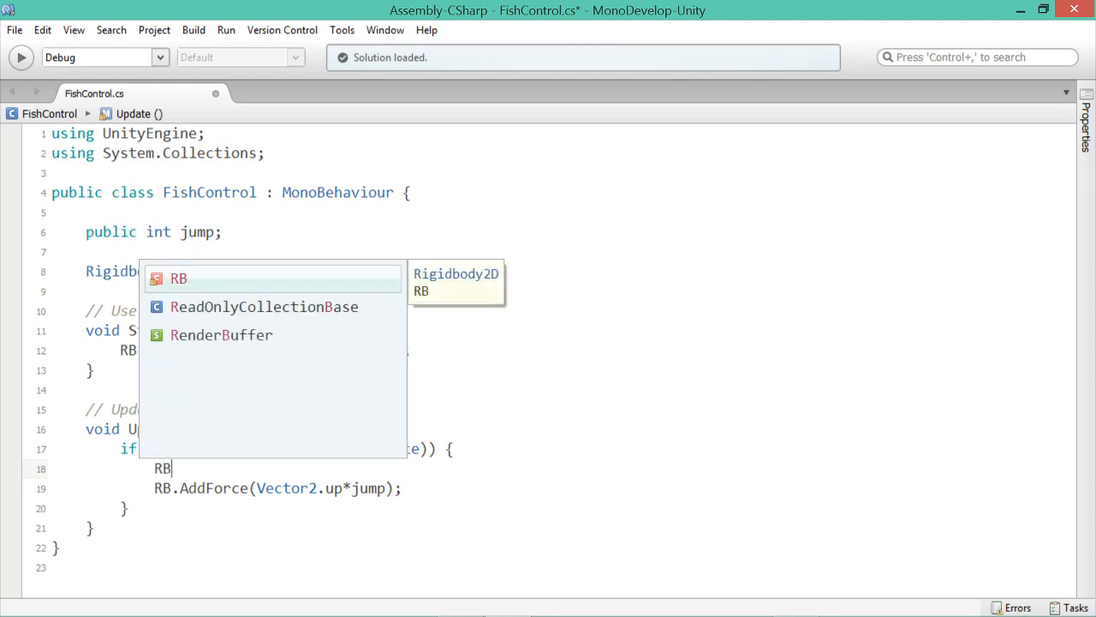
pyautogui.write('.')
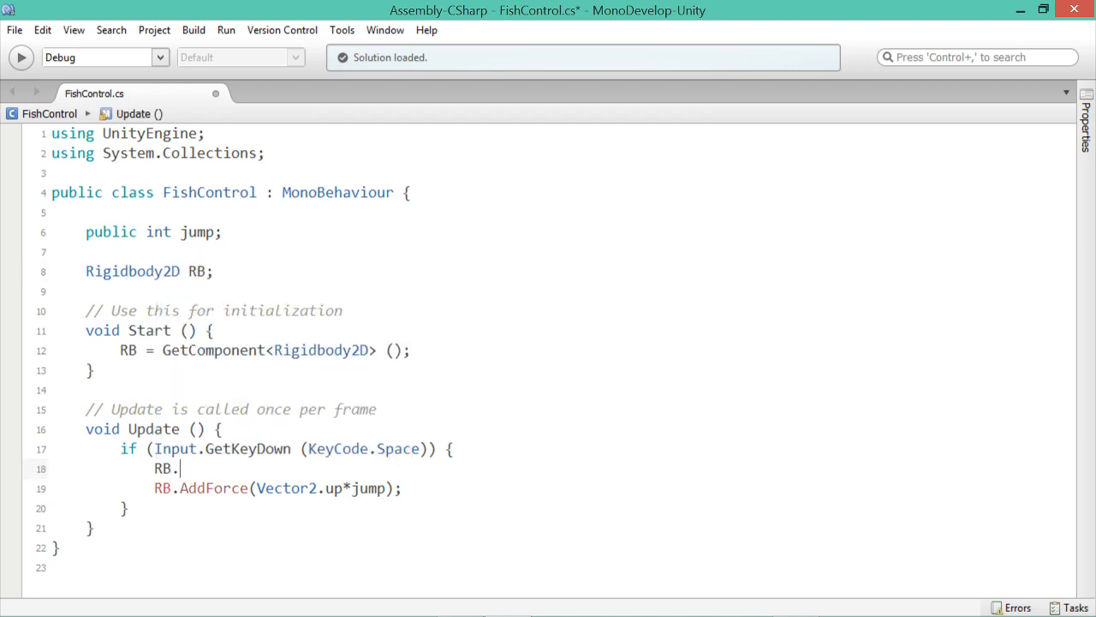
pyautogui.write('velocity =')
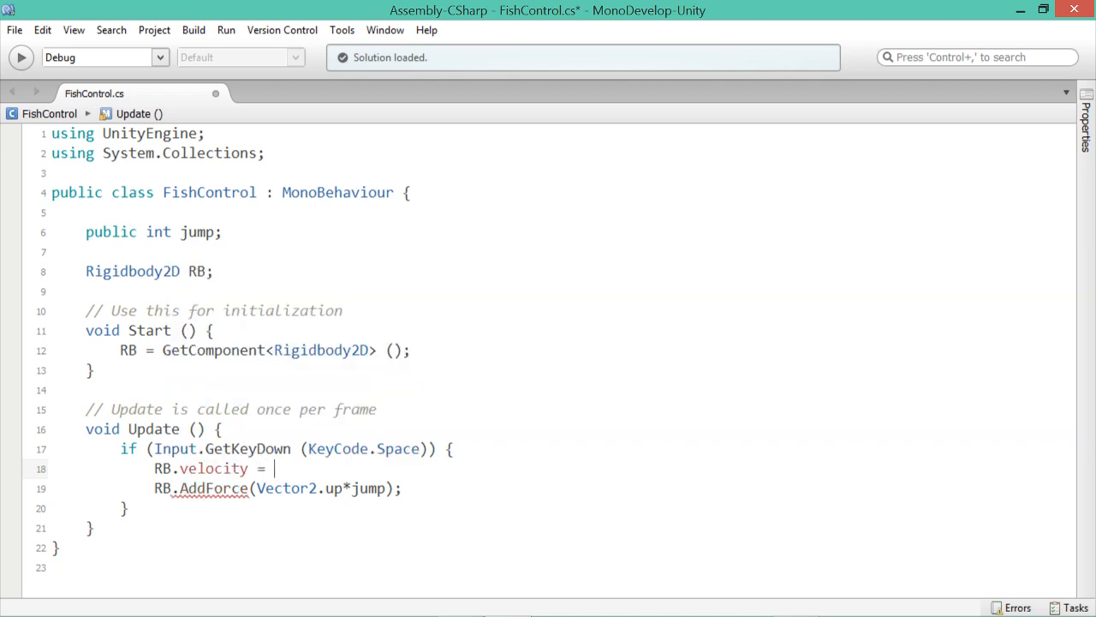
pyautogui.write('vec')
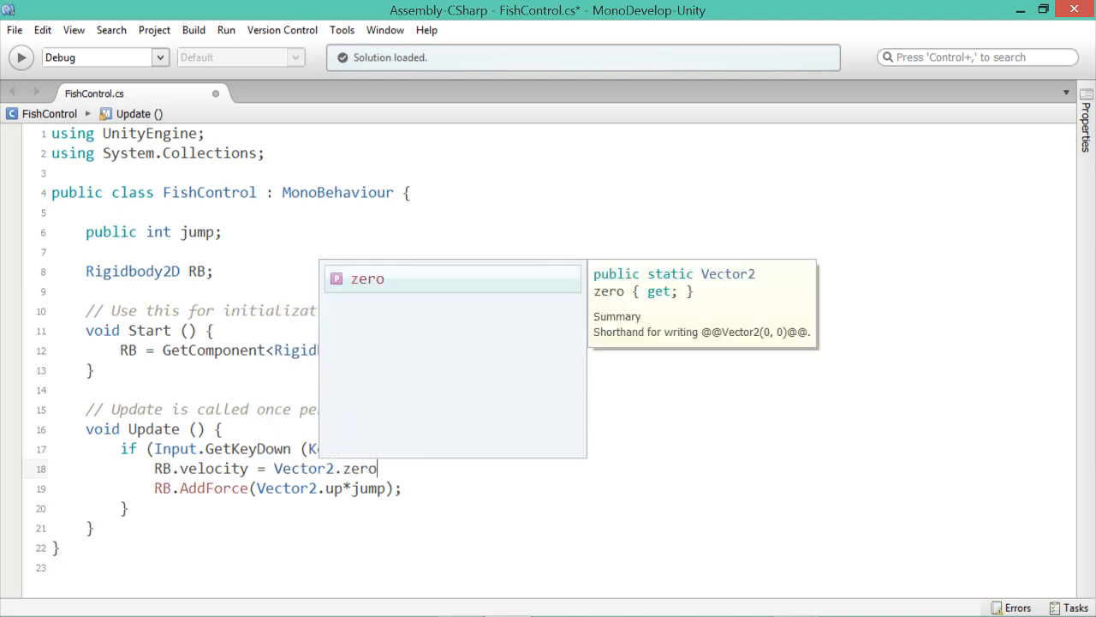
pyautogui.write(';')
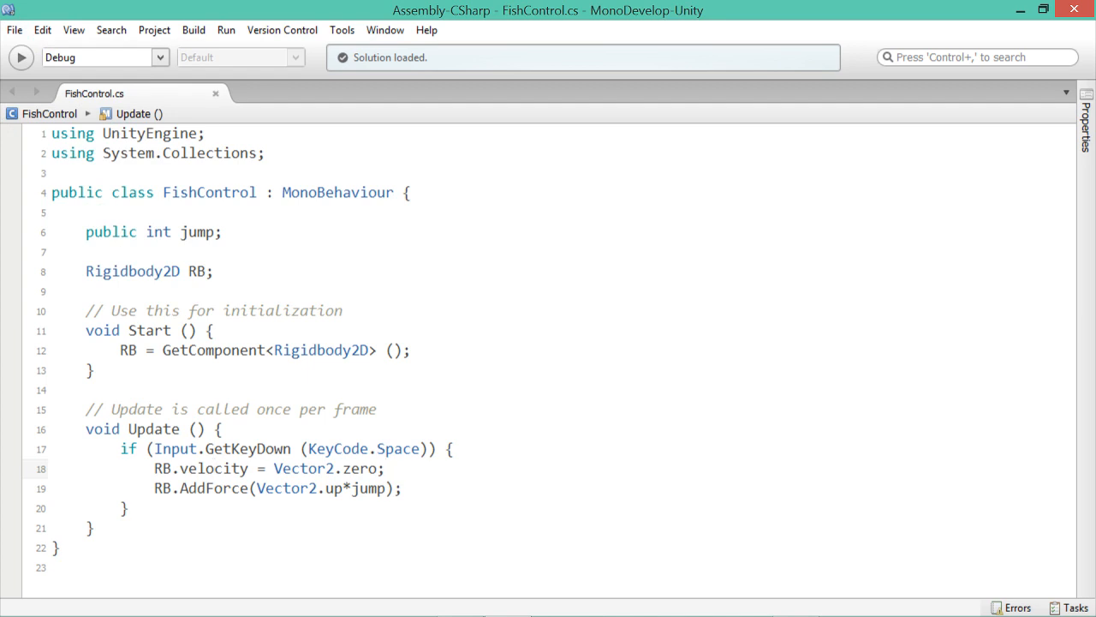
pyautogui.click(212, 470)
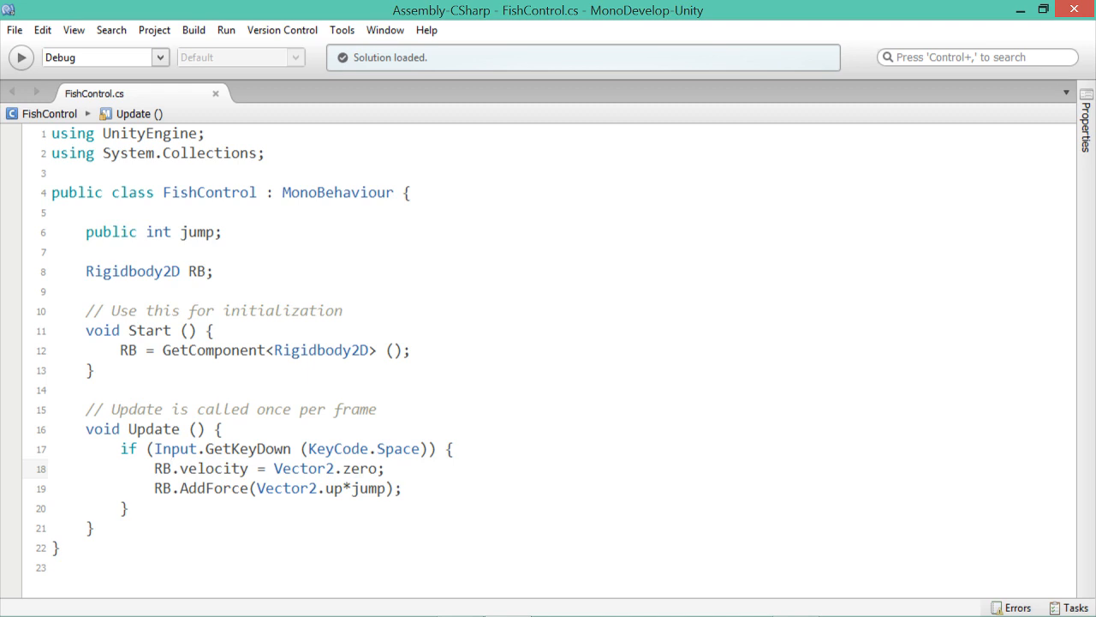
pyautogui.doubleClick(209, 469)
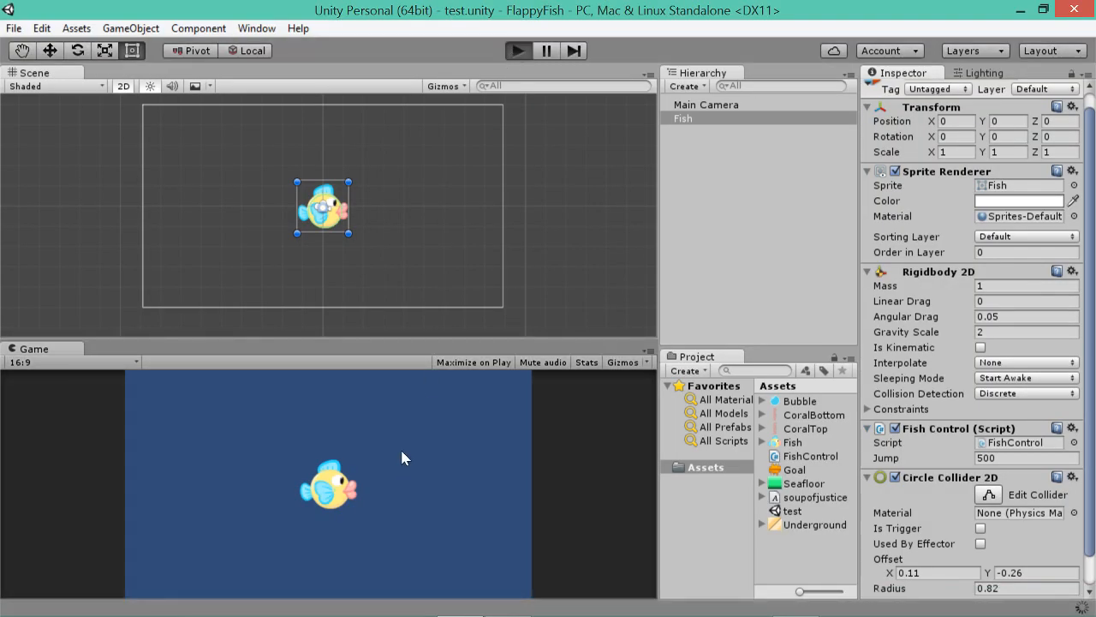
# Return to Unity and bring up the Circle Collider 2D component's options menu on the Fish.
pyautogui.click(514, 50)
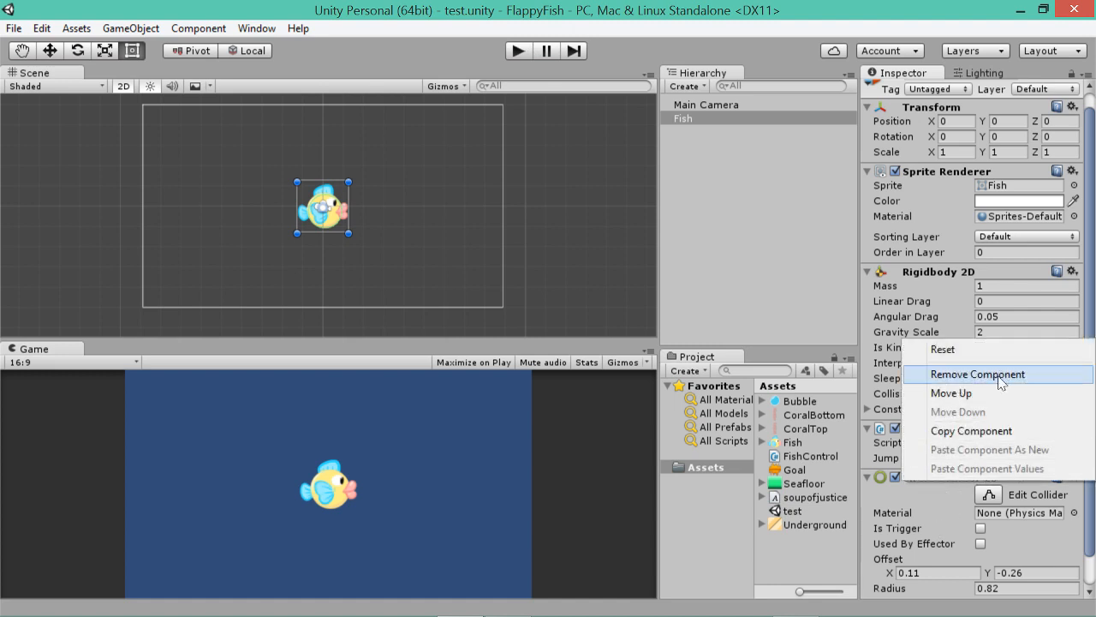
# Remove the Fish's Circle Collider 2D and start adding a new component.
pyautogui.click(975, 373)
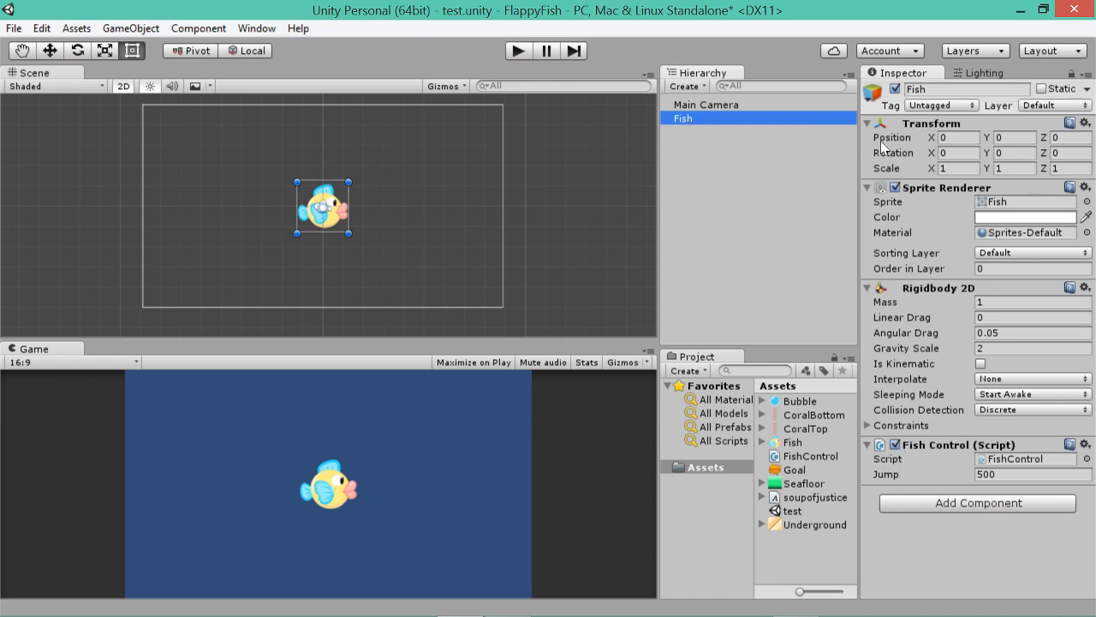
pyautogui.moveTo(760, 122)
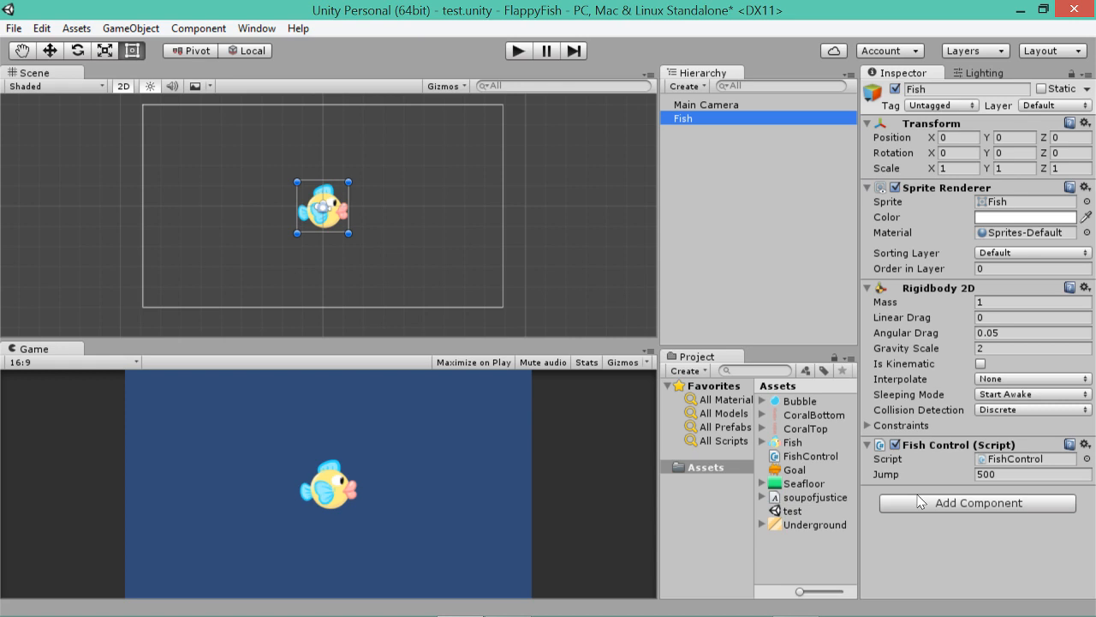
pyautogui.click(976, 504)
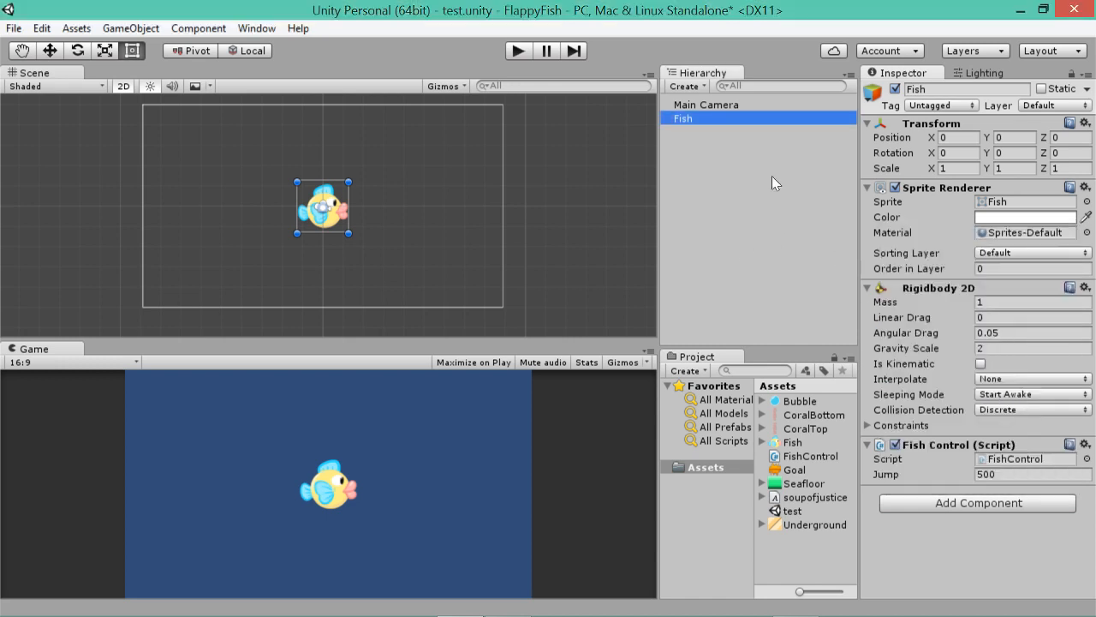
pyautogui.moveTo(349, 206)
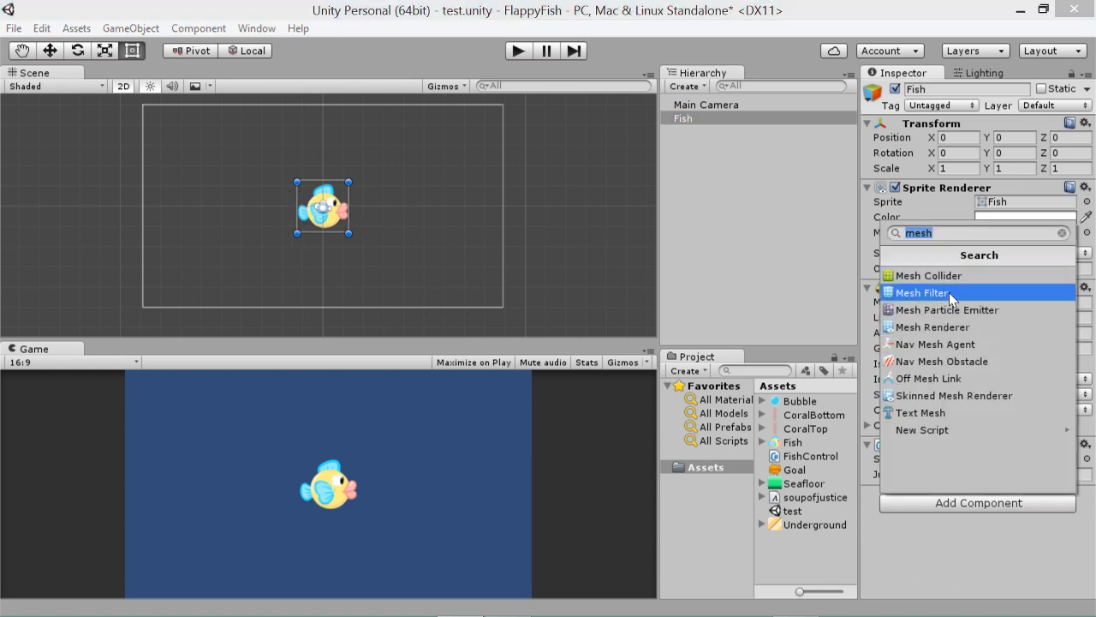
# Search 'circ' and attach a fresh Circle Collider 2D to the Fish (radius 1.28).
pyautogui.write('circle')
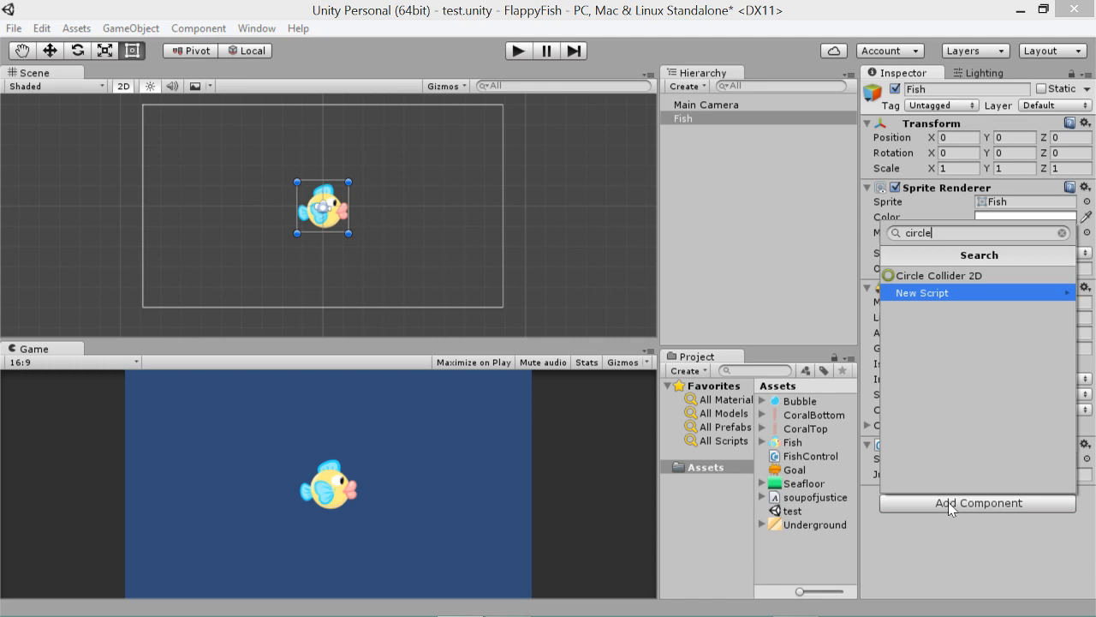
pyautogui.moveTo(959, 298)
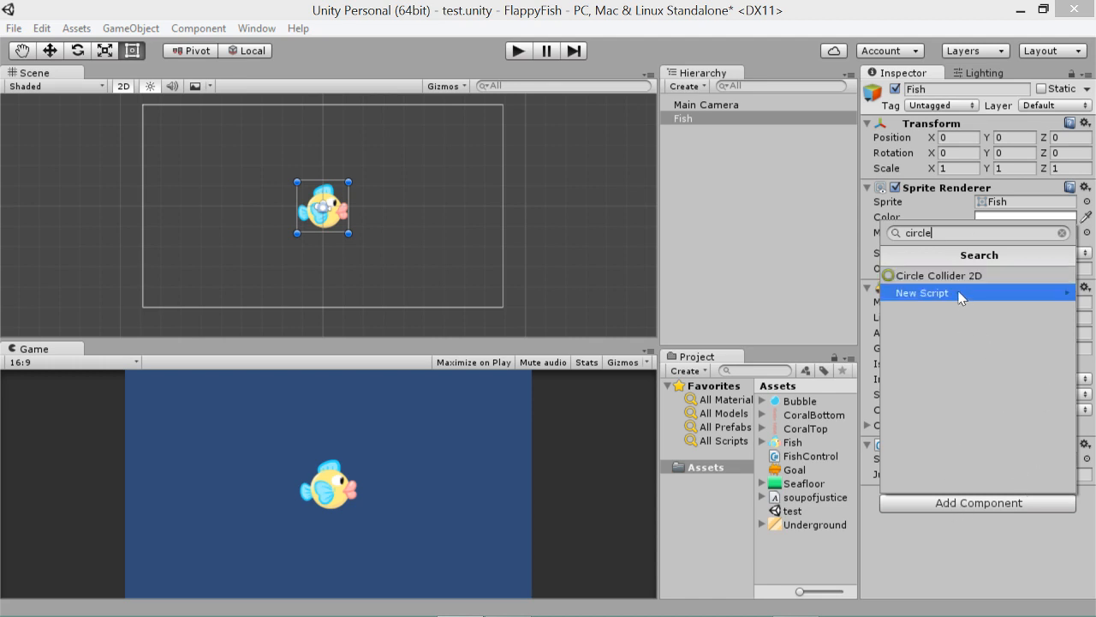
pyautogui.moveTo(959, 274)
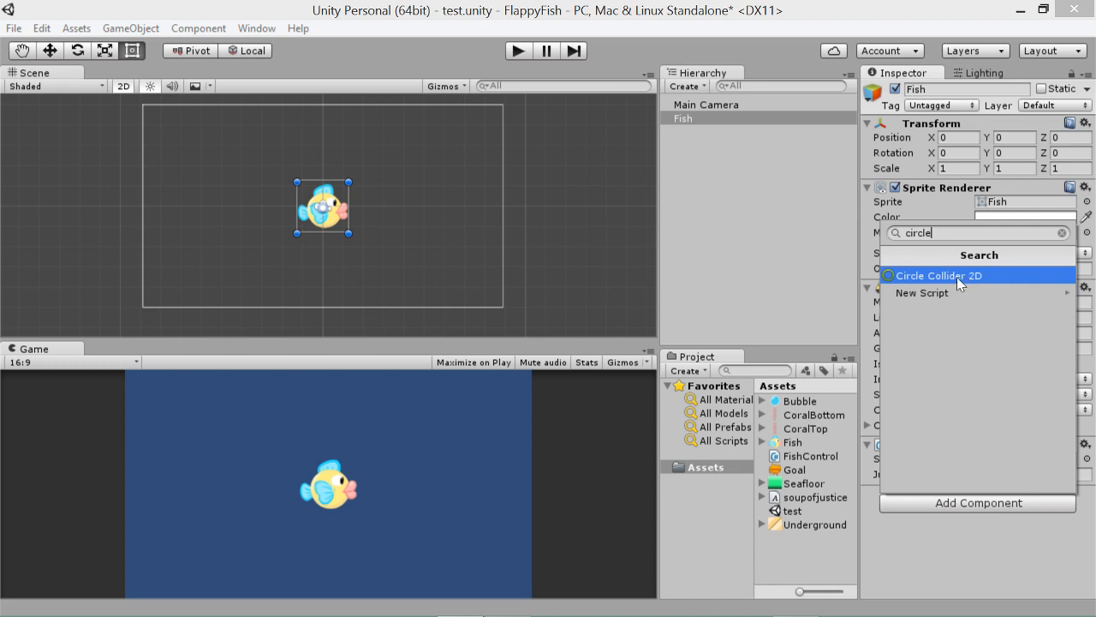
pyautogui.click(939, 274)
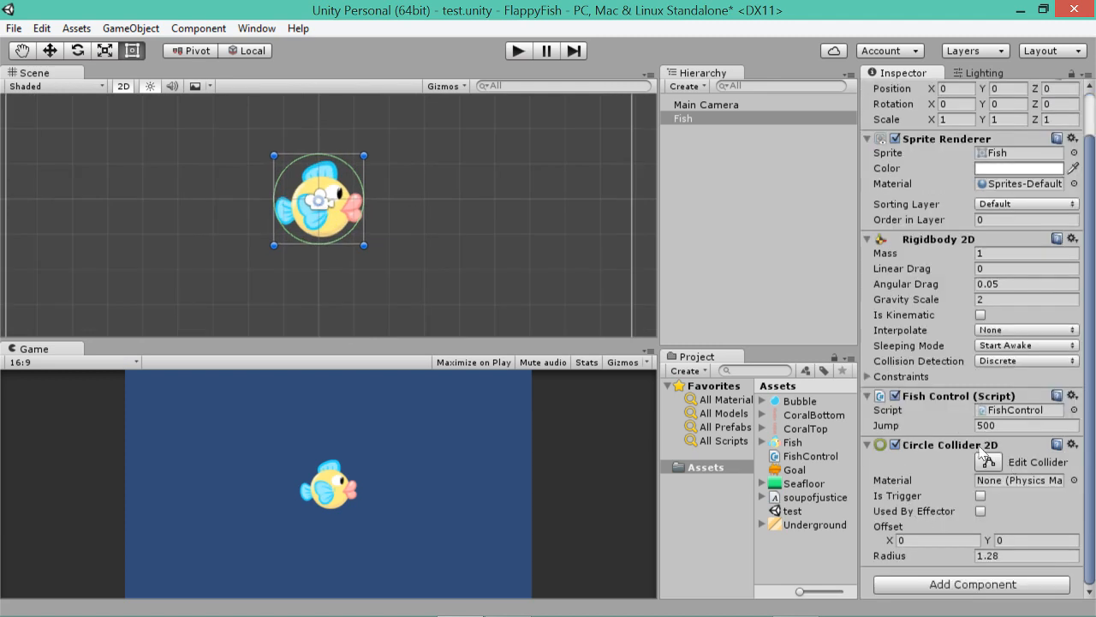
pyautogui.moveTo(949, 257)
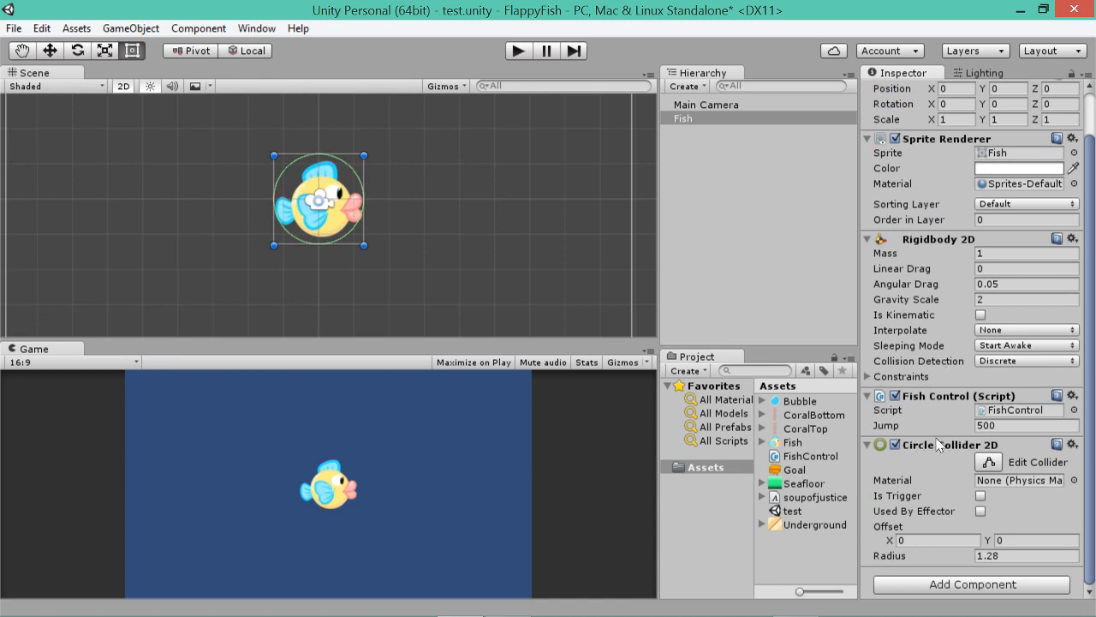
pyautogui.moveTo(898, 555)
pyautogui.write('.25')
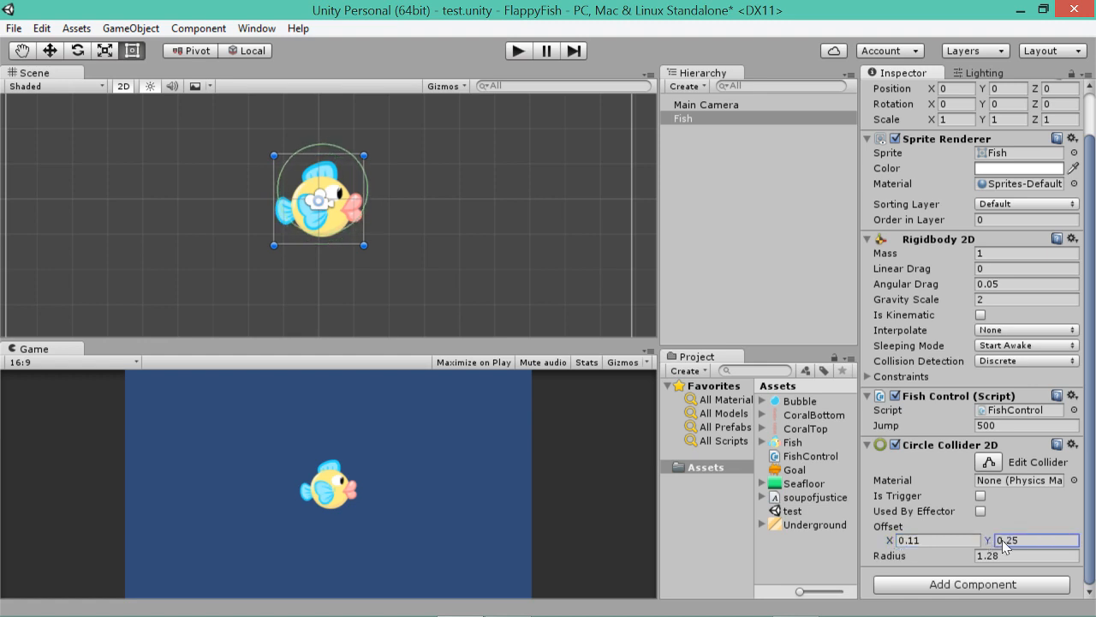
# Shrink the fish's collider to radius 0.85 and nudge its offset to about 0.08, -0.23.
pyautogui.write('-0.16')
pyautogui.click(1026, 555)
pyautogui.write('0.75')
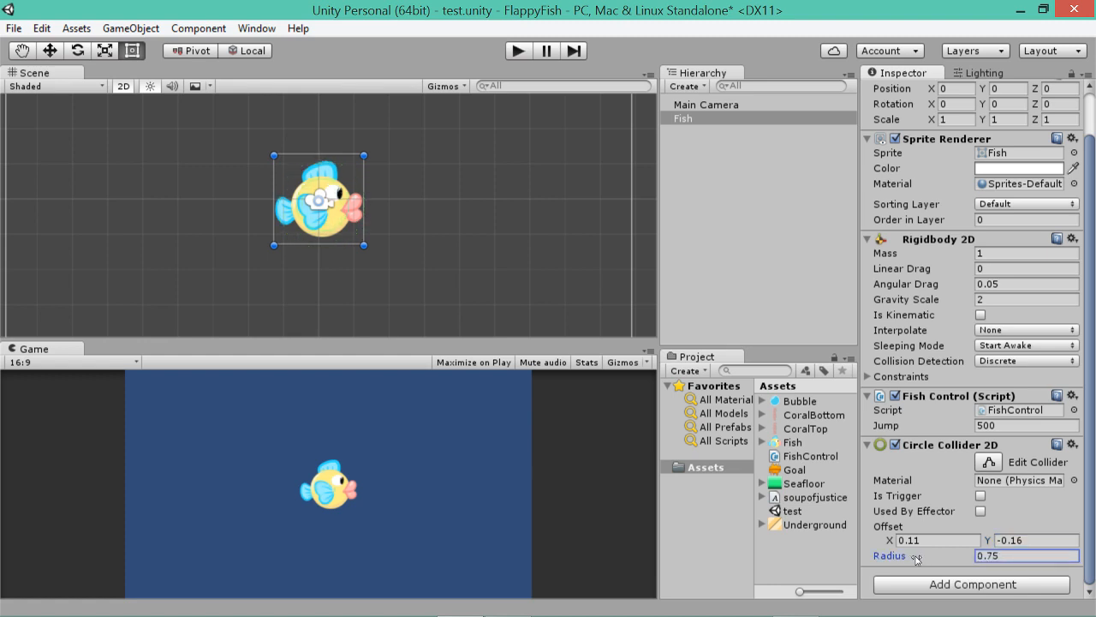
pyautogui.write('0.85')
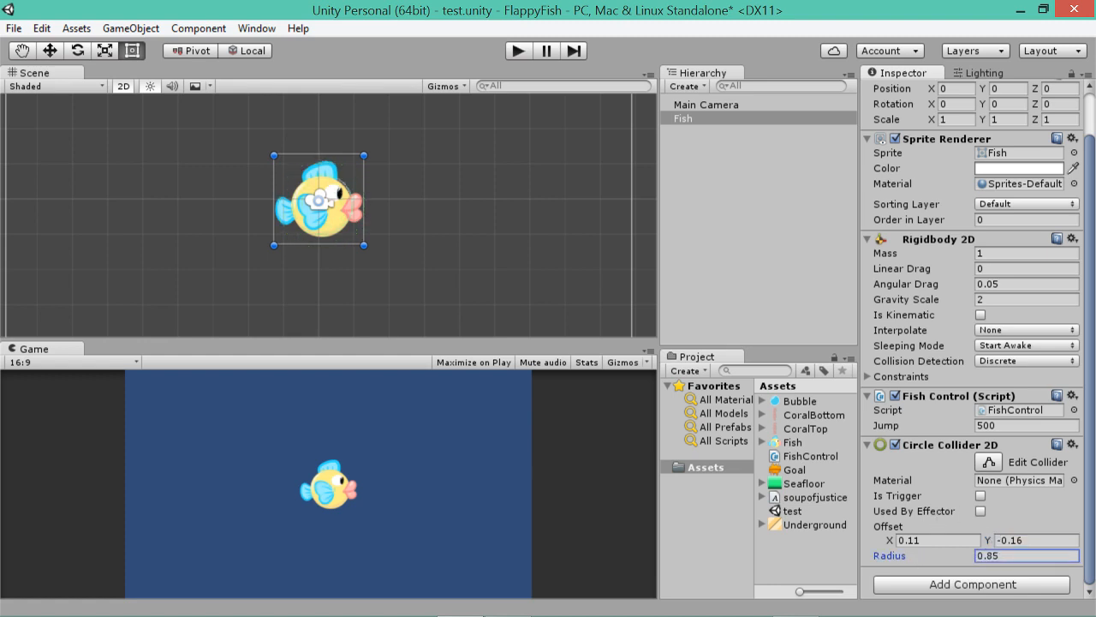
pyautogui.click(1036, 557)
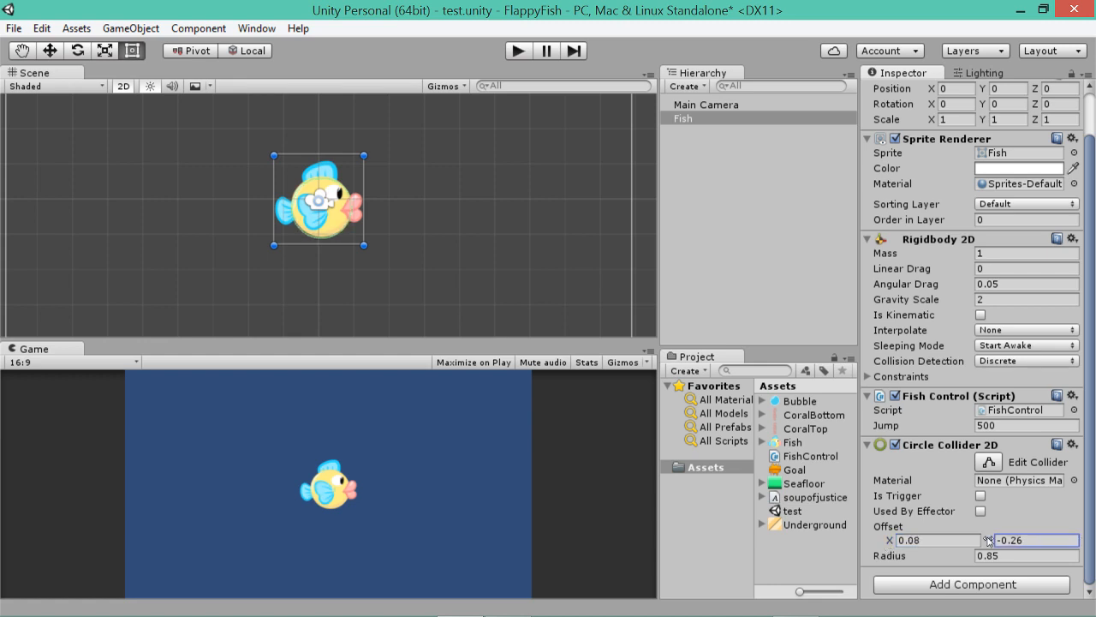
pyautogui.moveTo(993, 540); pyautogui.dragTo(993, 523)
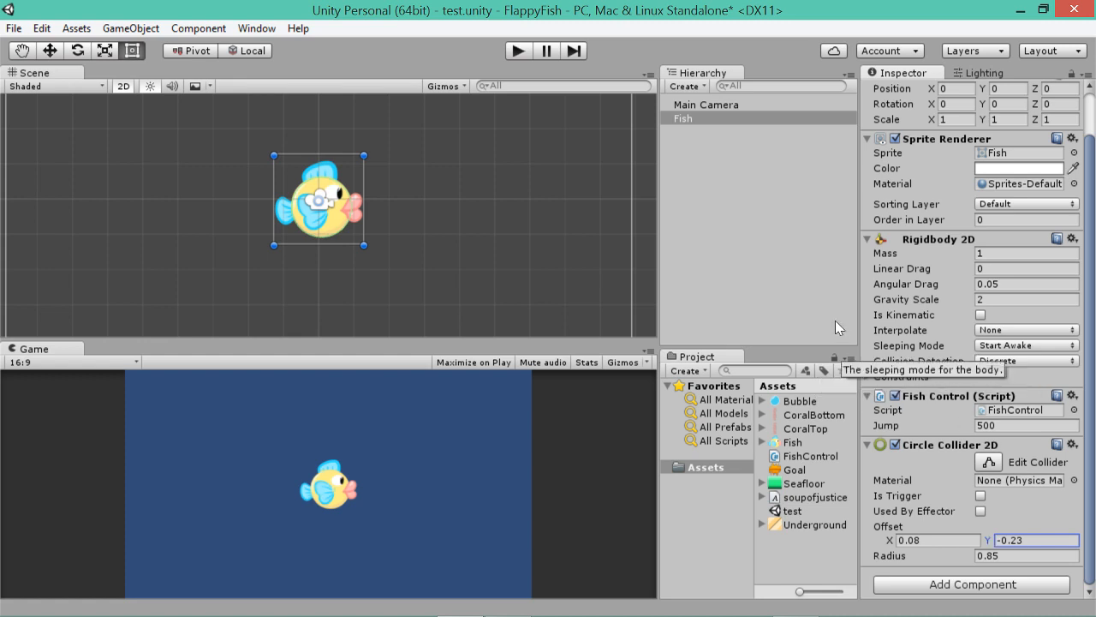
pyautogui.moveTo(872, 312)
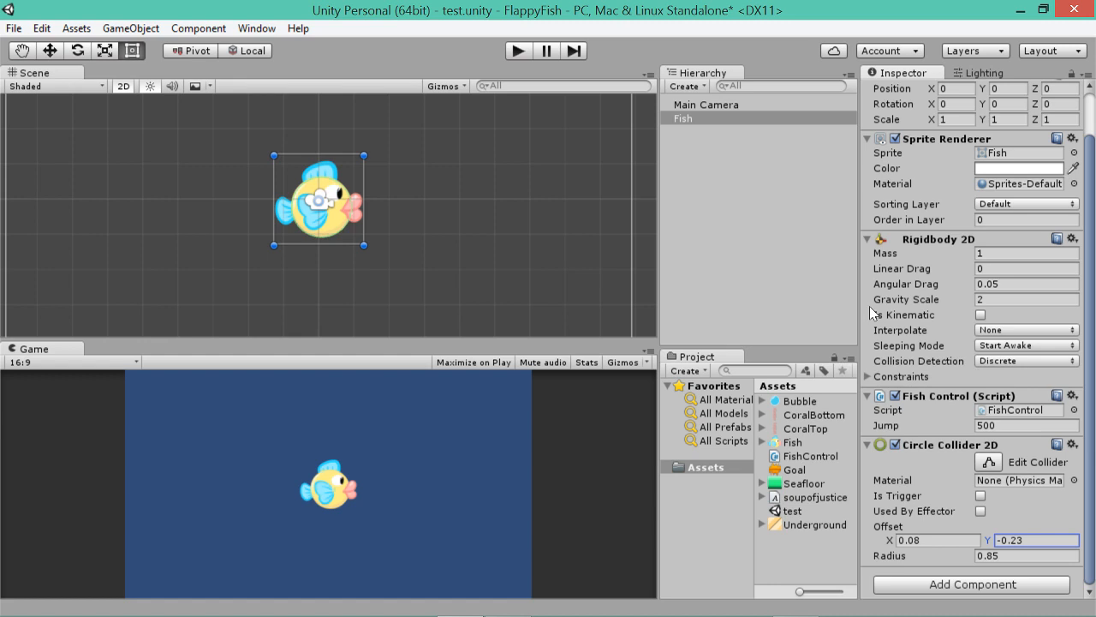
pyautogui.moveTo(745, 205)
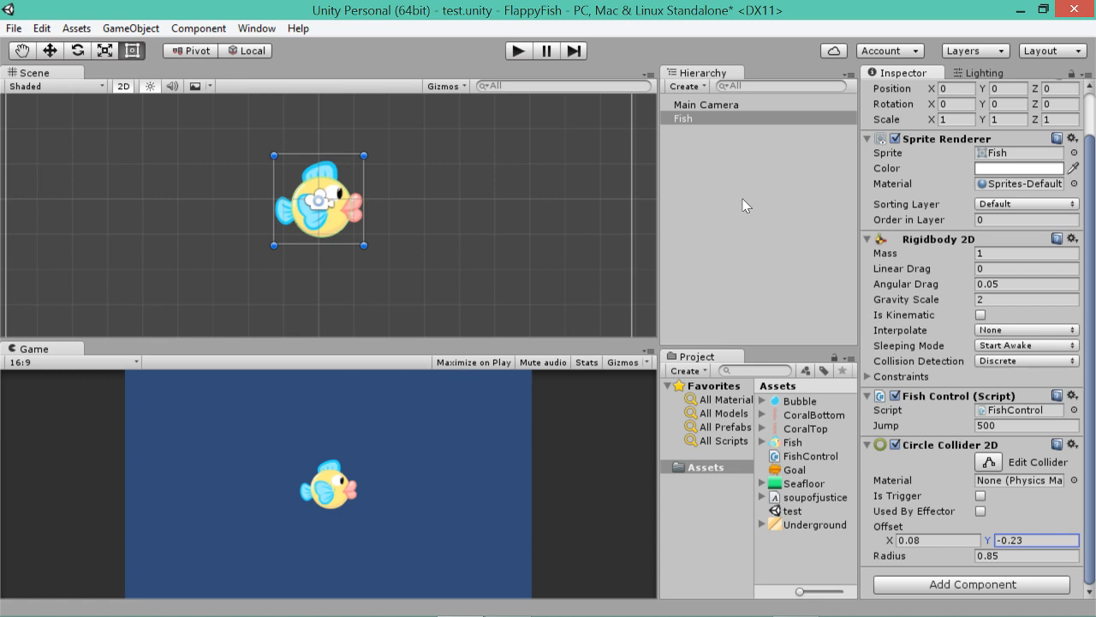
# Create a Quad, drag it into place below the fish and reset its rotation to 0.
pyautogui.click(130, 28)
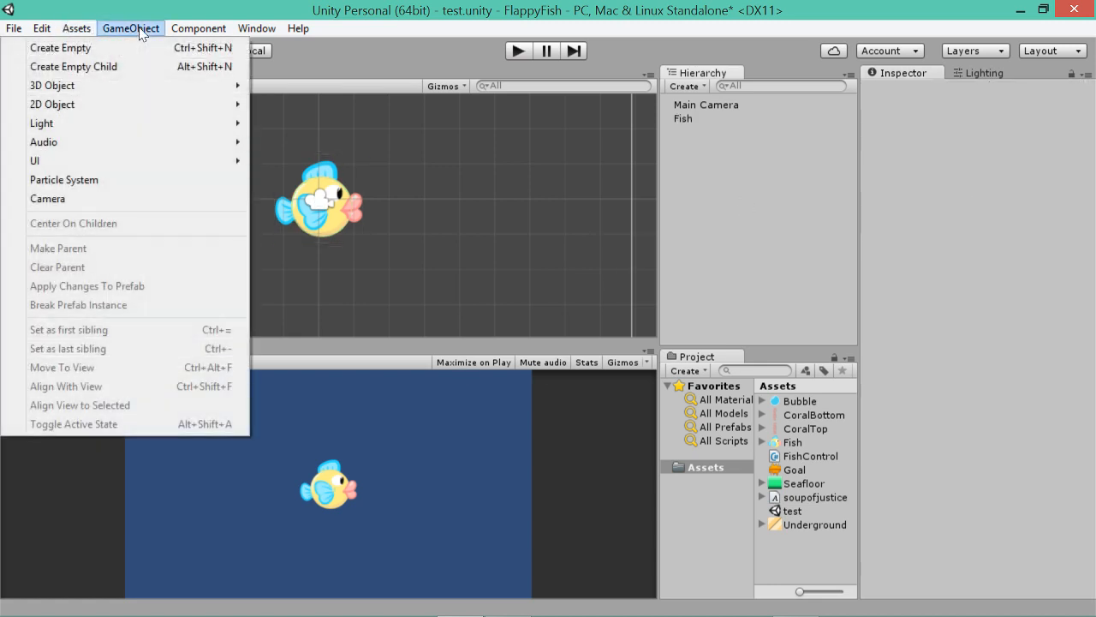
pyautogui.moveTo(51, 85)
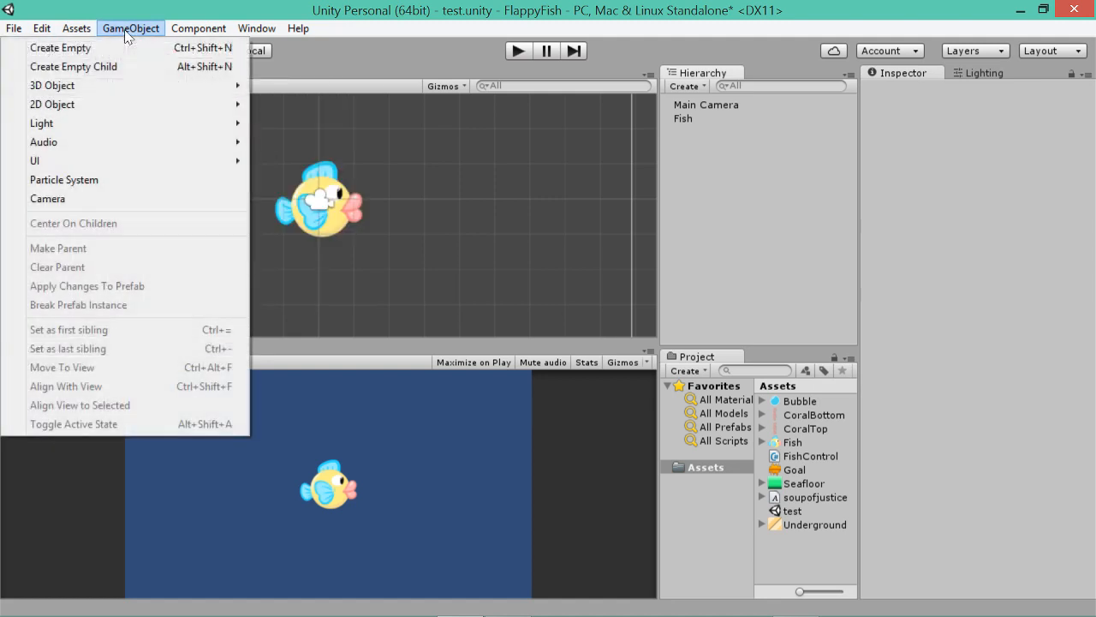
pyautogui.click(58, 48)
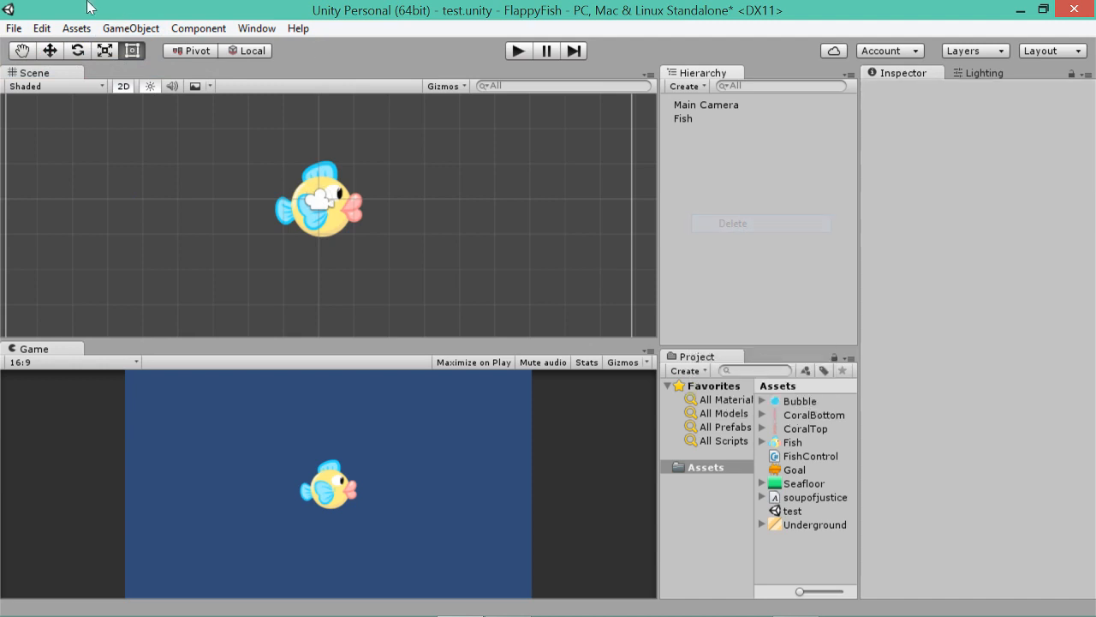
pyautogui.click(130, 27)
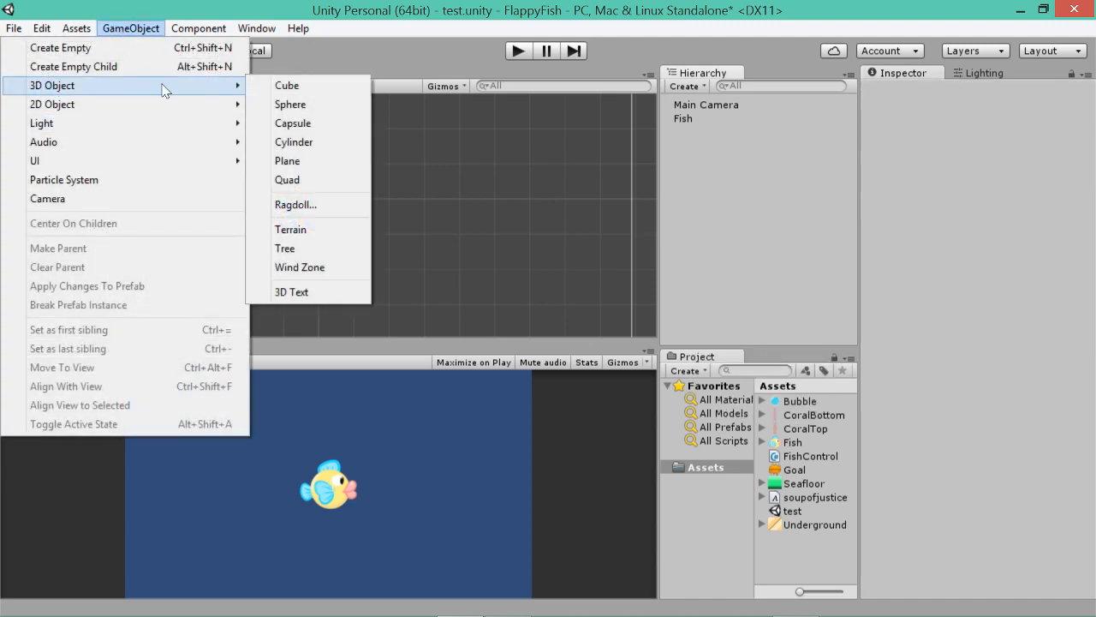
pyautogui.click(287, 180)
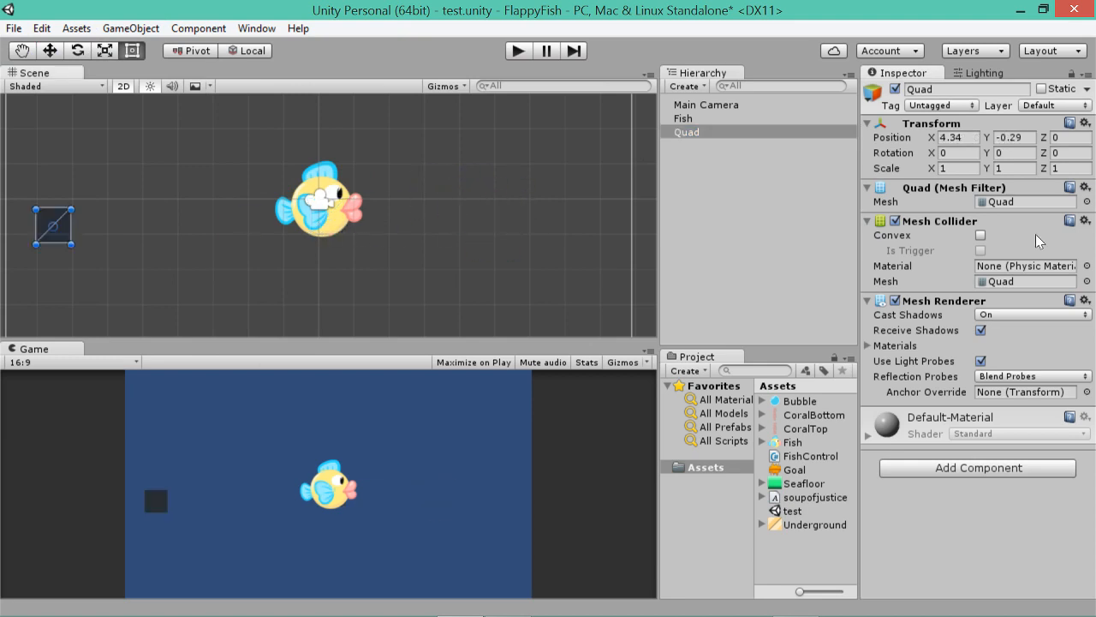
pyautogui.moveTo(53, 226); pyautogui.dragTo(495, 175)
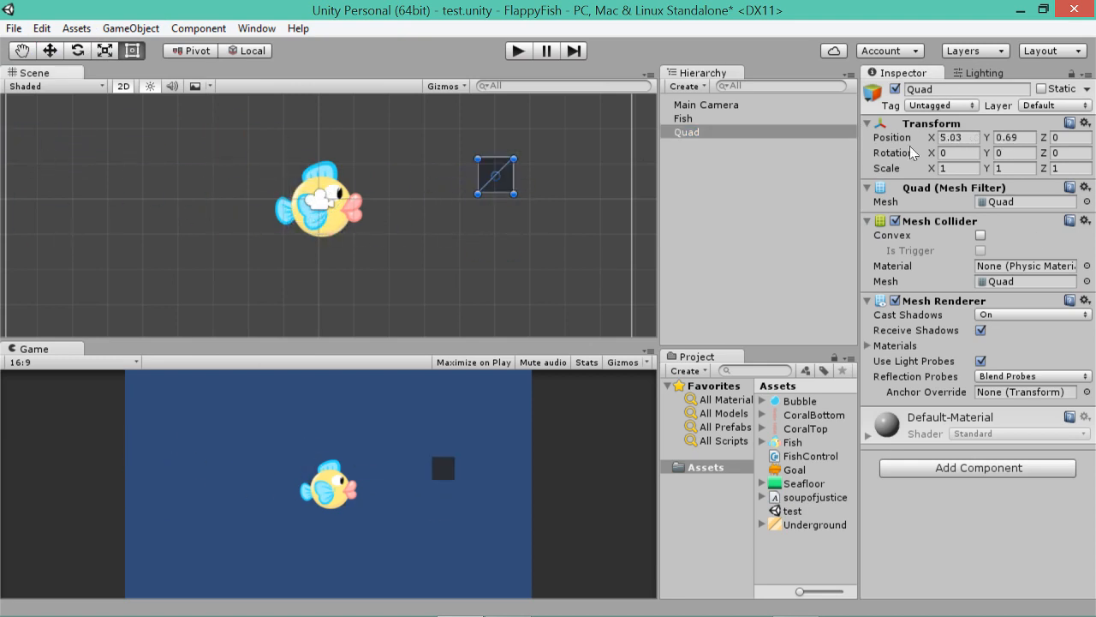
pyautogui.write('75.74')
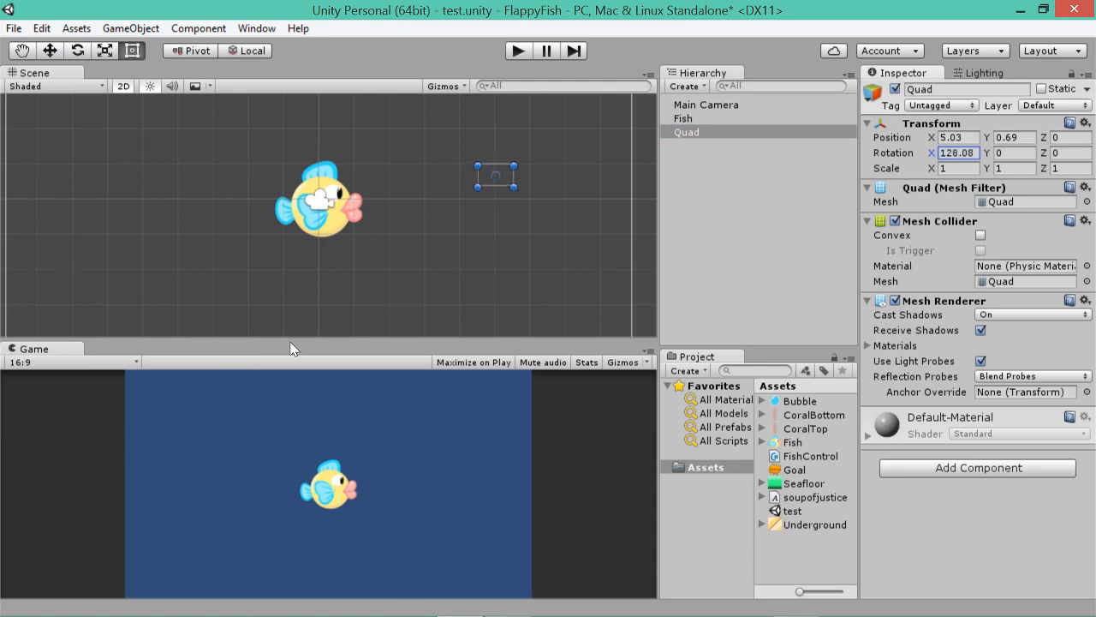
pyautogui.write('0')
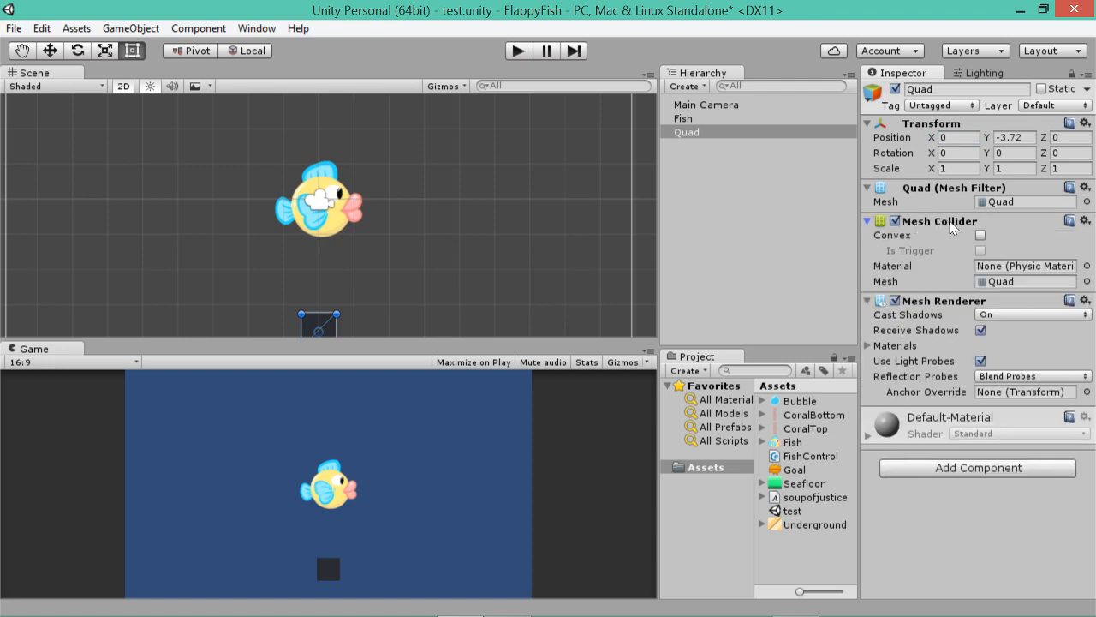
# Replace the quad's Mesh Collider with a Box Collider 2D found by searching 'box'.
pyautogui.click(1086, 221)
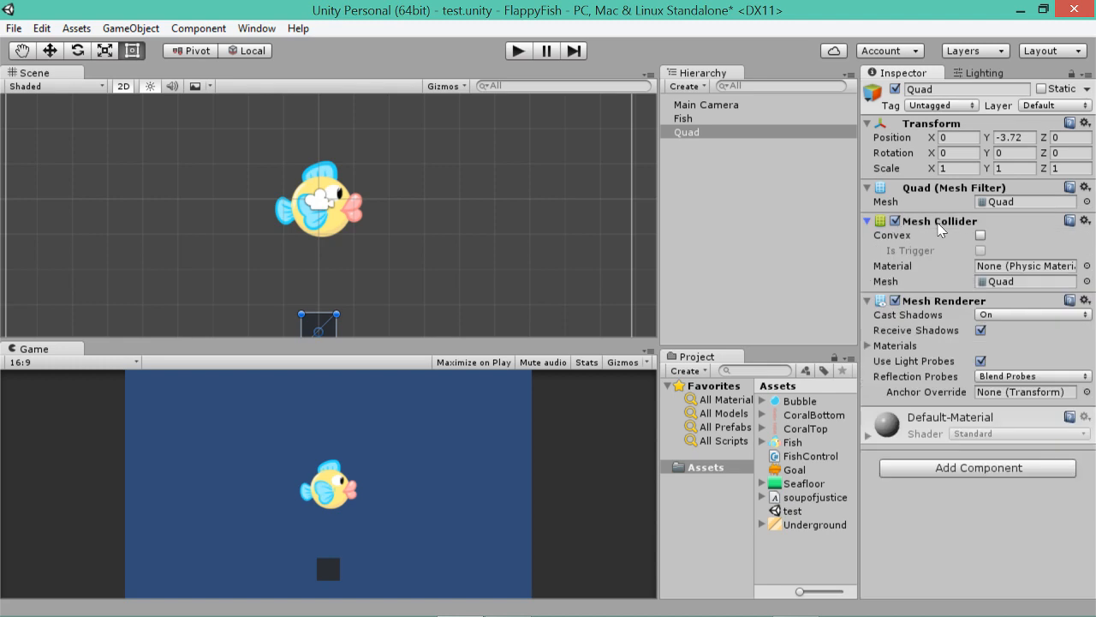
pyautogui.click(1086, 220)
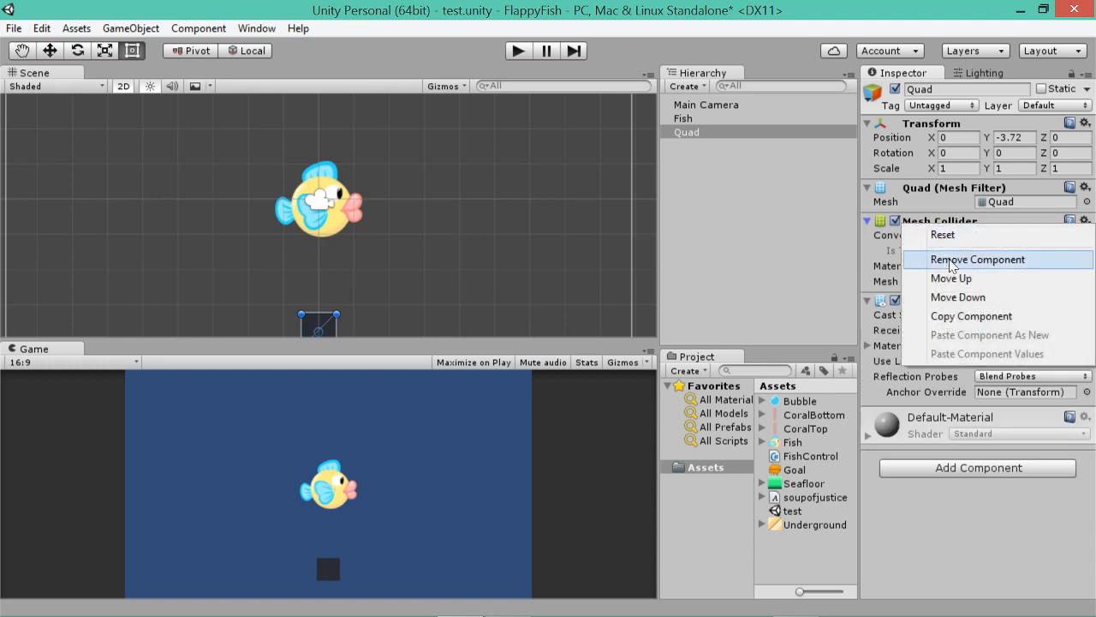
pyautogui.click(976, 258)
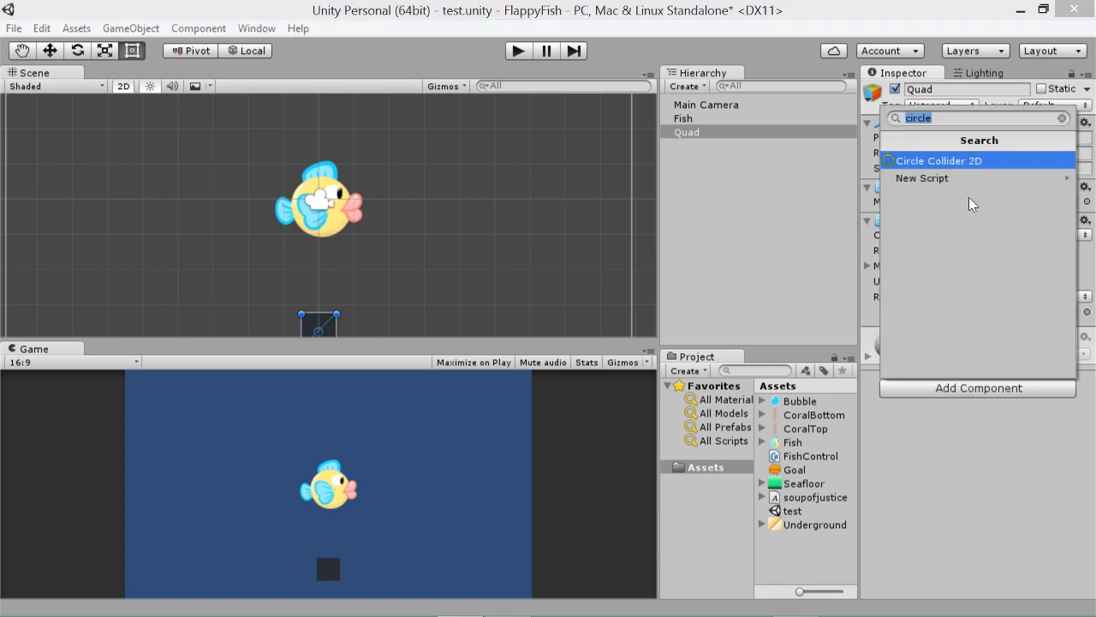
pyautogui.write('box')
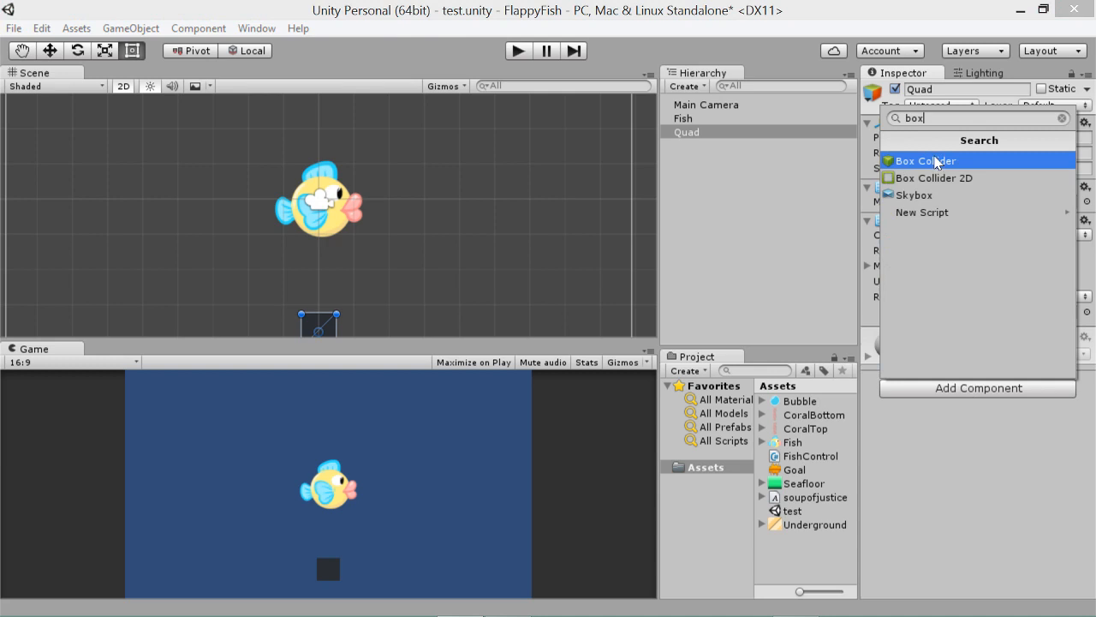
pyautogui.moveTo(966, 181)
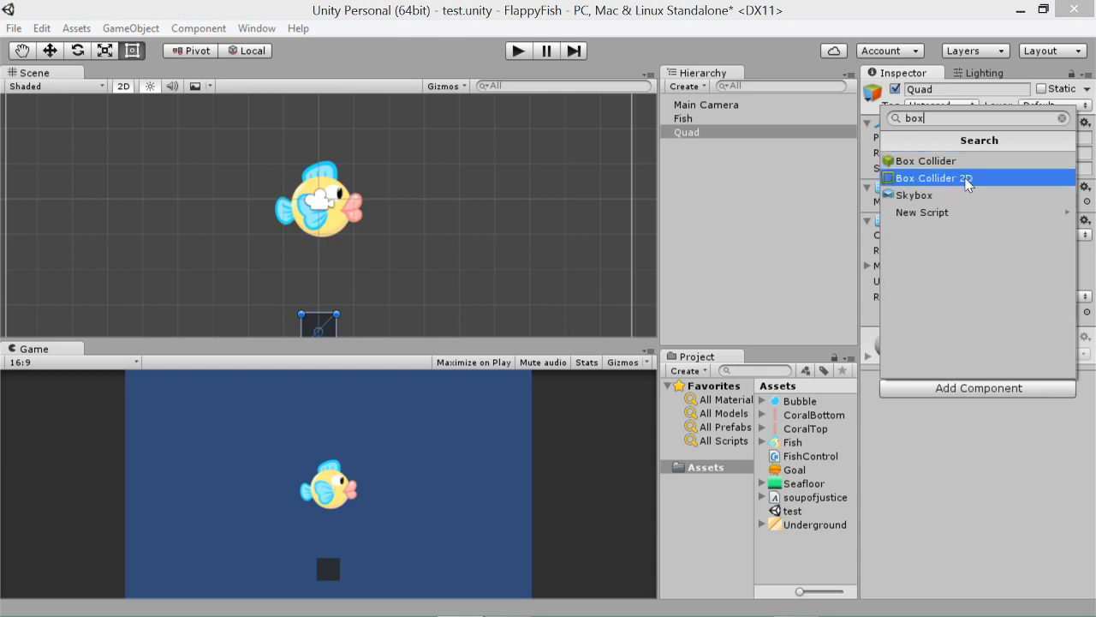
pyautogui.click(931, 176)
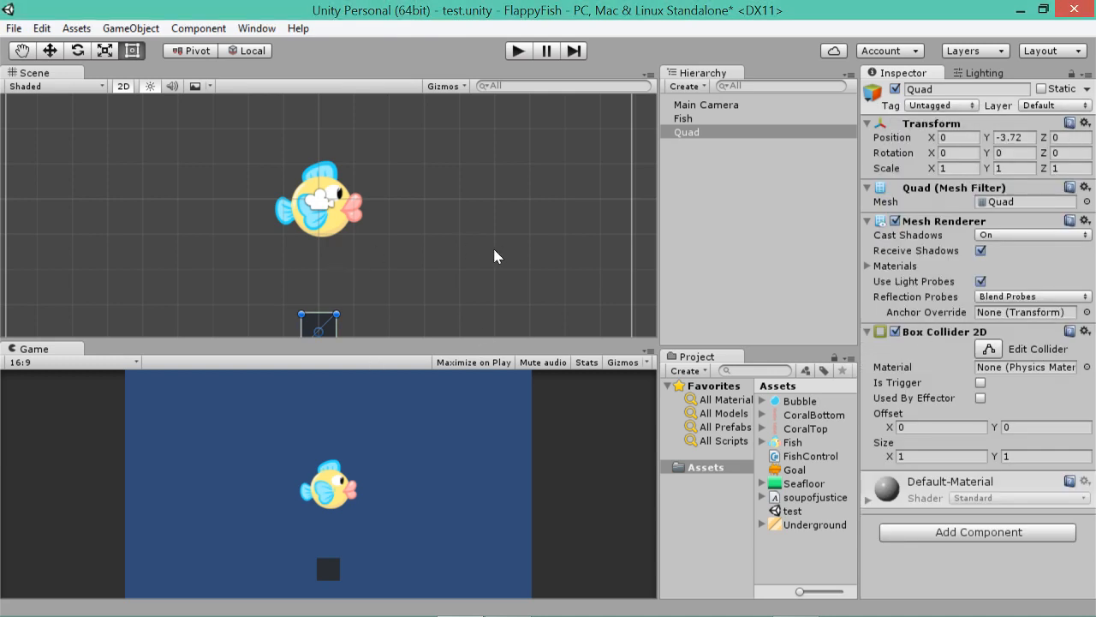
pyautogui.click(1014, 137)
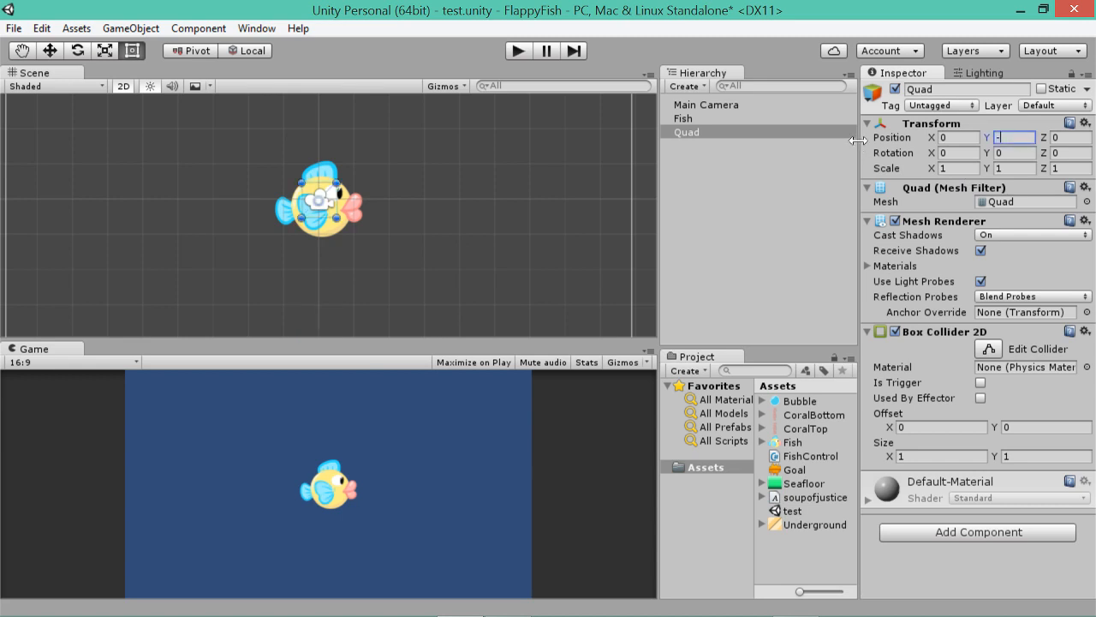
# Set the quad's Position Y to -3.5 and Scale X to 20 to form a floor strip.
pyautogui.write('-3')
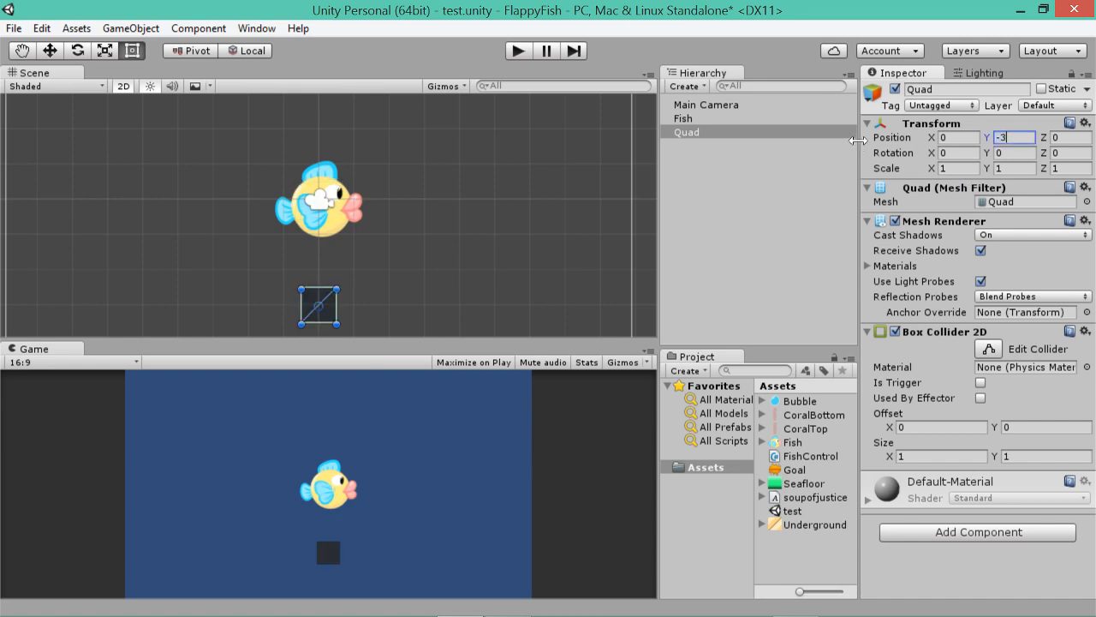
pyautogui.write('3.5')
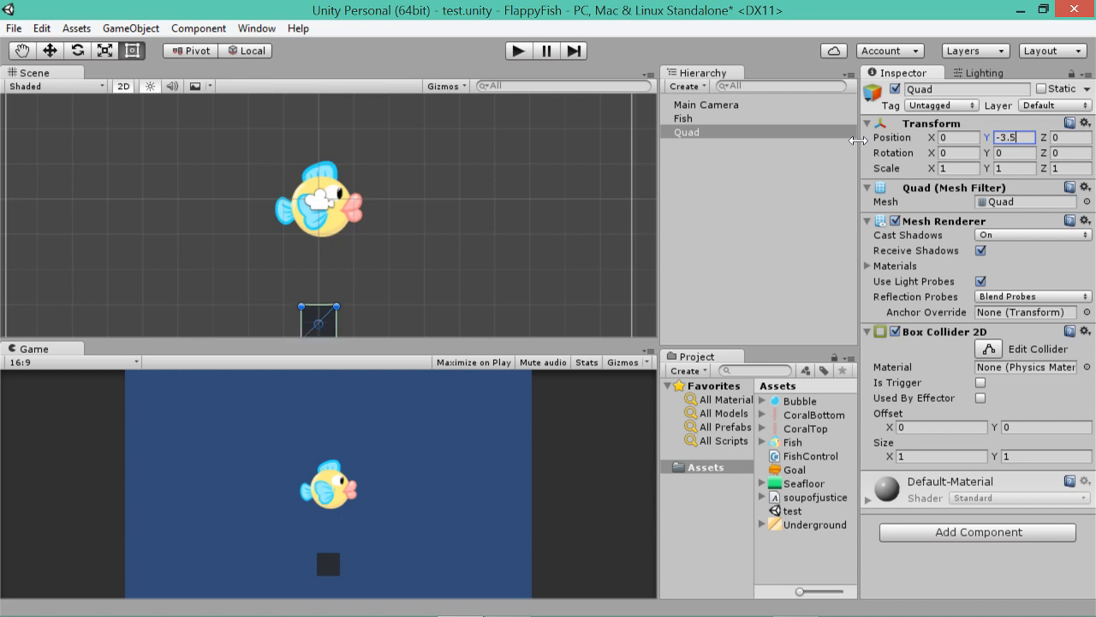
pyautogui.moveTo(784, 102)
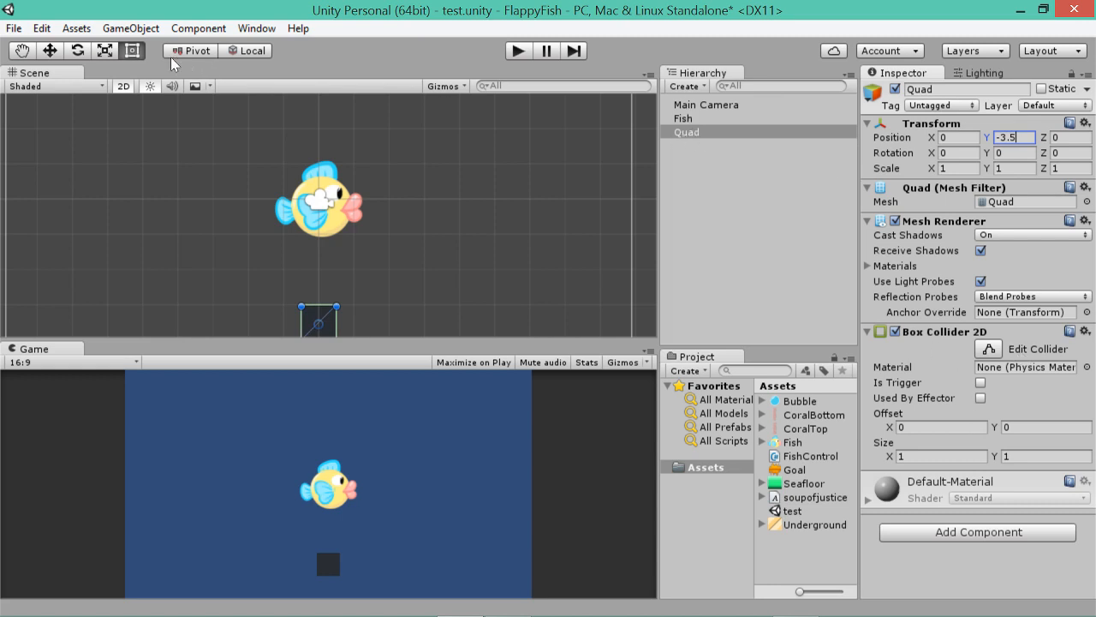
pyautogui.click(130, 28)
pyautogui.write('1.06')
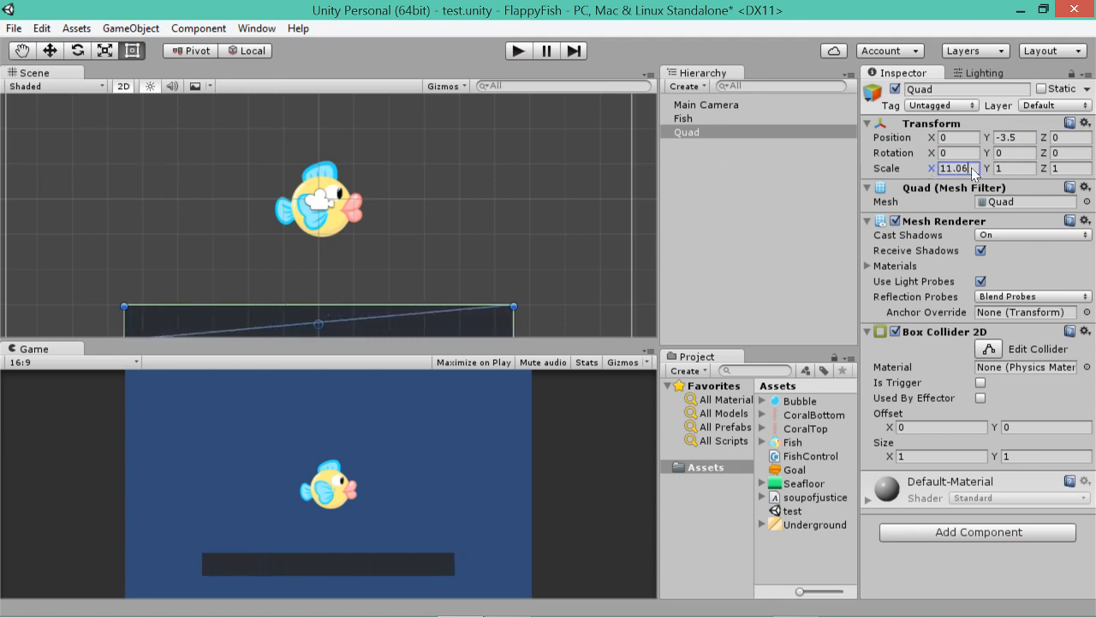
pyautogui.write('30')
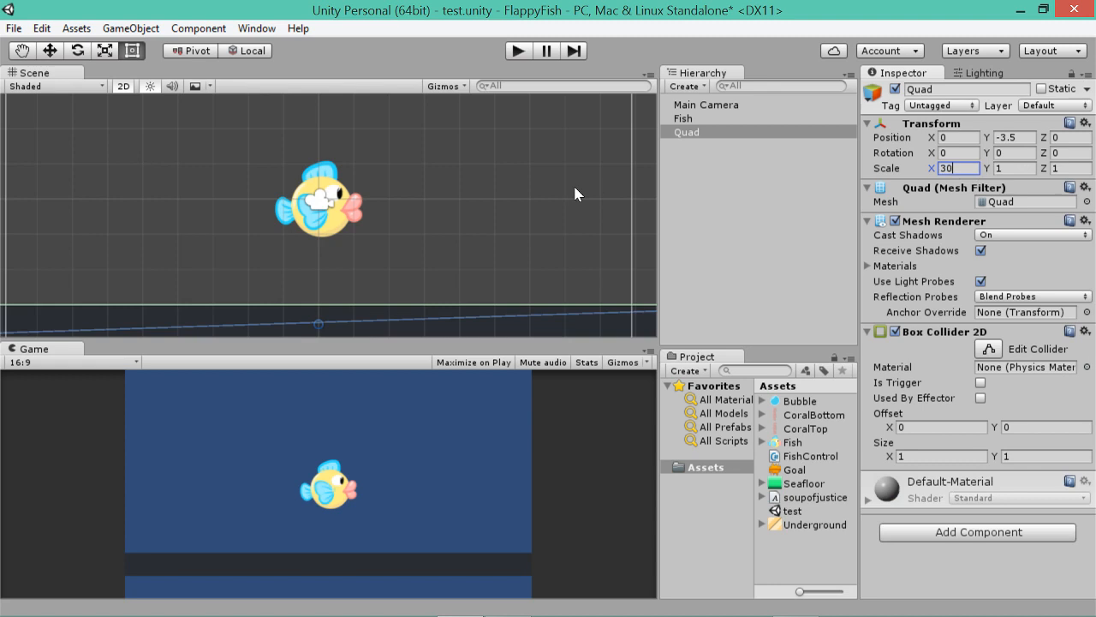
pyautogui.write('20')
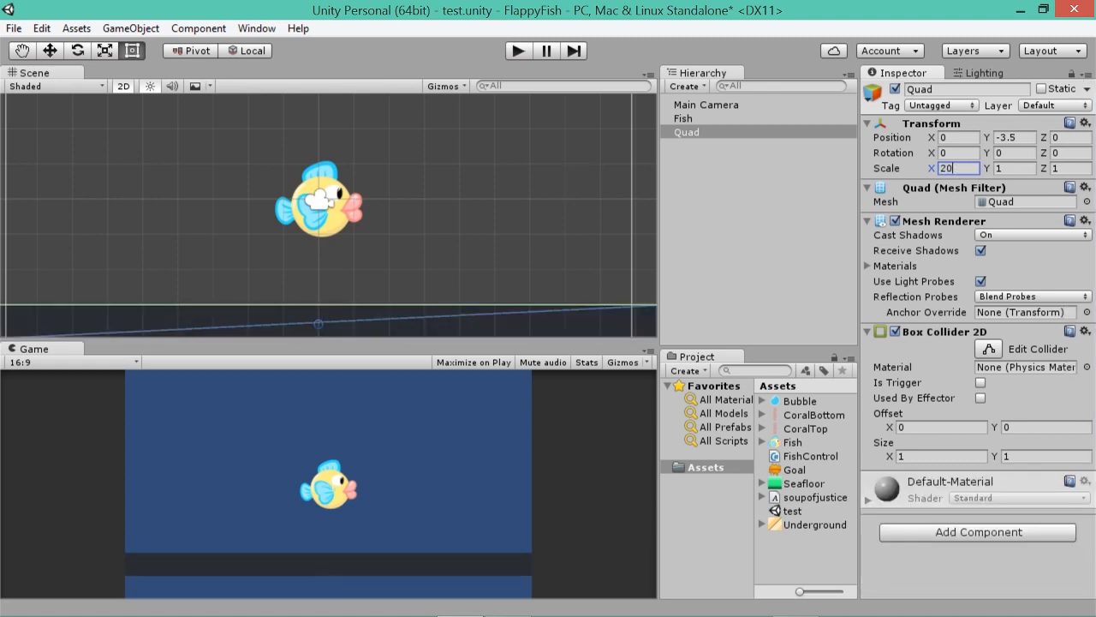
pyautogui.moveTo(904, 177)
pyautogui.write('Groun')
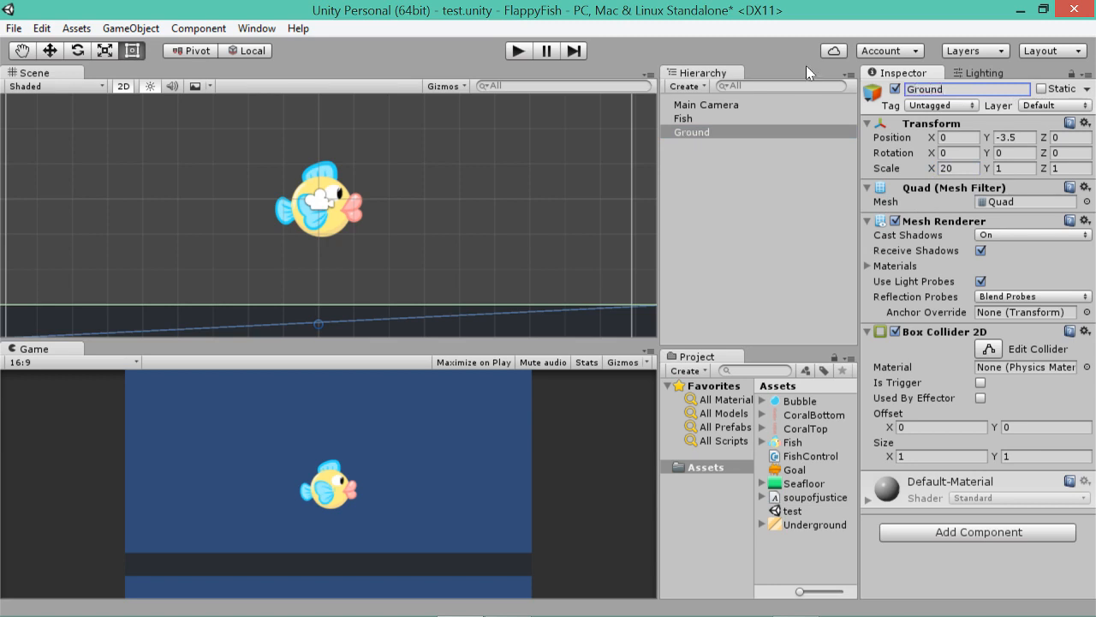
pyautogui.moveTo(905, 113)
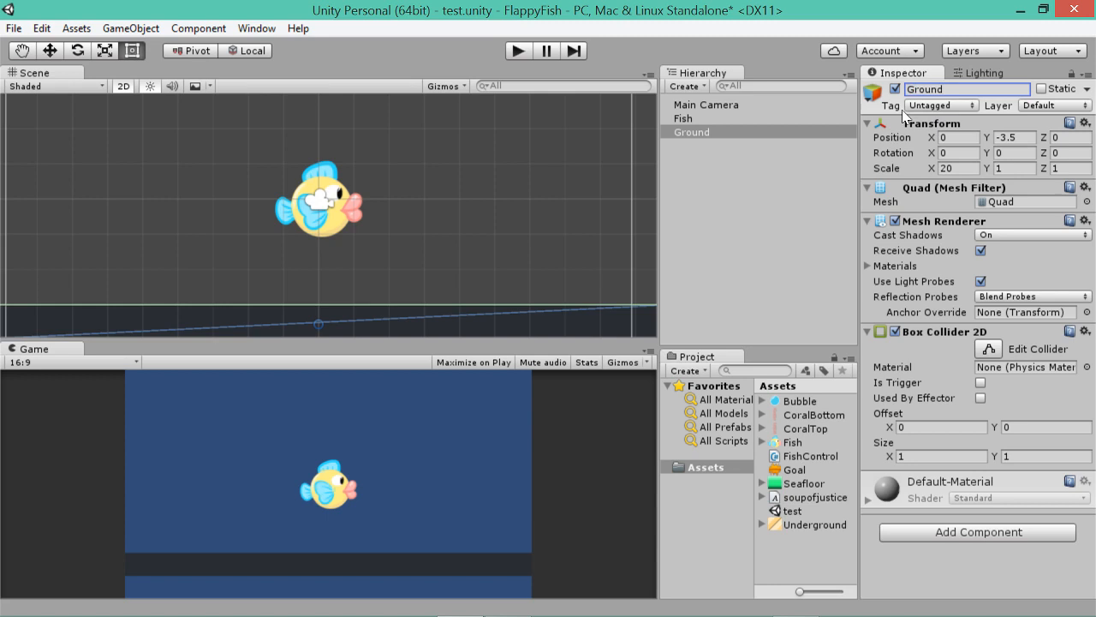
pyautogui.moveTo(924, 106)
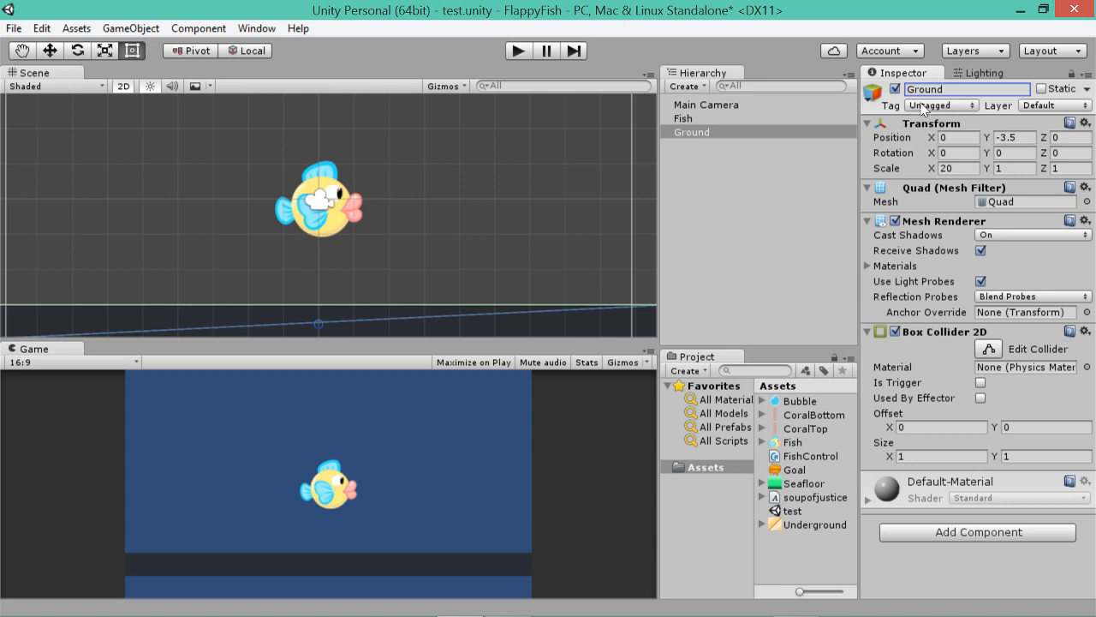
# Select the Ground object and bring up its Tag dropdown in the Inspector.
pyautogui.click(940, 105)
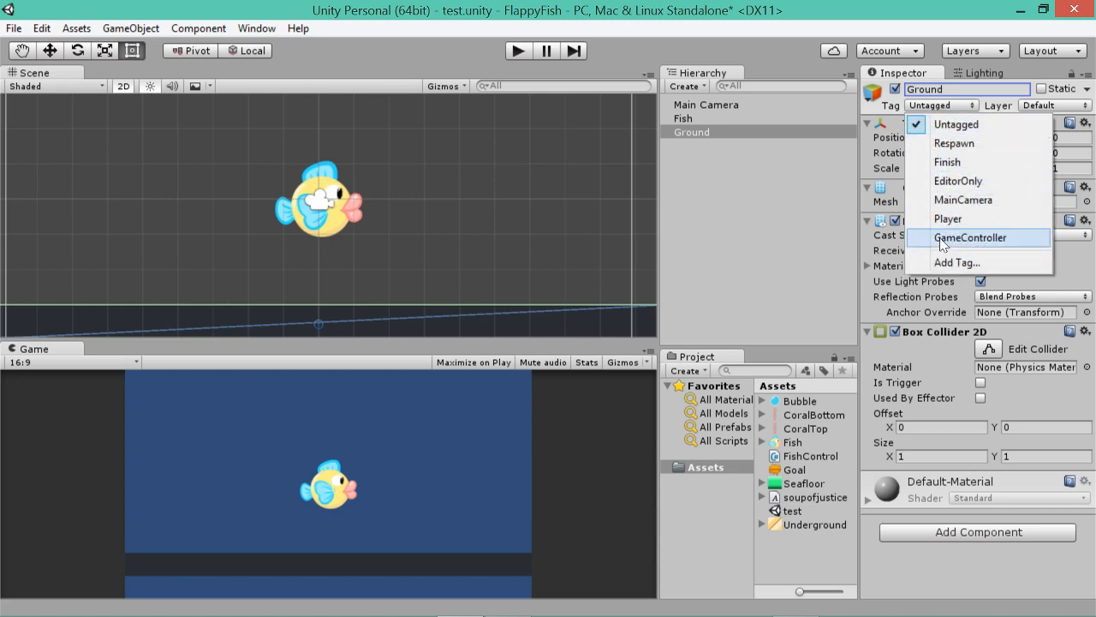
pyautogui.moveTo(957, 242)
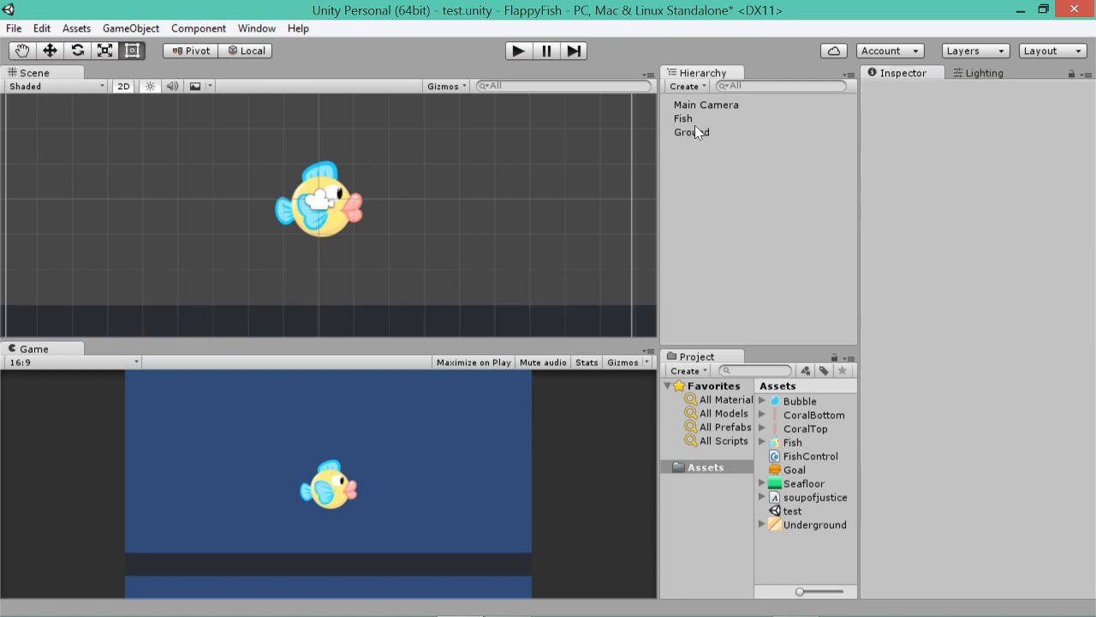
pyautogui.moveTo(702, 128)
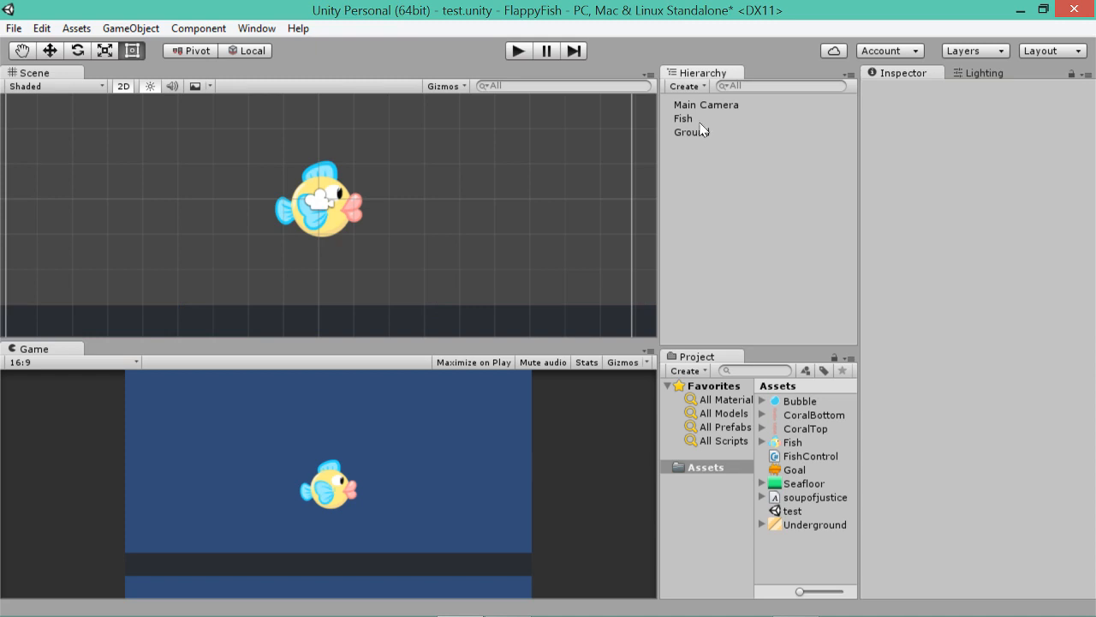
pyautogui.click(691, 132)
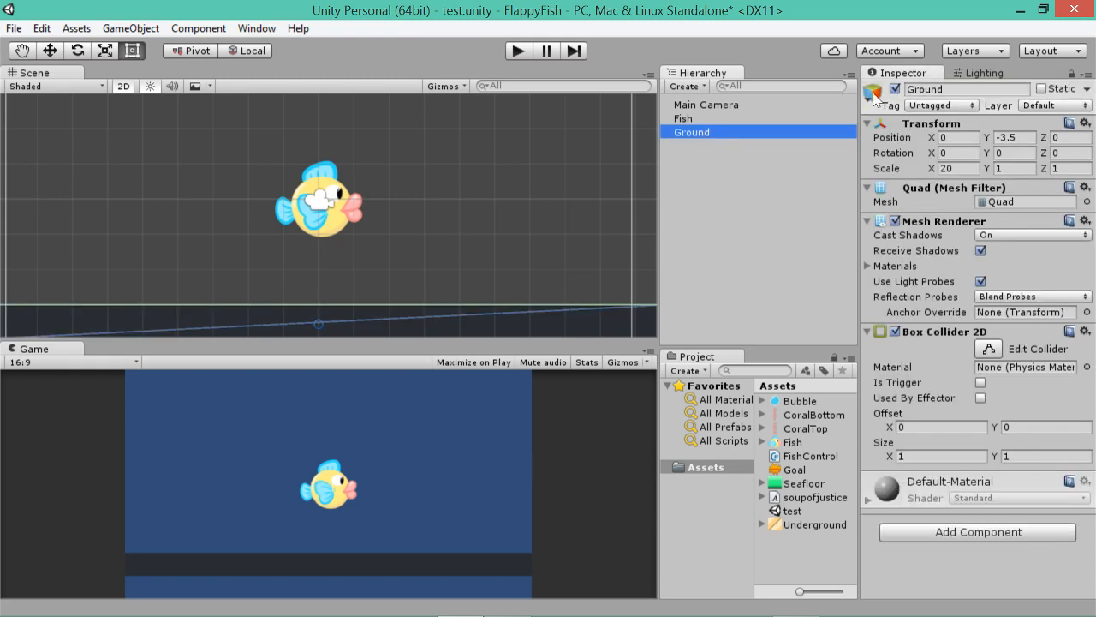
pyautogui.moveTo(942, 106)
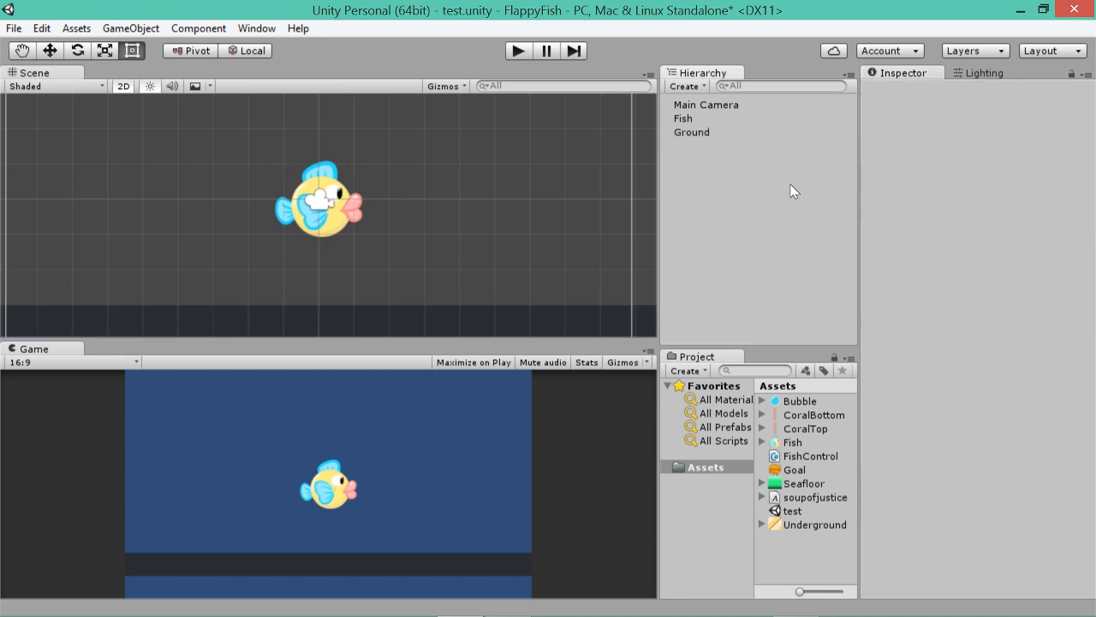
pyautogui.click(692, 132)
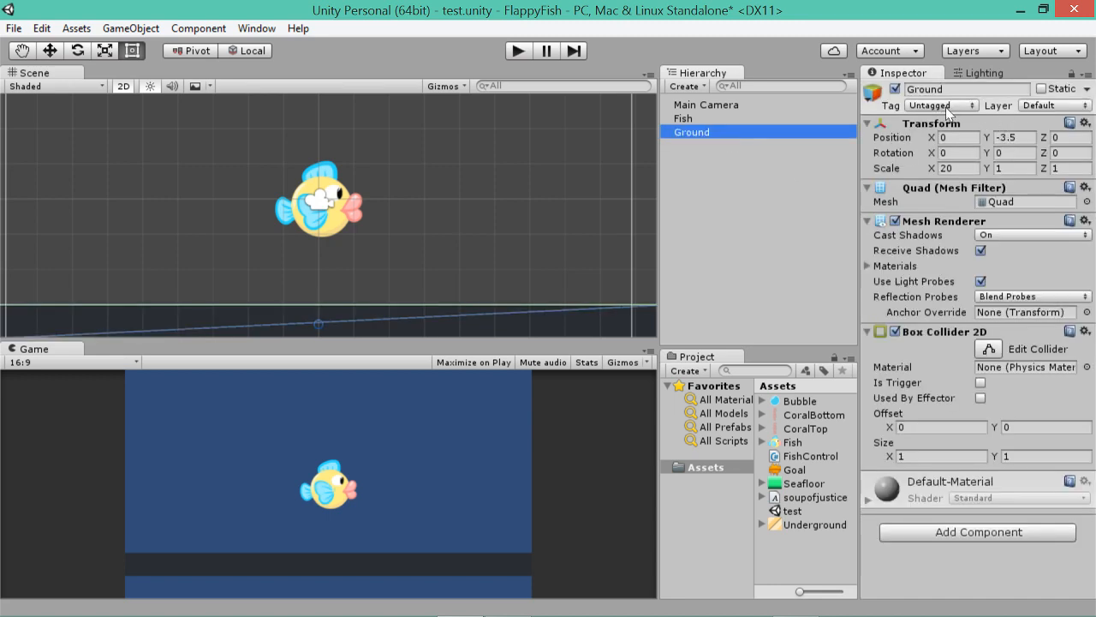
pyautogui.click(942, 105)
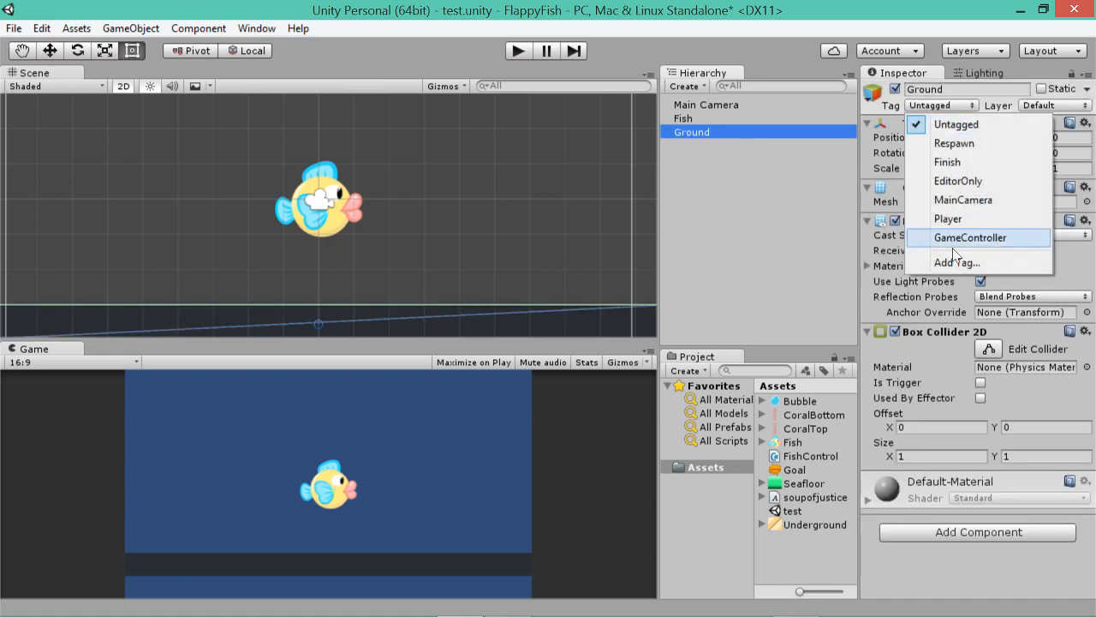
pyautogui.moveTo(963, 199)
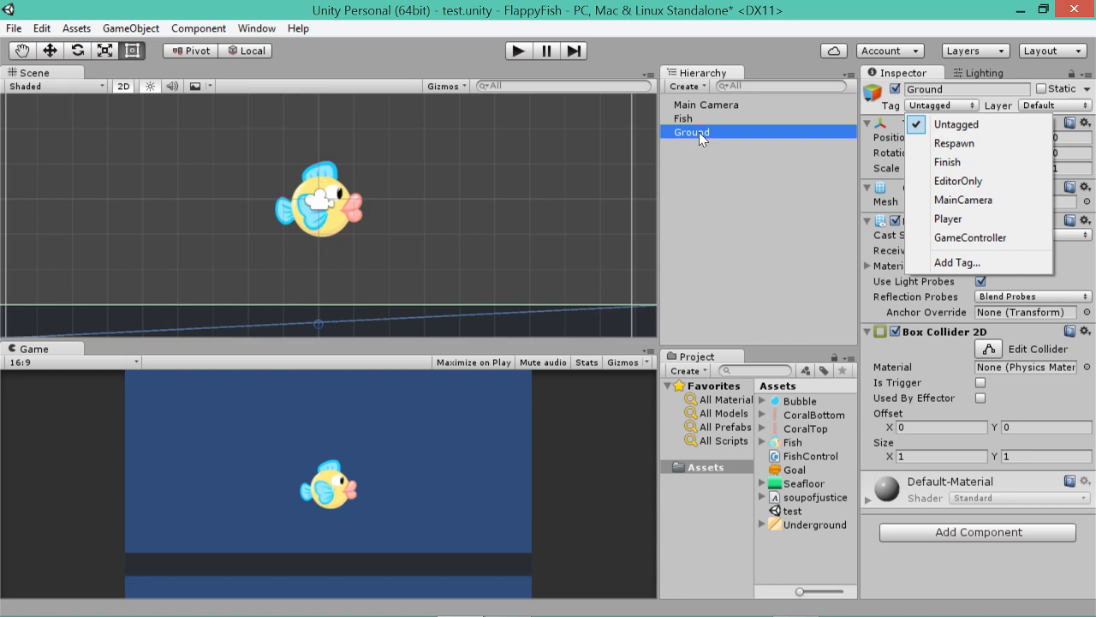
pyautogui.click(733, 161)
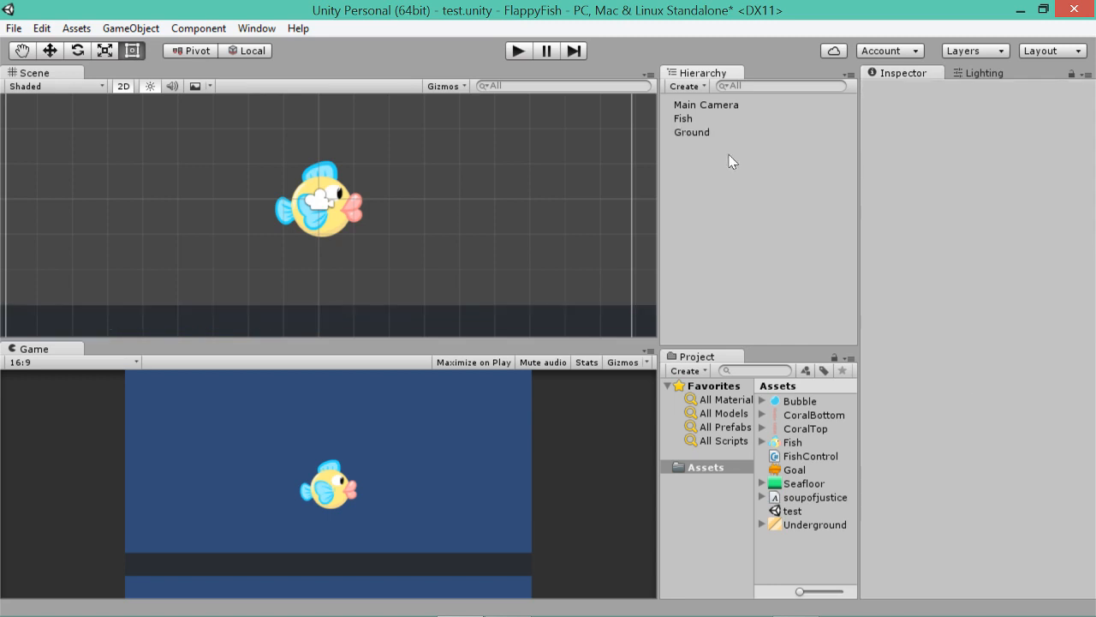
pyautogui.click(940, 106)
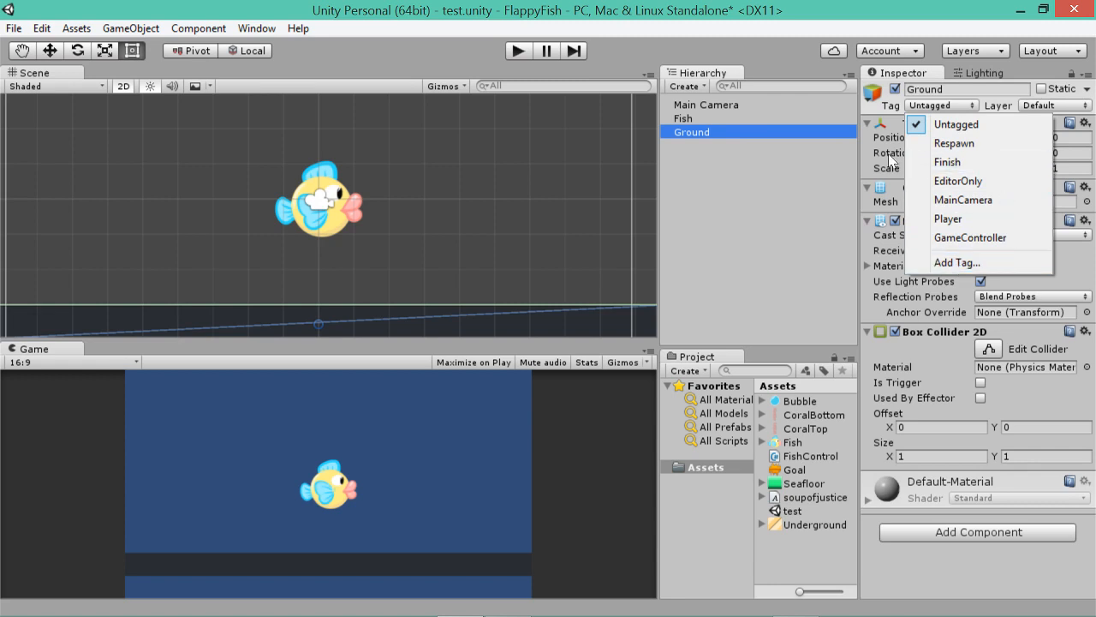
pyautogui.moveTo(864, 113)
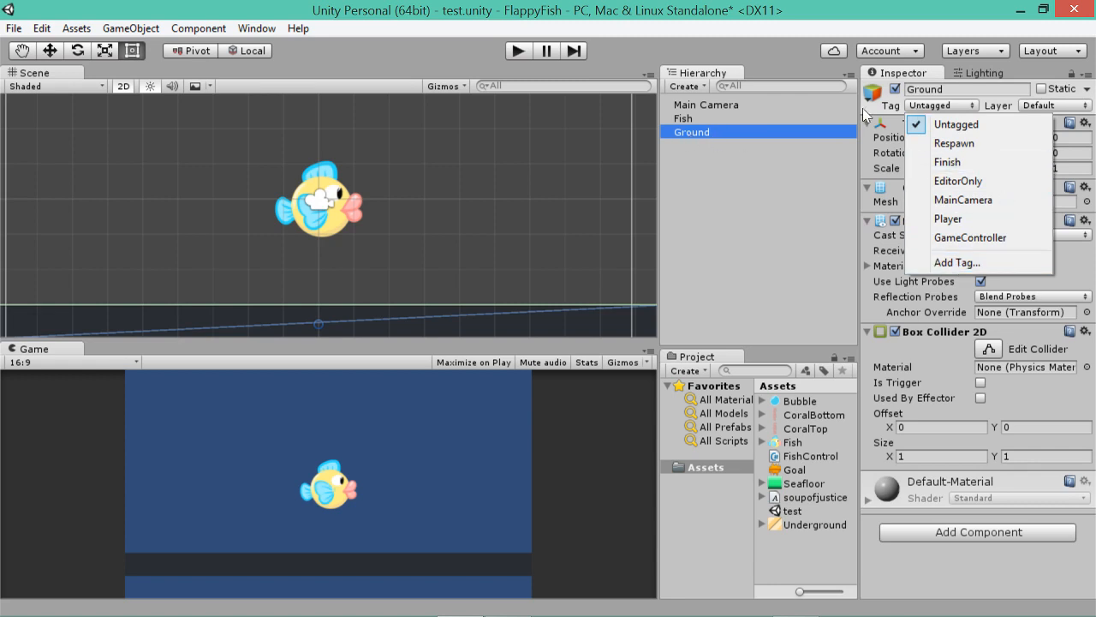
pyautogui.moveTo(934, 111)
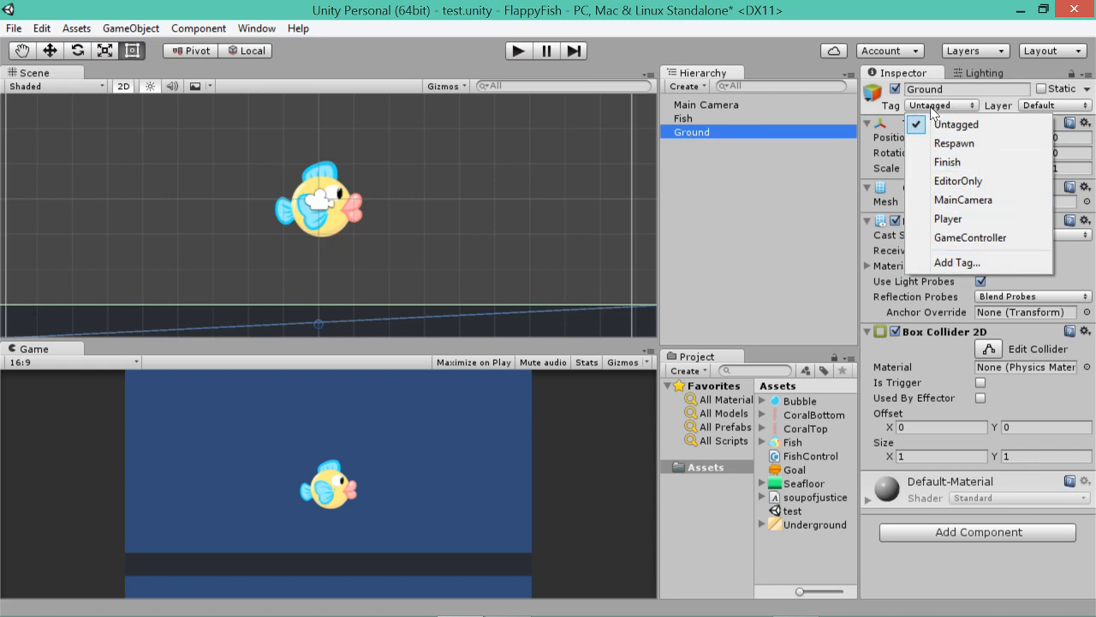
# Create a new tag named Solid in the tag manager.
pyautogui.click(956, 262)
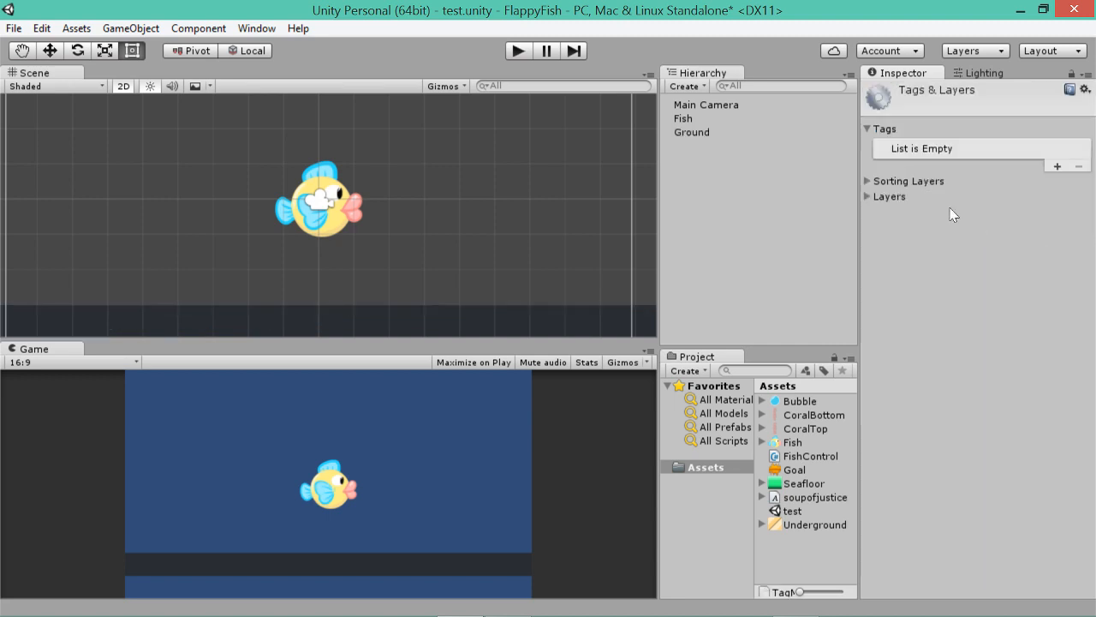
pyautogui.moveTo(1061, 168)
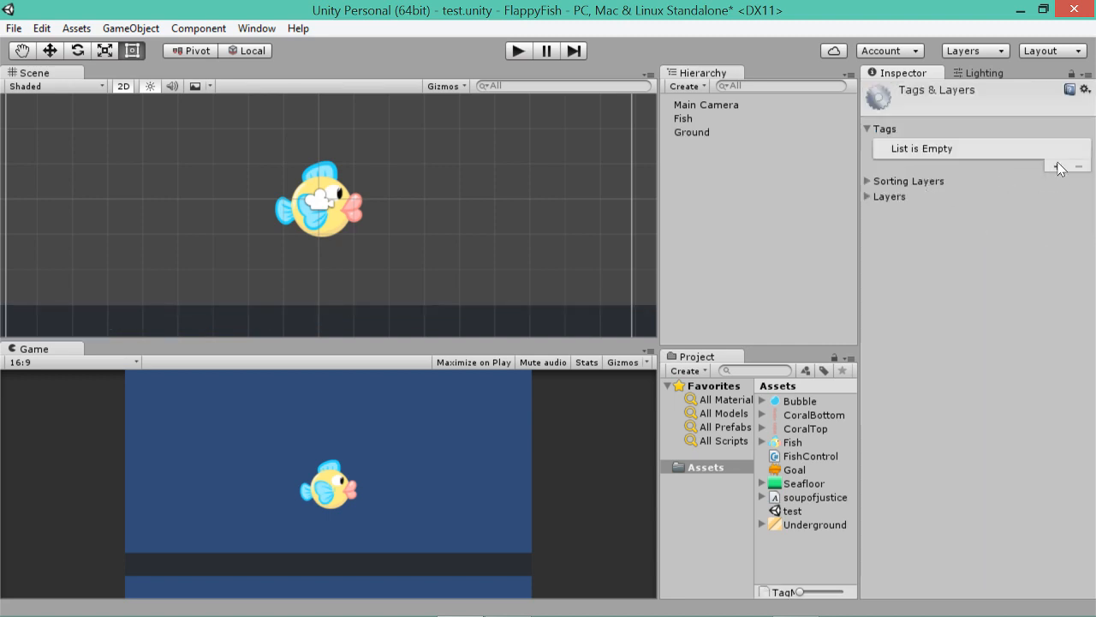
pyautogui.click(1058, 166)
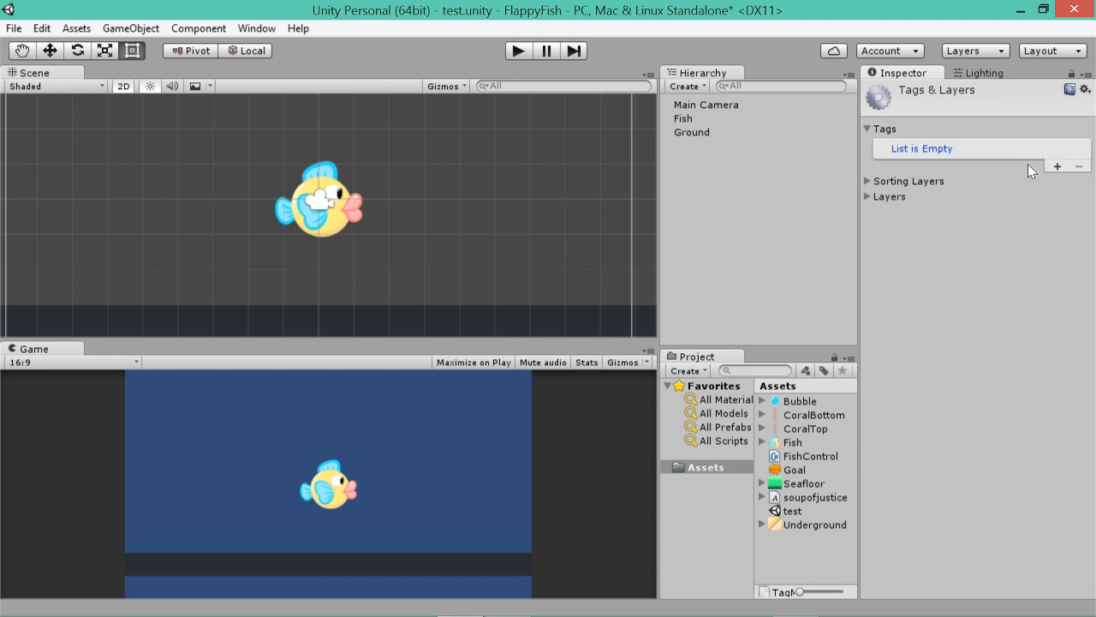
pyautogui.click(1058, 166)
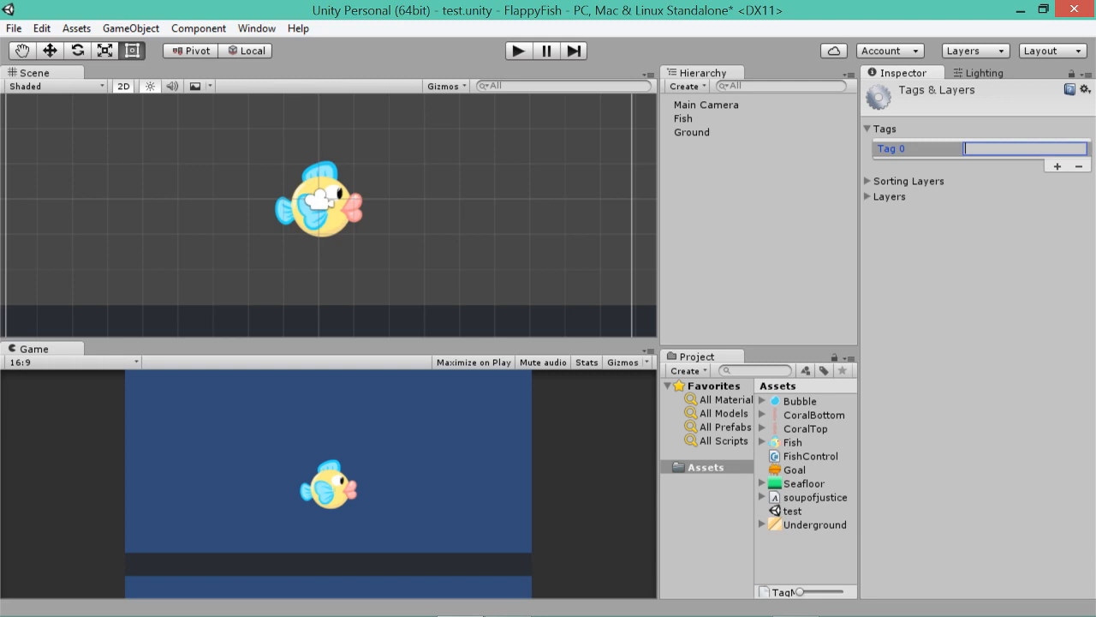
pyautogui.write('Solid')
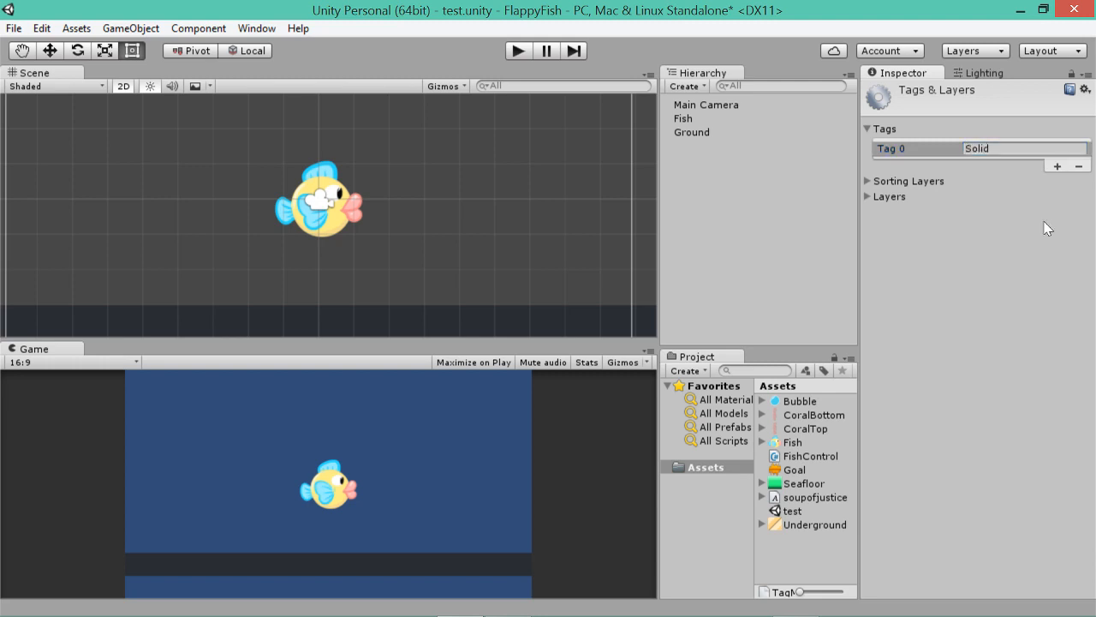
# Assign the Solid tag to the Ground object and run the scene.
pyautogui.click(692, 132)
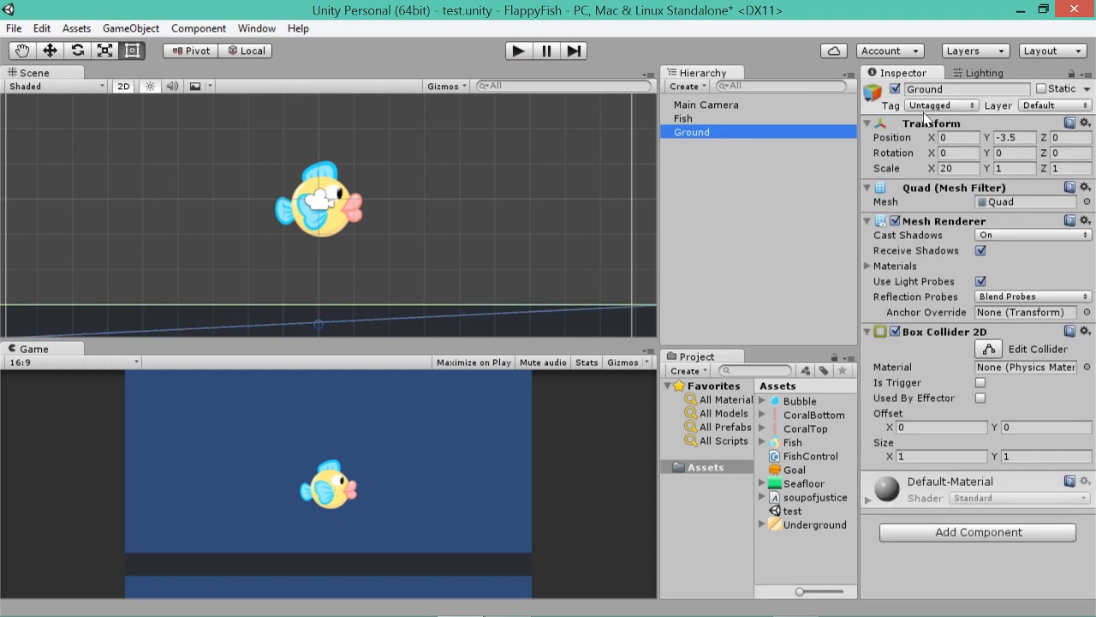
pyautogui.click(942, 104)
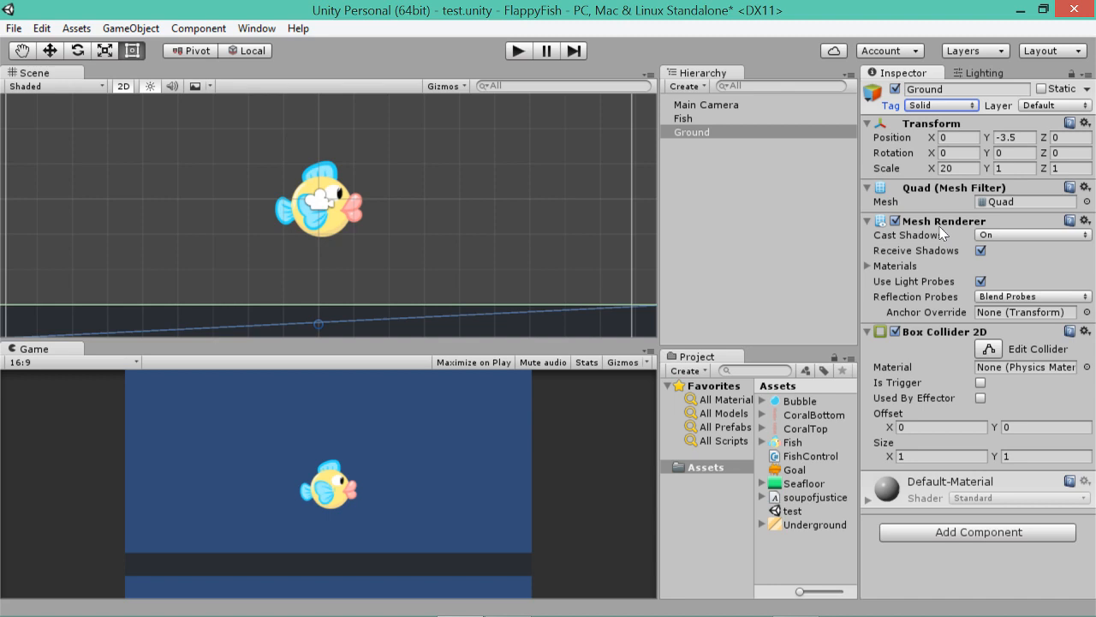
pyautogui.moveTo(754, 169)
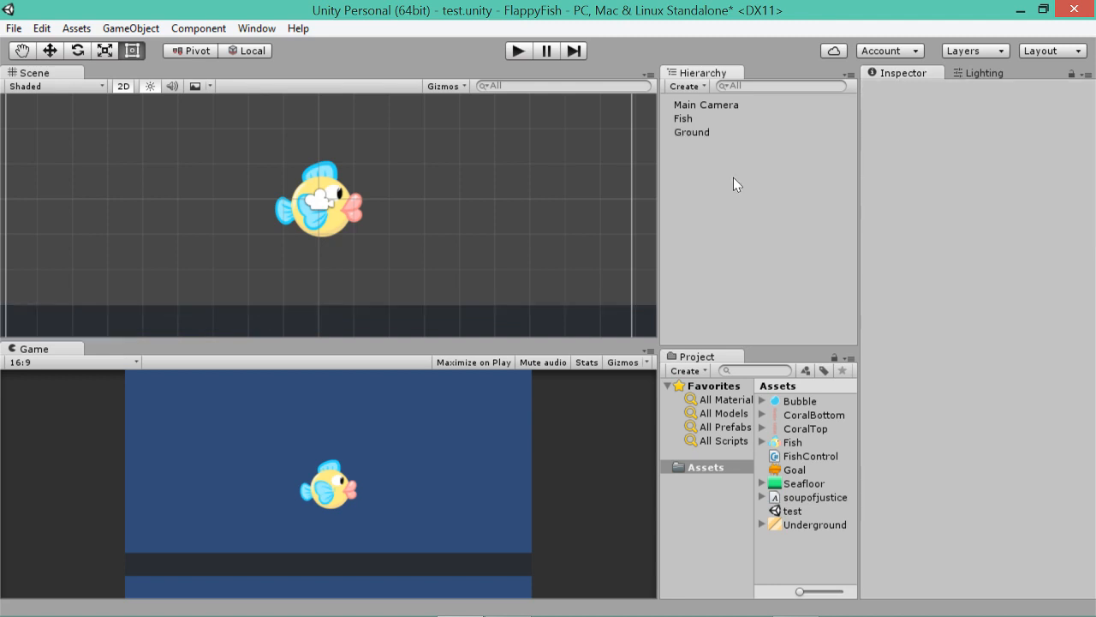
pyautogui.moveTo(539, 267)
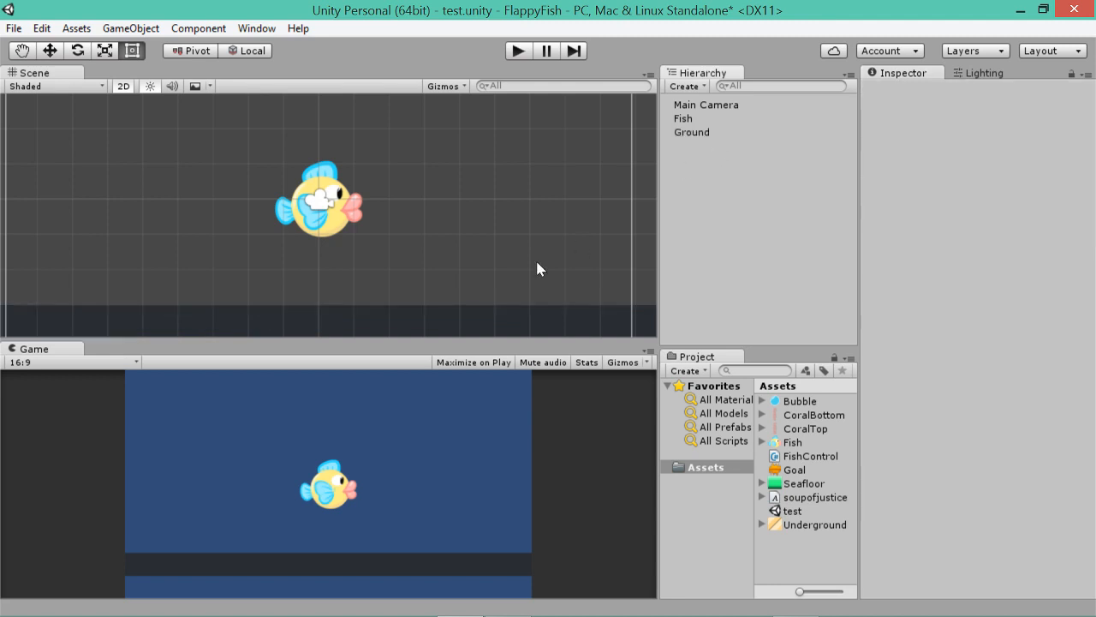
pyautogui.moveTo(639, 164)
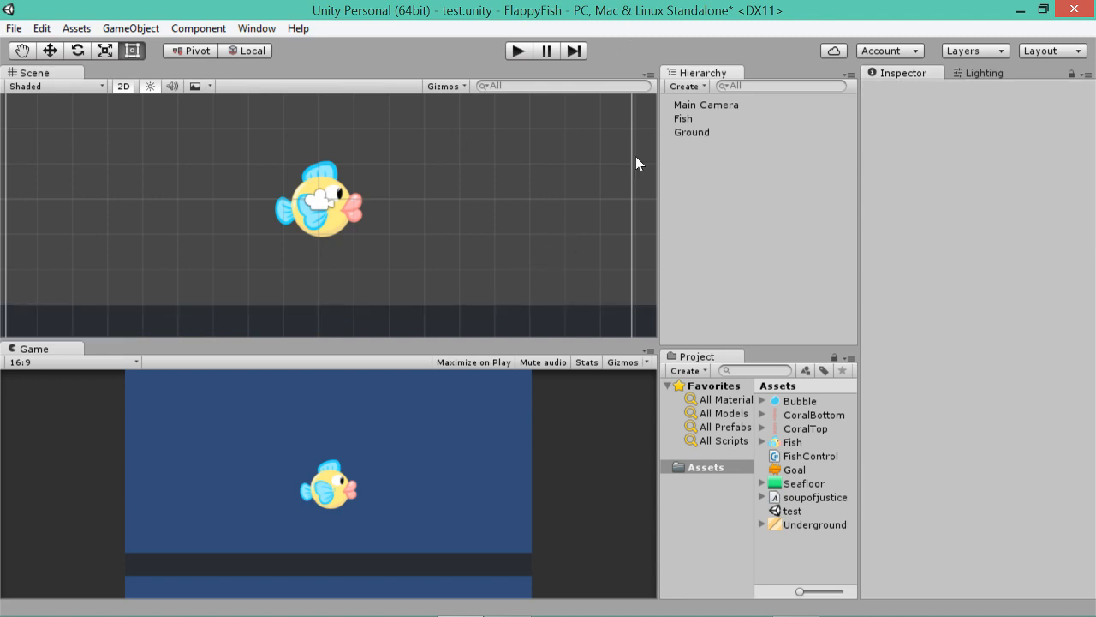
pyautogui.click(691, 132)
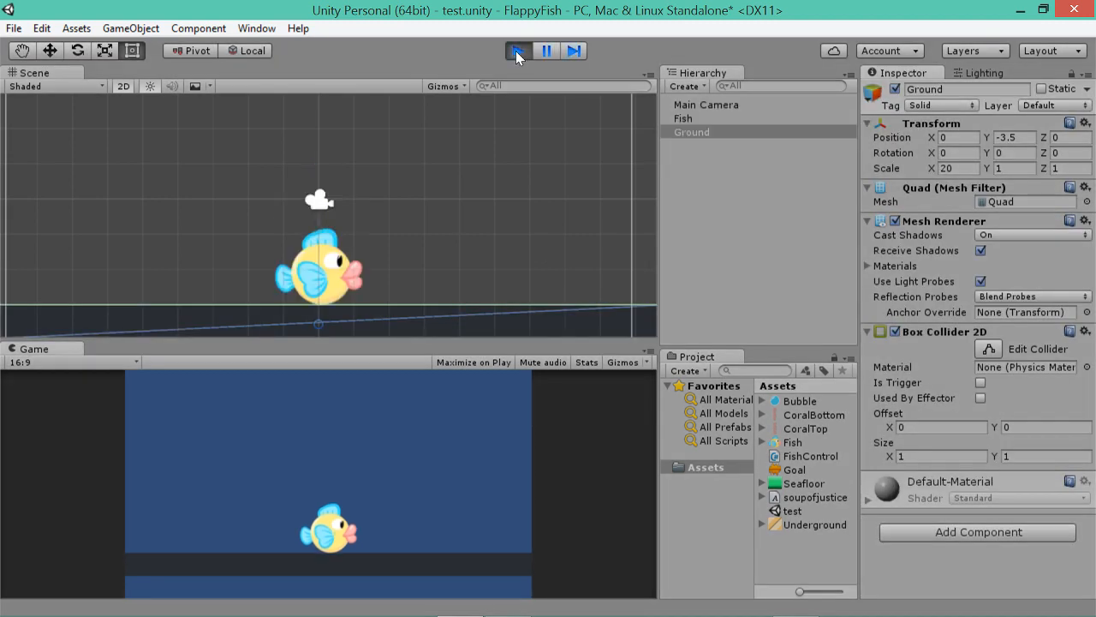
pyautogui.click(517, 52)
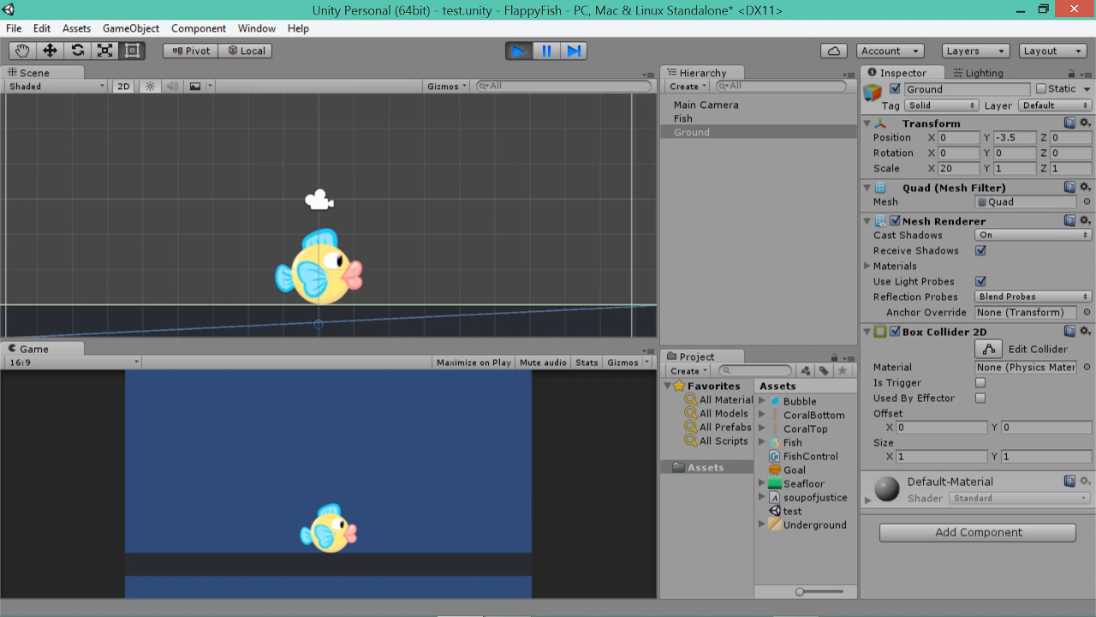
pyautogui.click(692, 132)
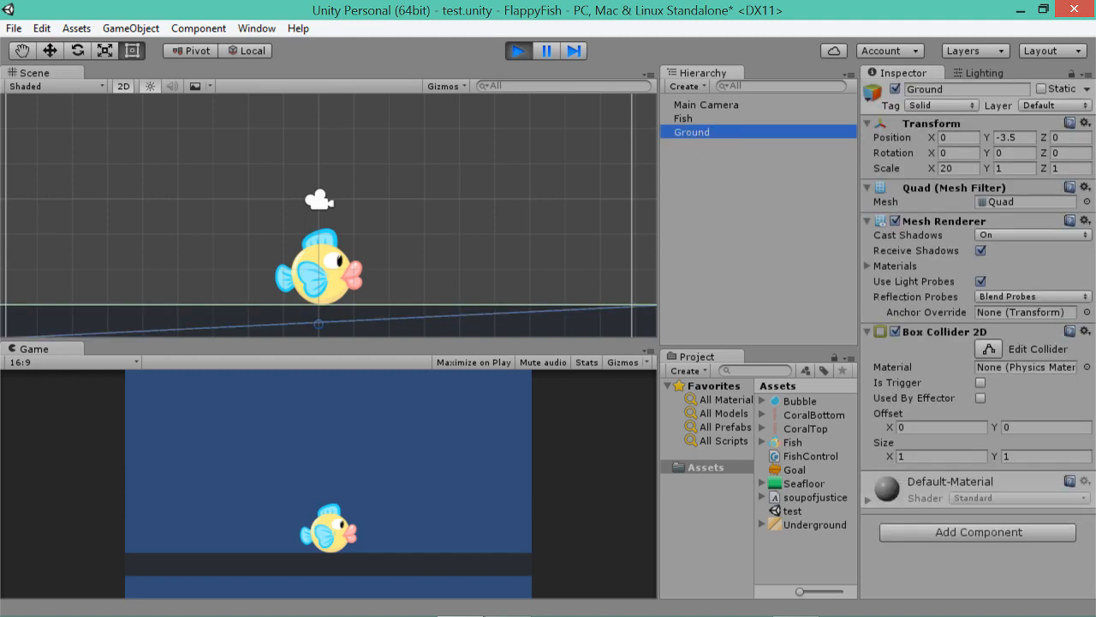
pyautogui.click(1080, 329)
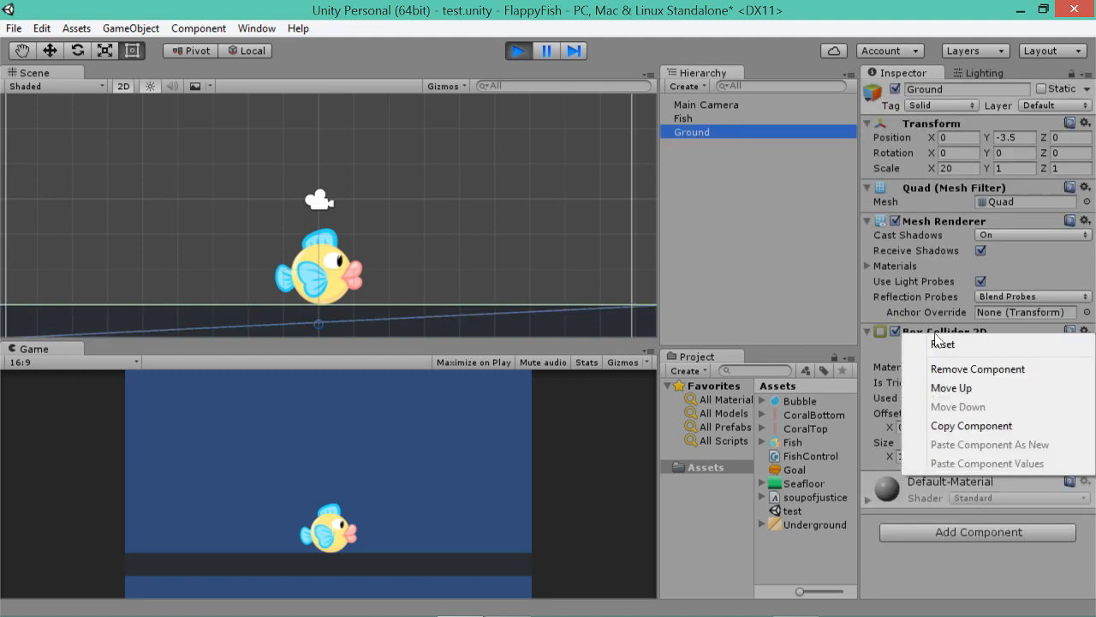
pyautogui.moveTo(976, 370)
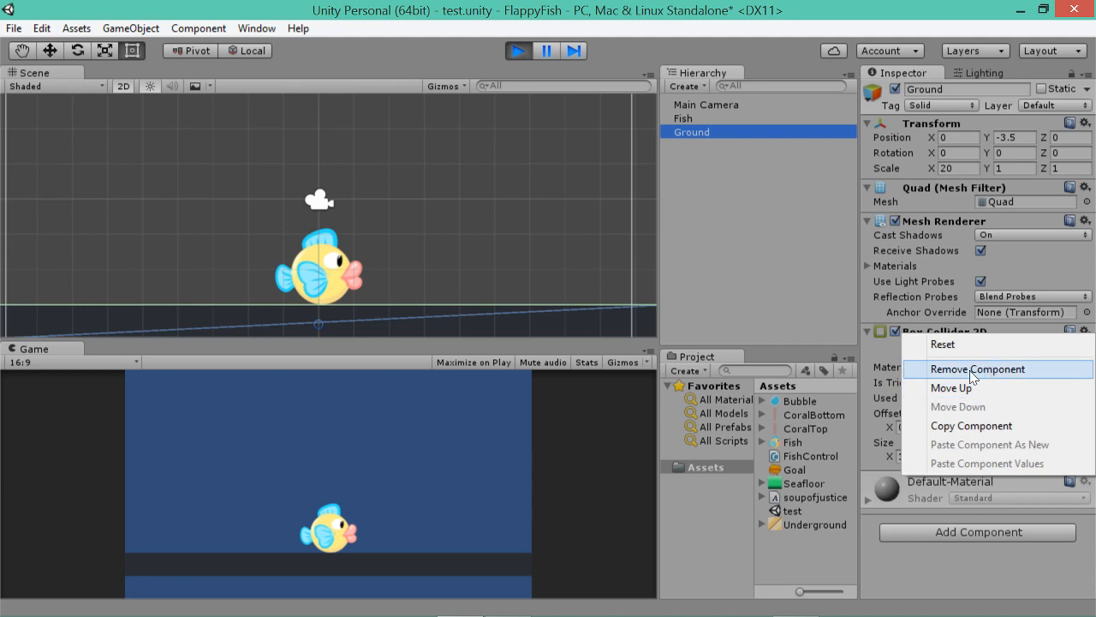
pyautogui.click(973, 368)
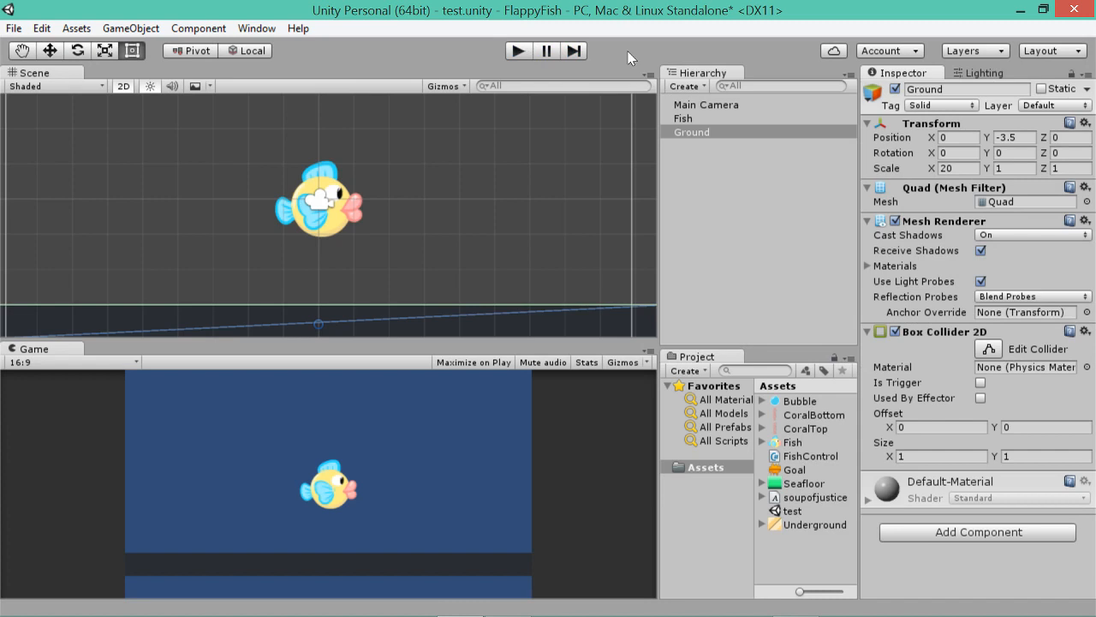
pyautogui.click(682, 118)
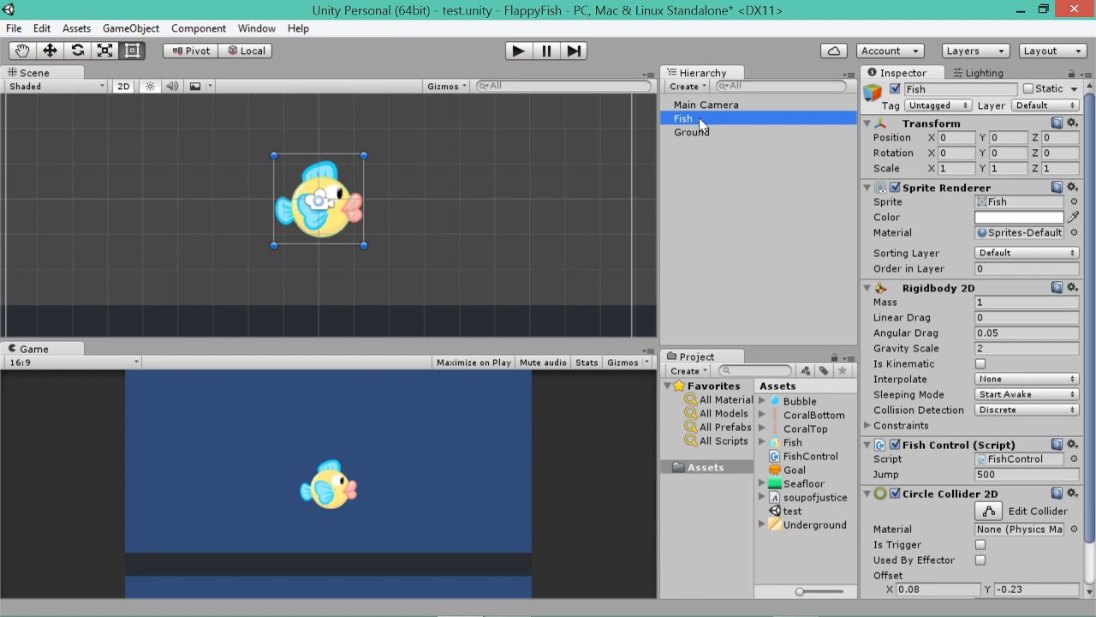
# Open the Fish object's FishControl script in MonoDevelop.
pyautogui.click(1069, 445)
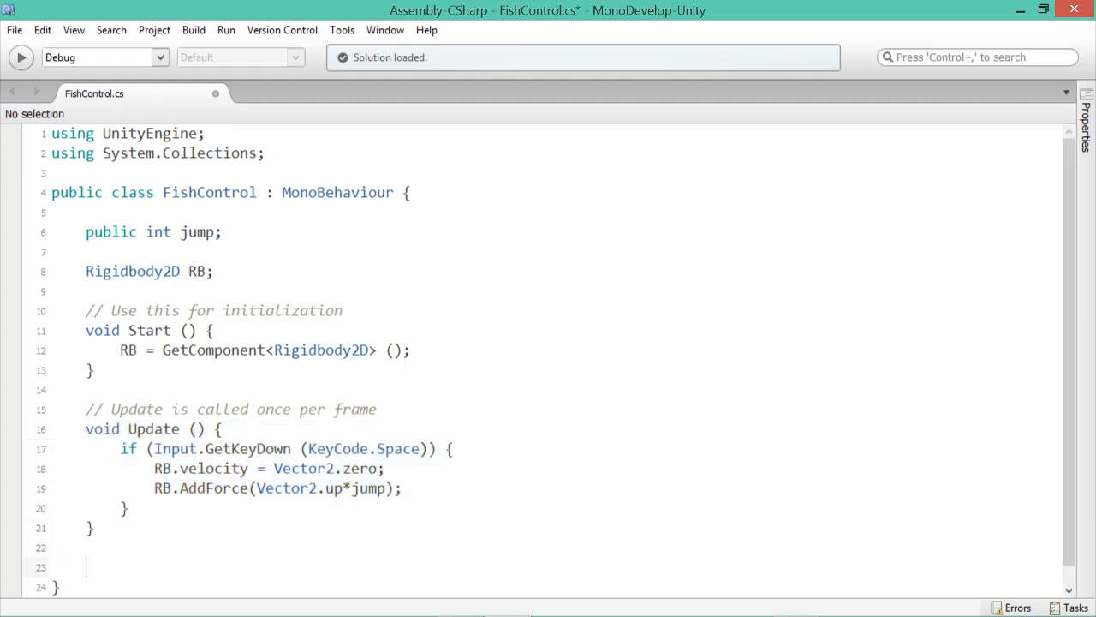
# Write an empty void OnCollisionEnter2D(Collision2D other) { } method below Update.
pyautogui.write('void')
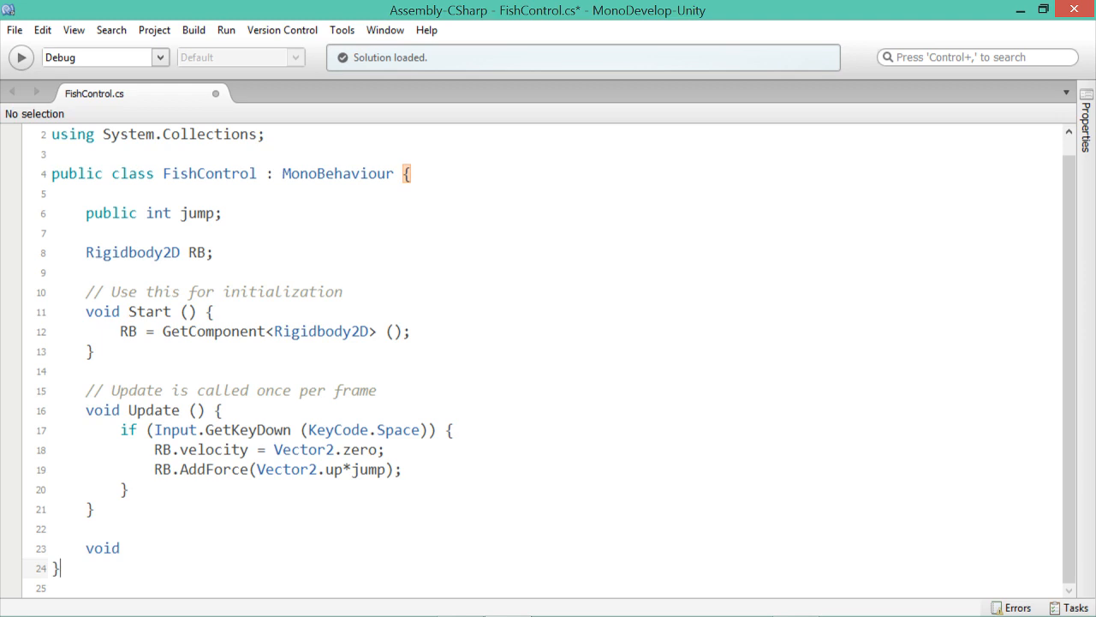
pyautogui.write('O')
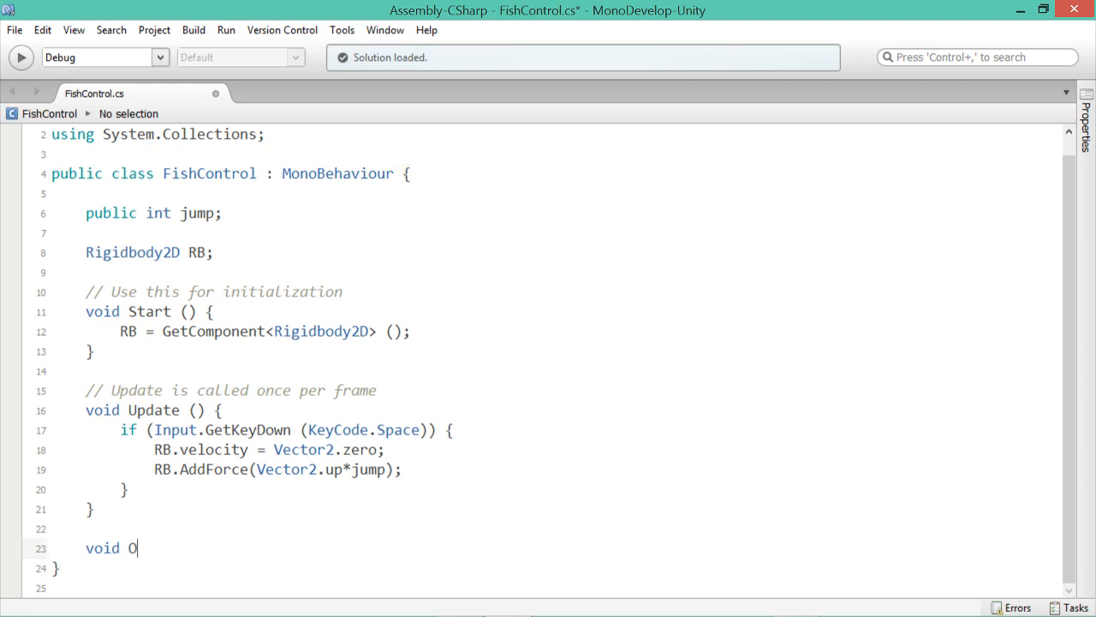
pyautogui.write('nCollisi')
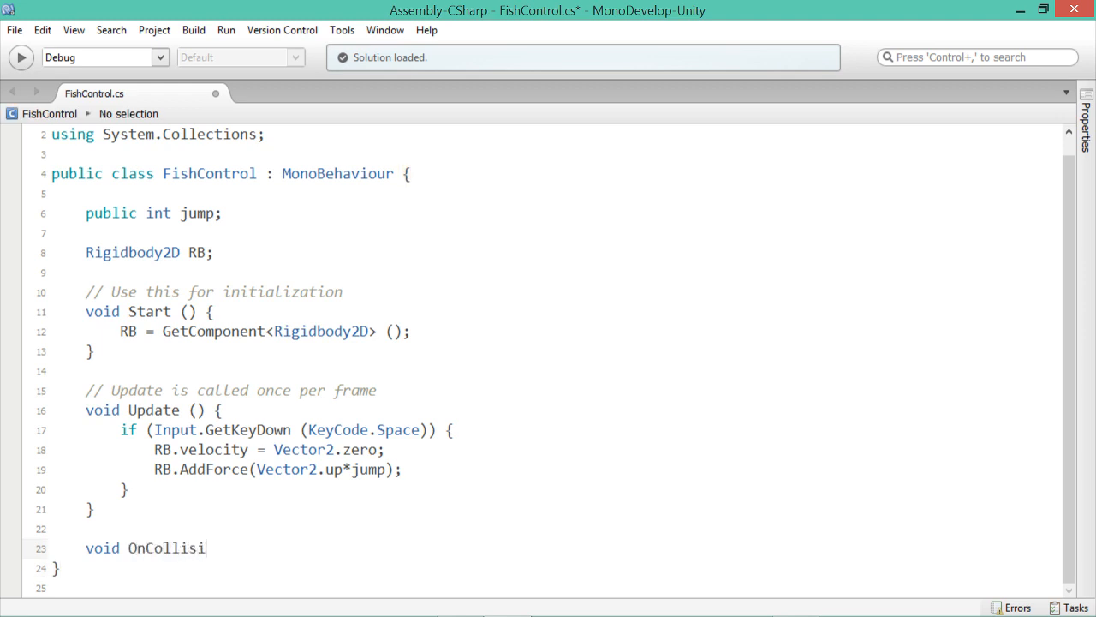
pyautogui.write('onEnter')
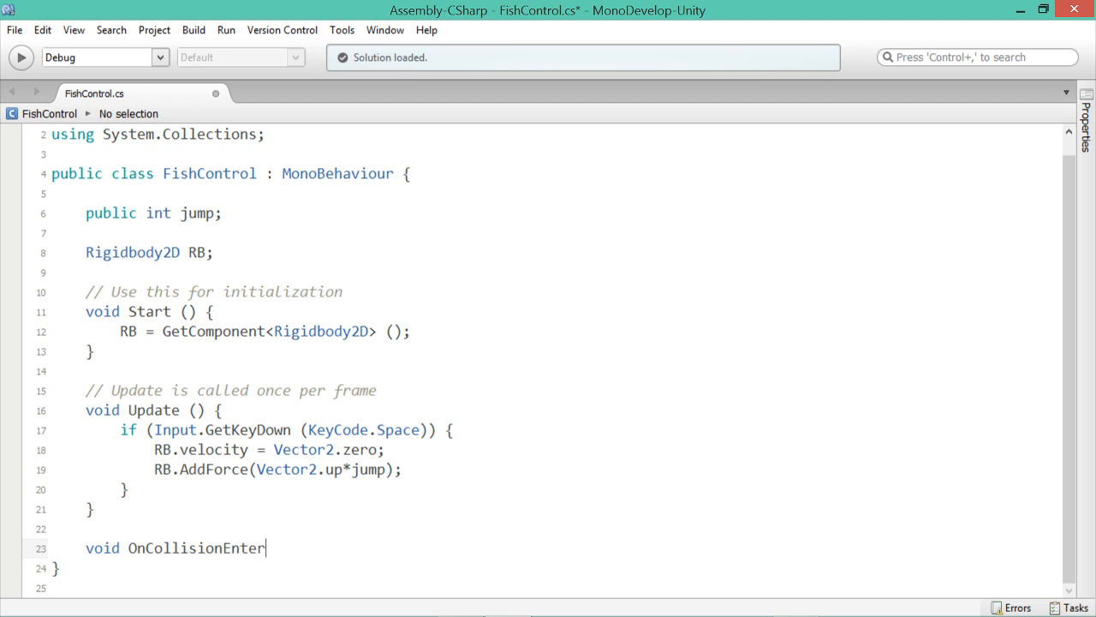
pyautogui.write('2D')
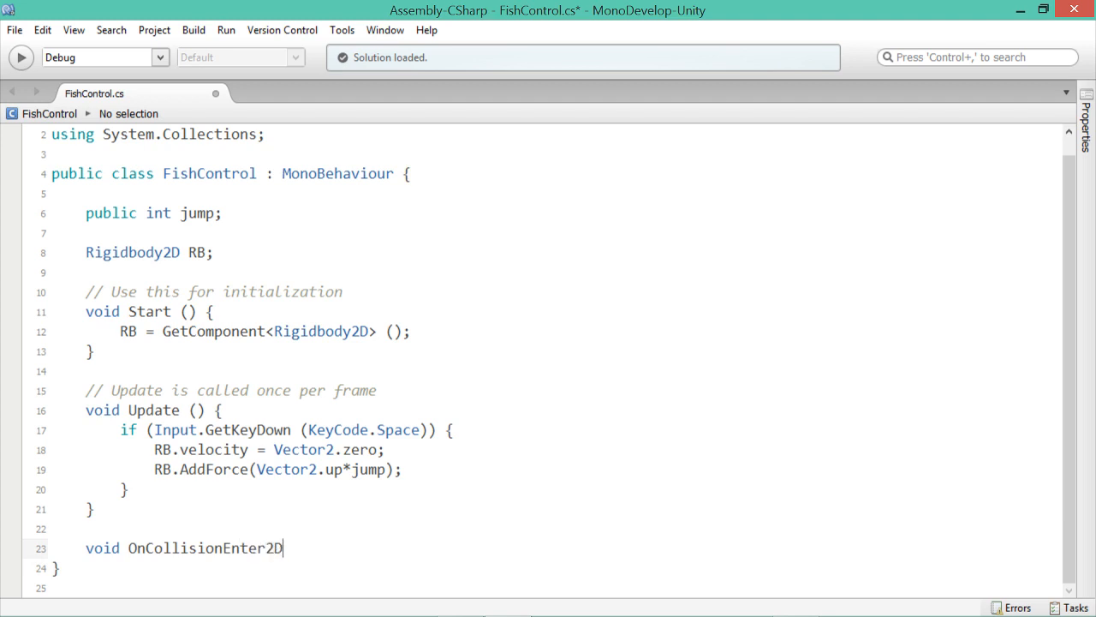
pyautogui.write('()')
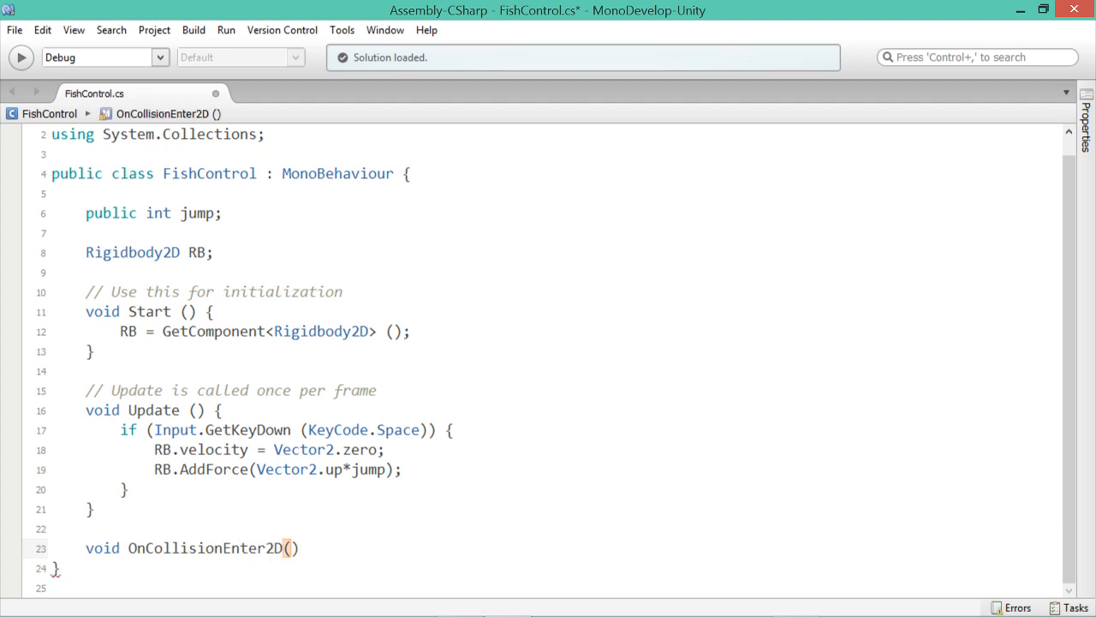
pyautogui.write('Collision')
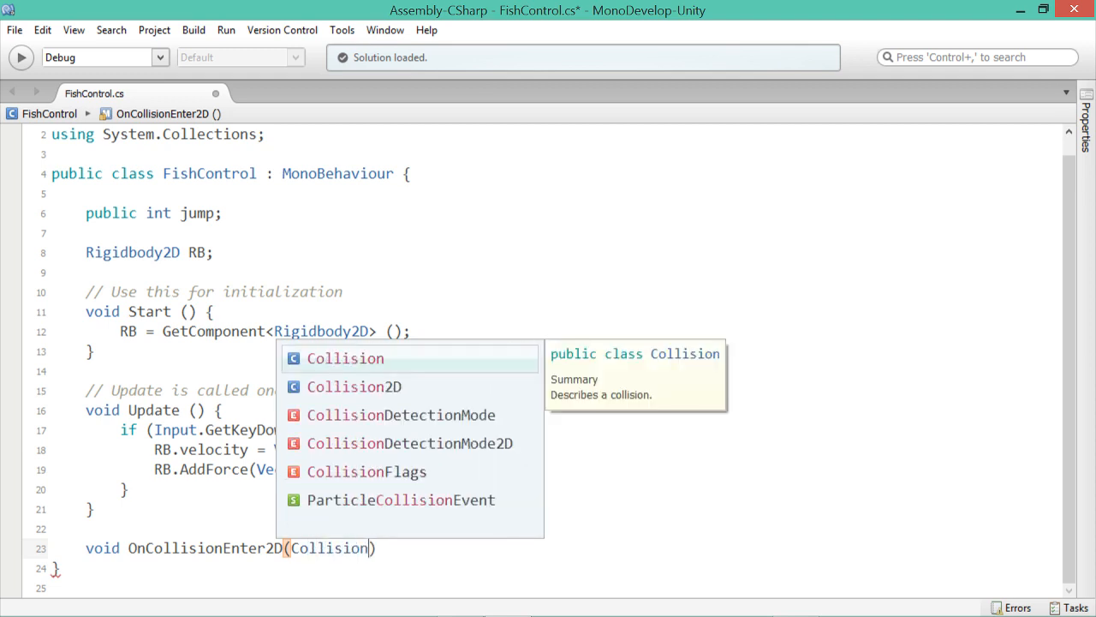
pyautogui.click(353, 387)
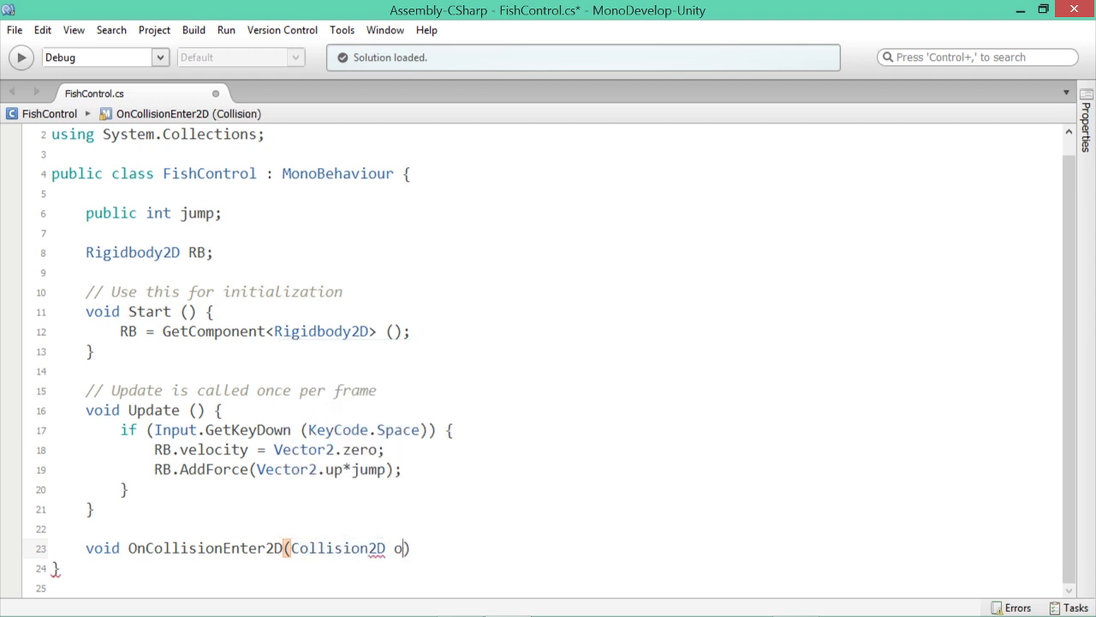
pyautogui.write('ther')
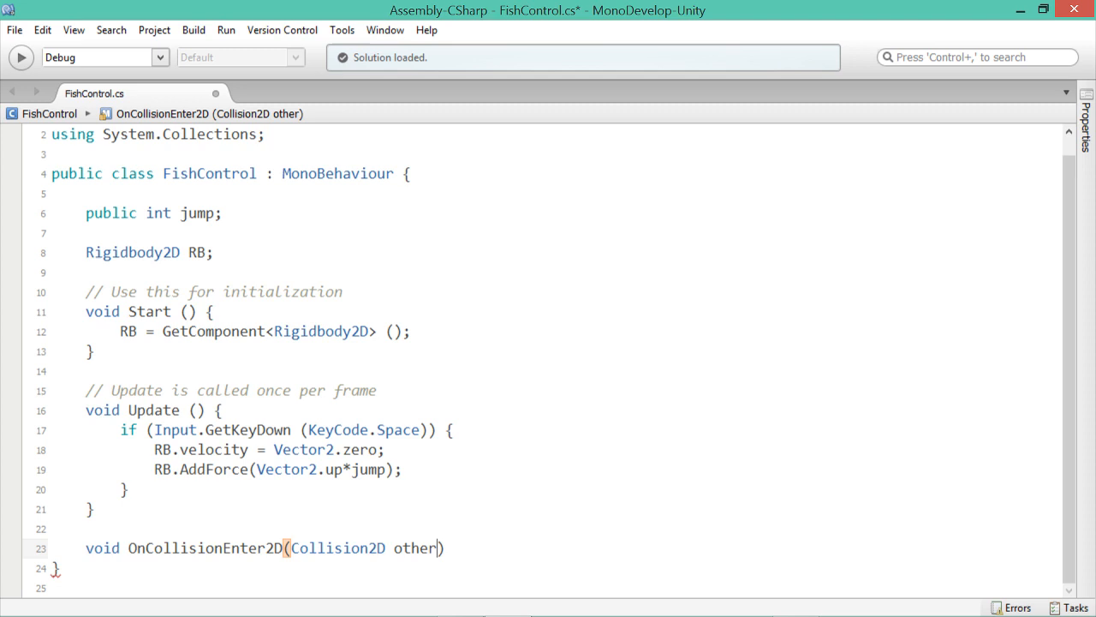
pyautogui.write('{')
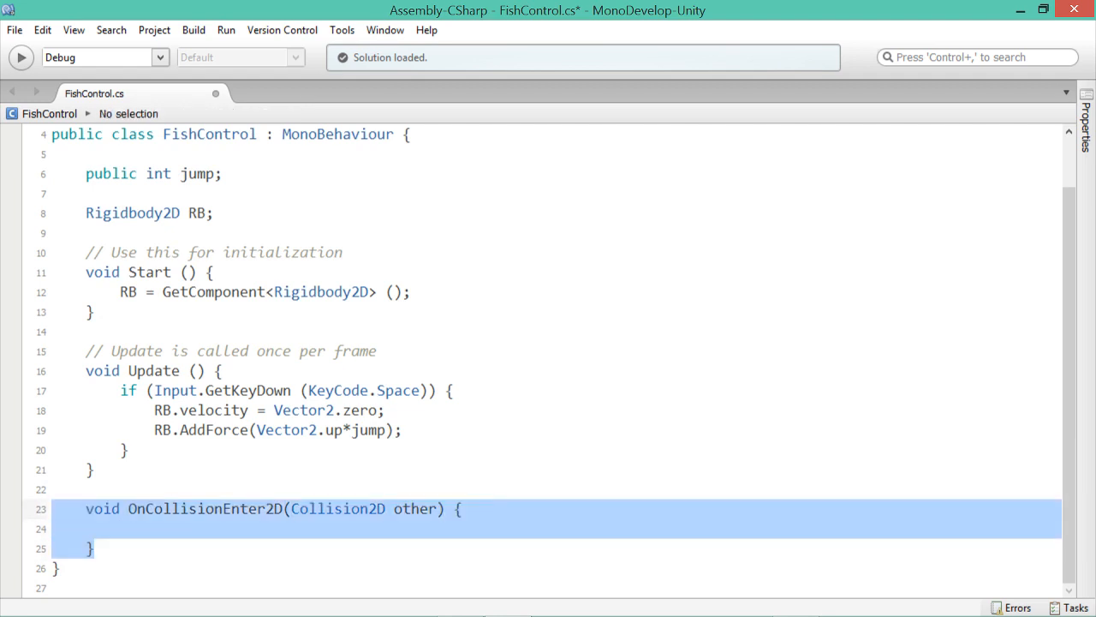
pyautogui.click(123, 527)
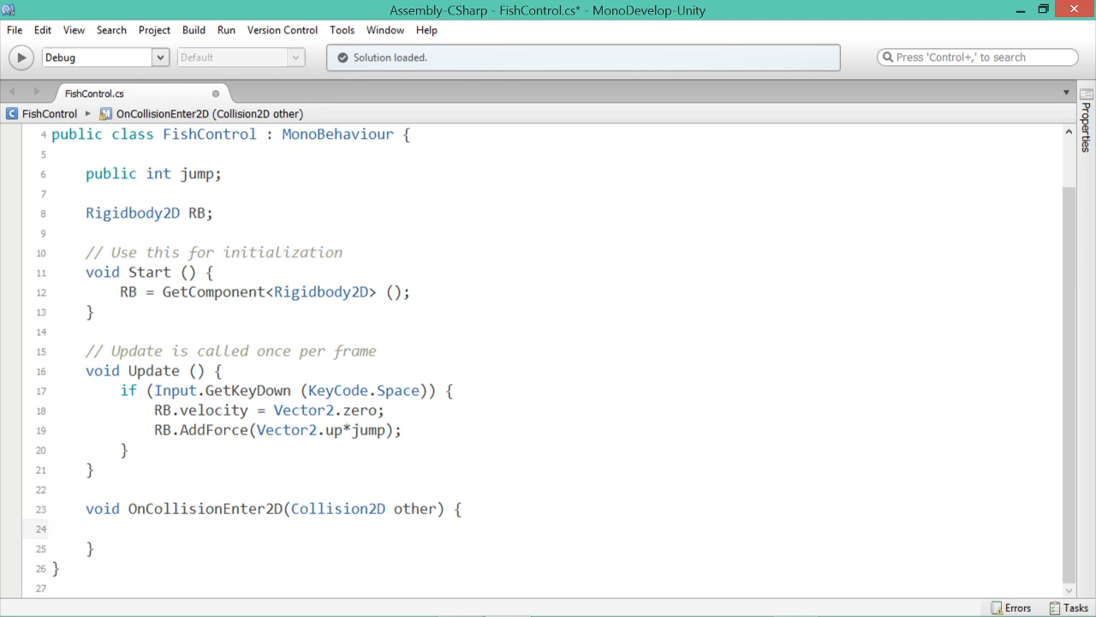
pyautogui.click(120, 526)
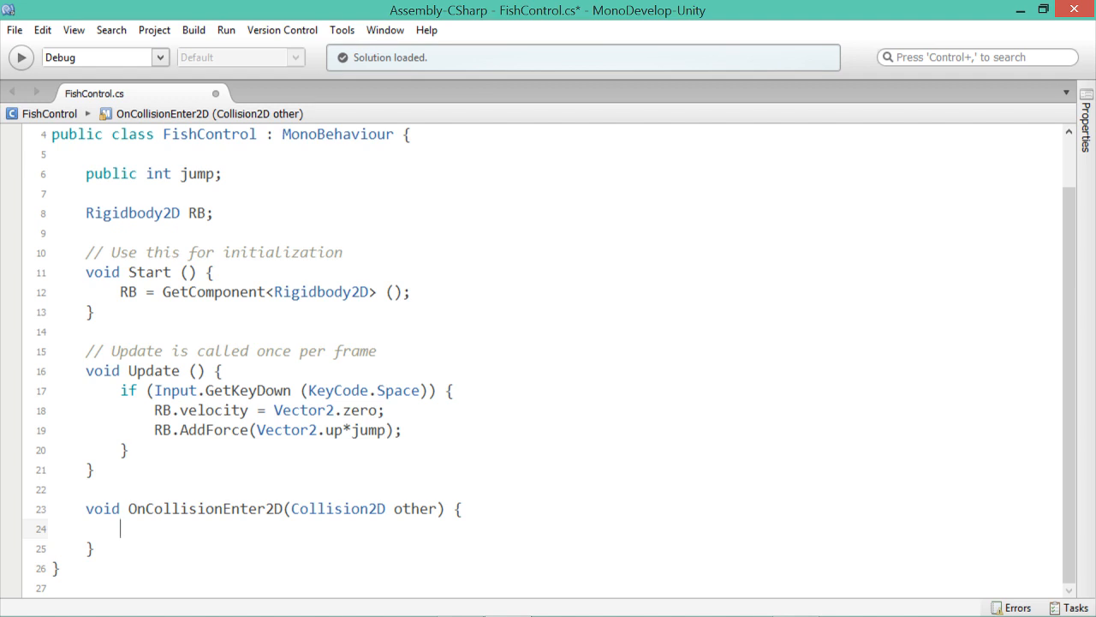
# Add an empty if (other.transform.tag = "Solid") { } block inside the collision method.
pyautogui.write('if')
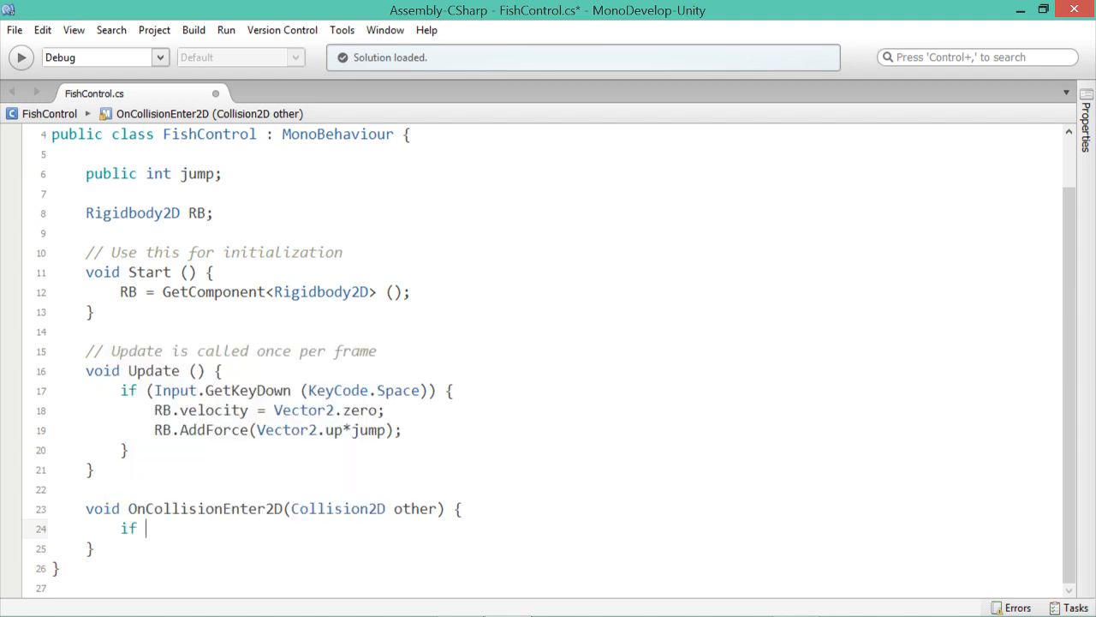
pyautogui.write('(other')
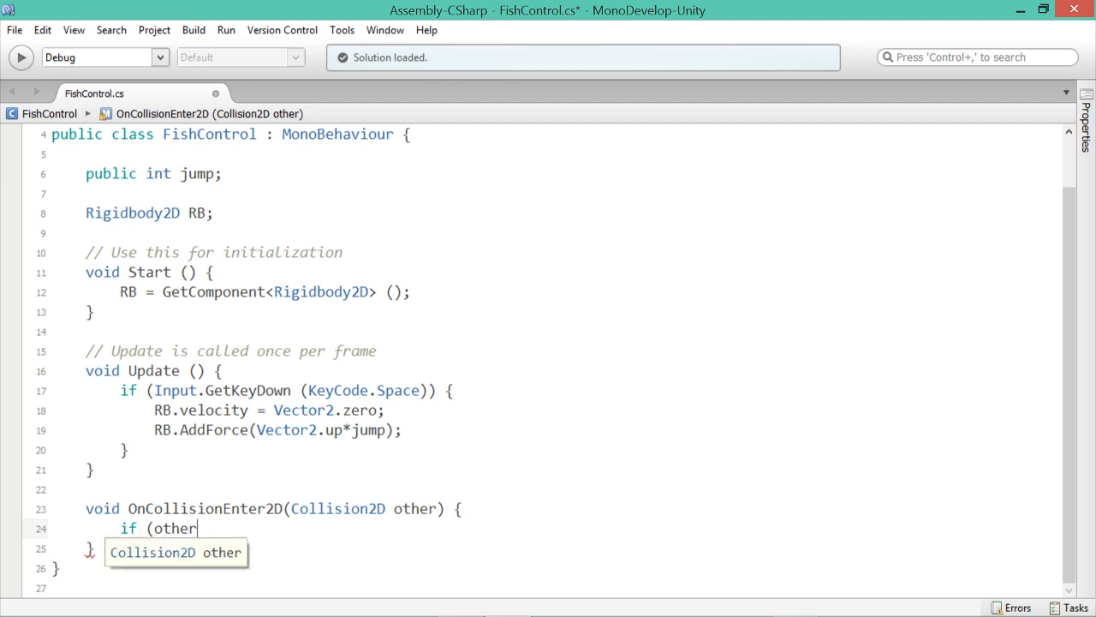
pyautogui.write('.trans')
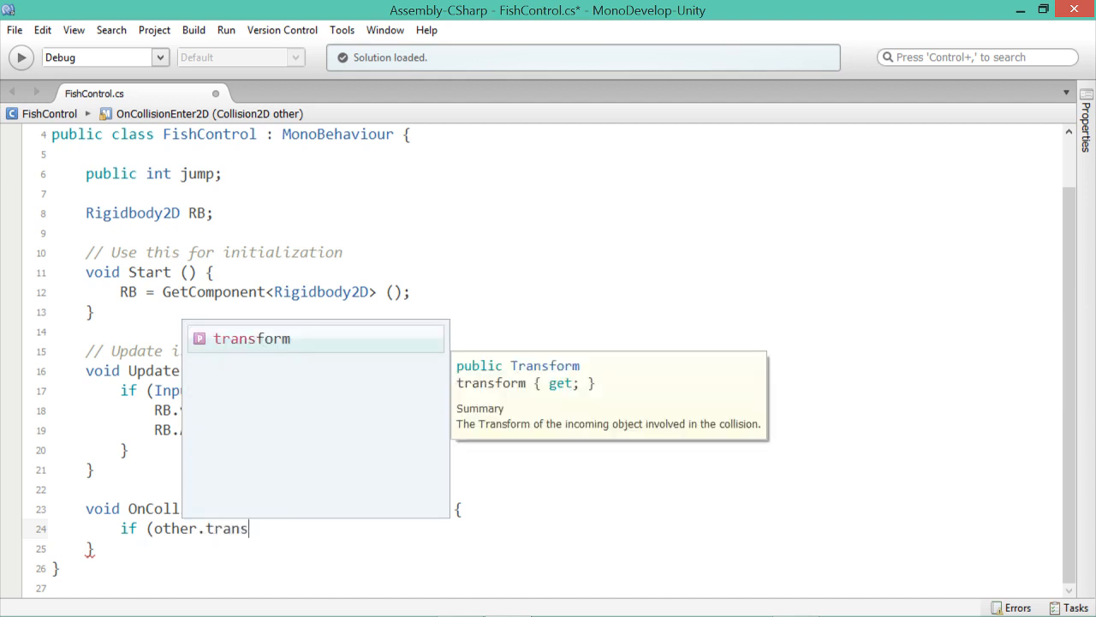
pyautogui.write('.')
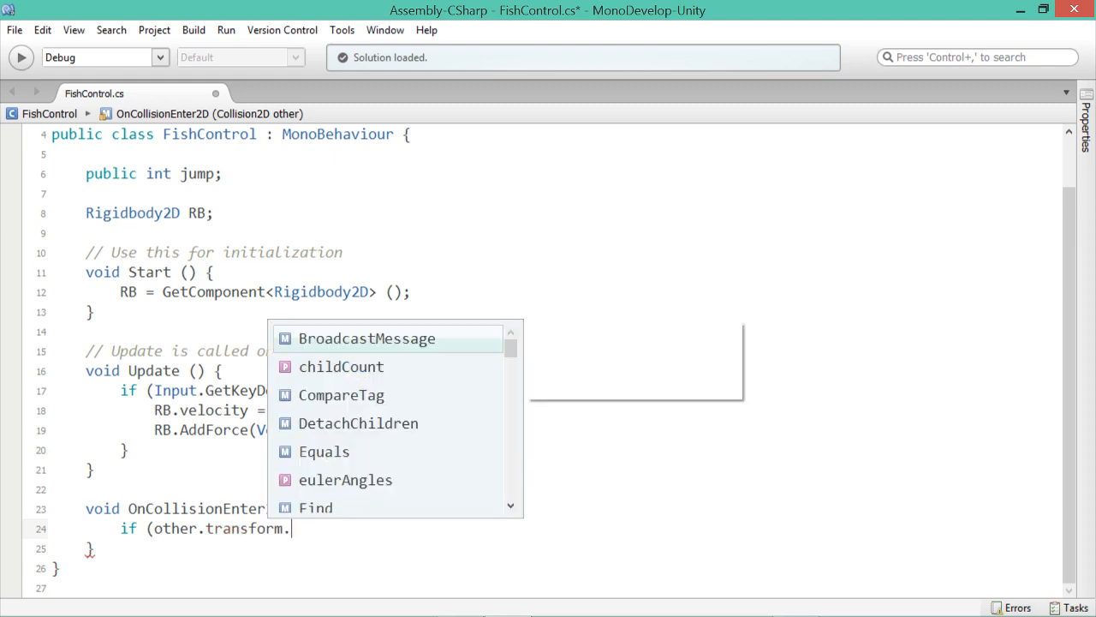
pyautogui.write('tag')
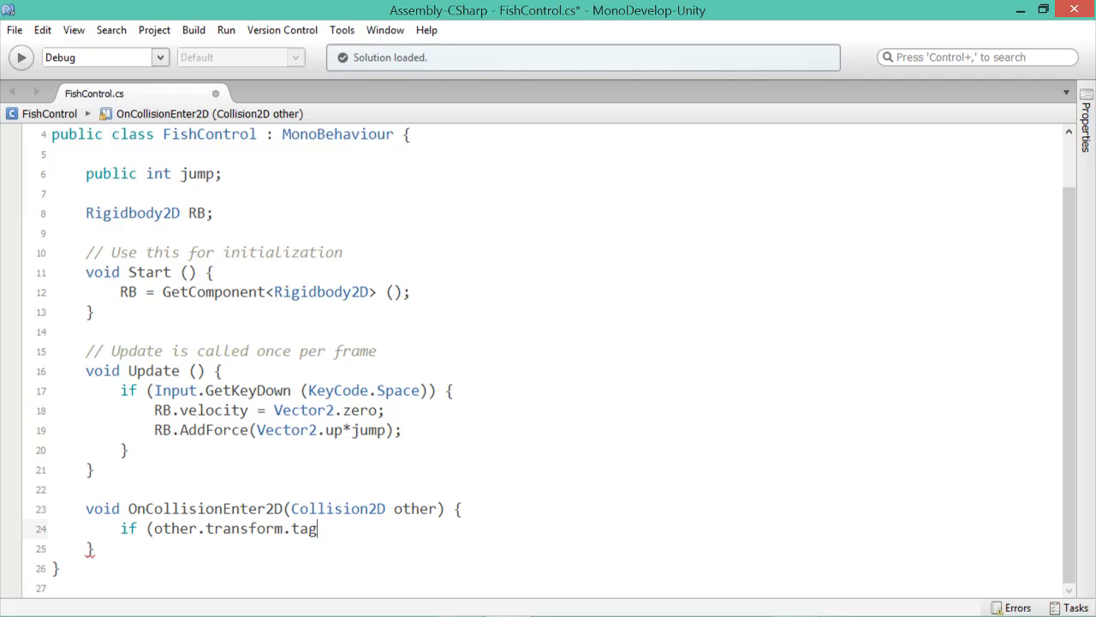
pyautogui.write('= "Solid')
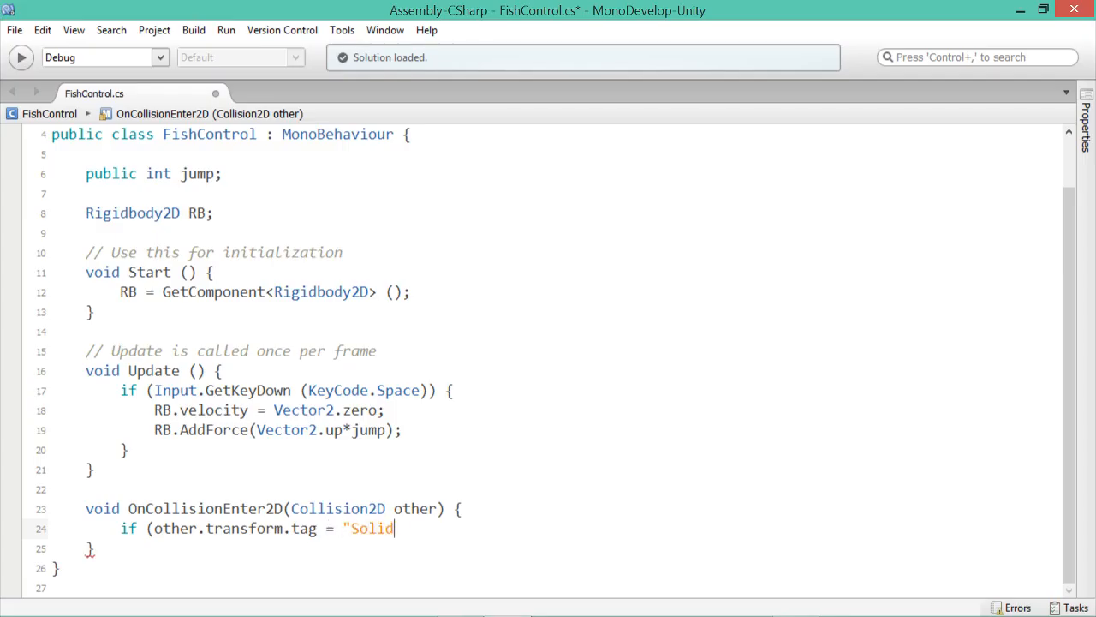
pyautogui.write('")')
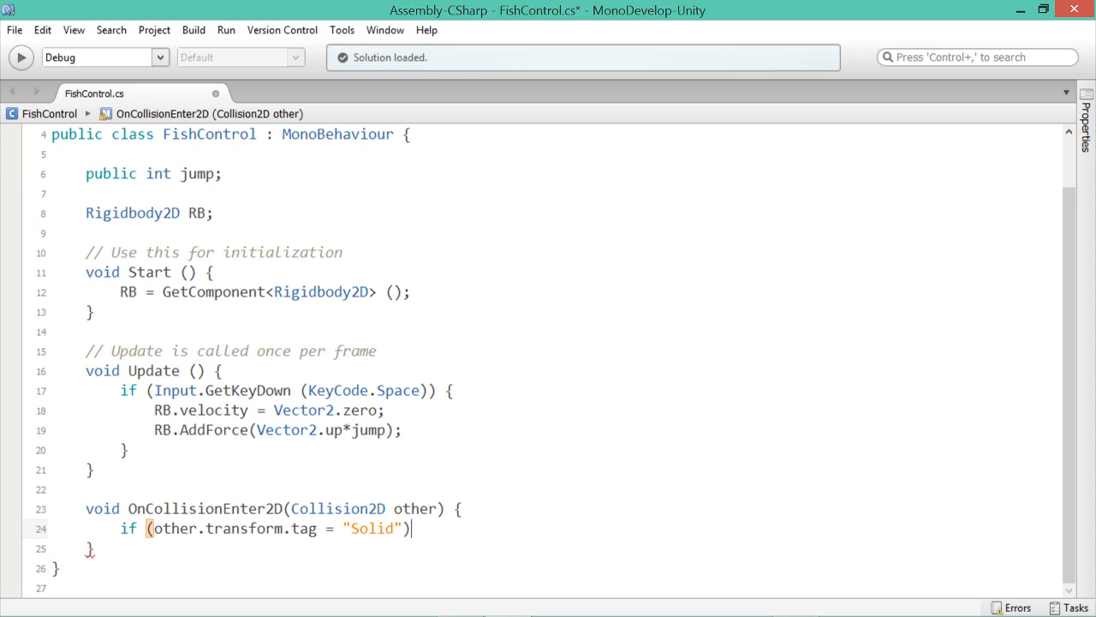
pyautogui.write('{')
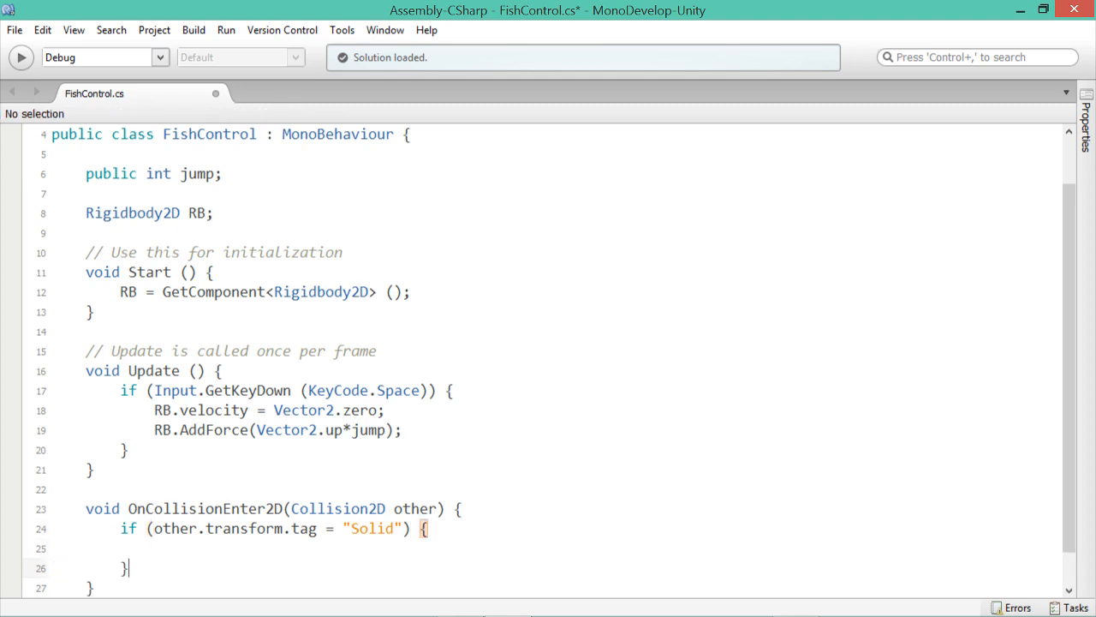
pyautogui.scroll(-3)
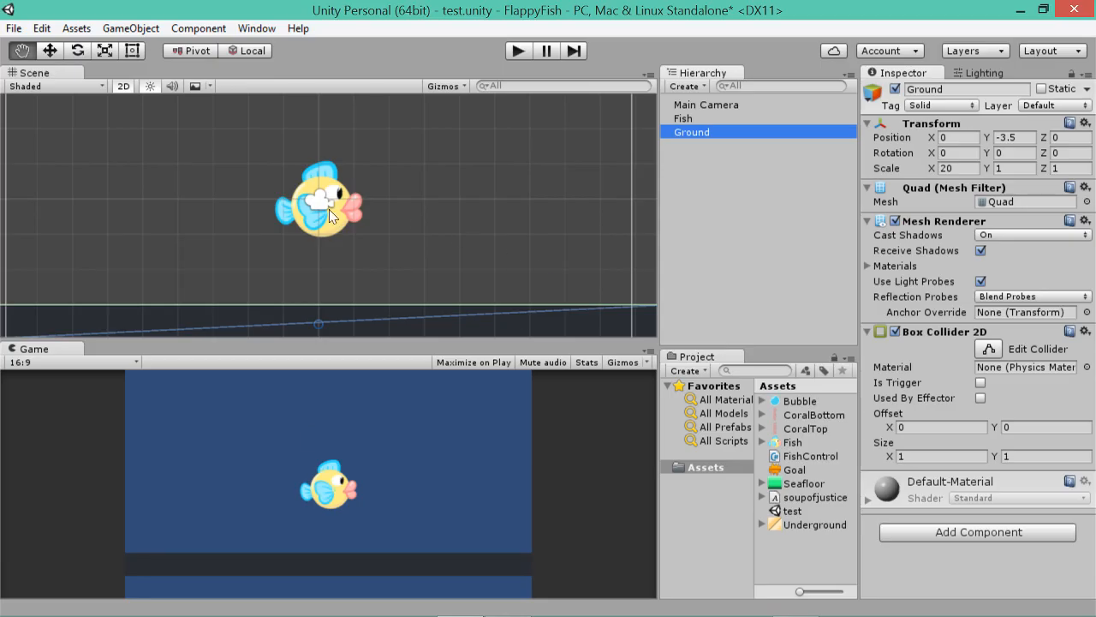
pyautogui.moveTo(349, 325)
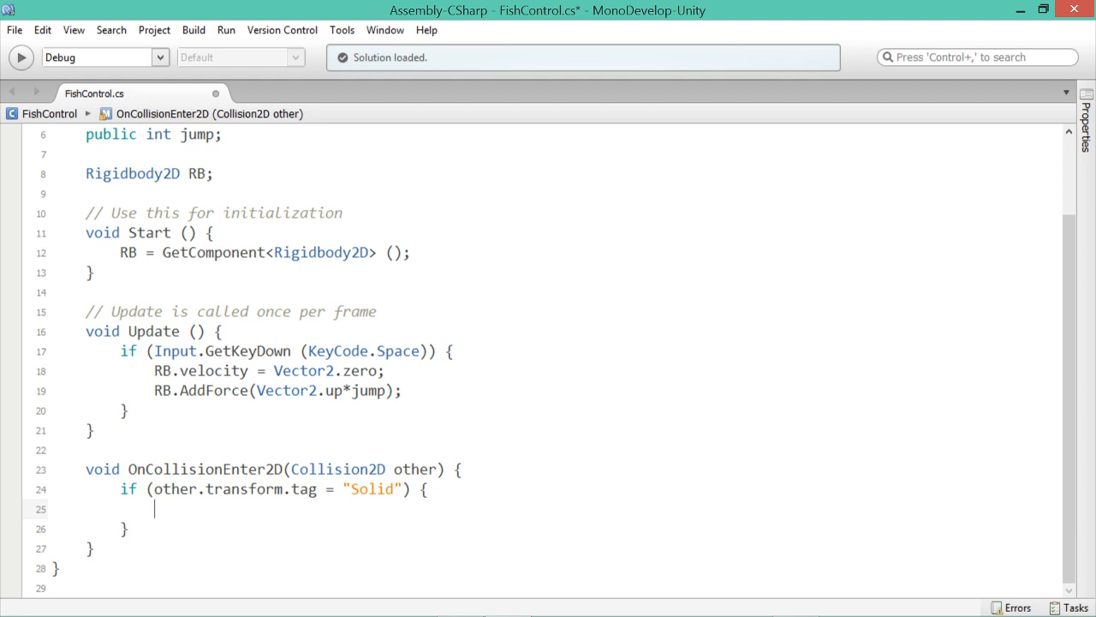
# Call Destroy(this.gameObject) inside the Solid check and return to Unity to compile.
pyautogui.write('Destroy (')
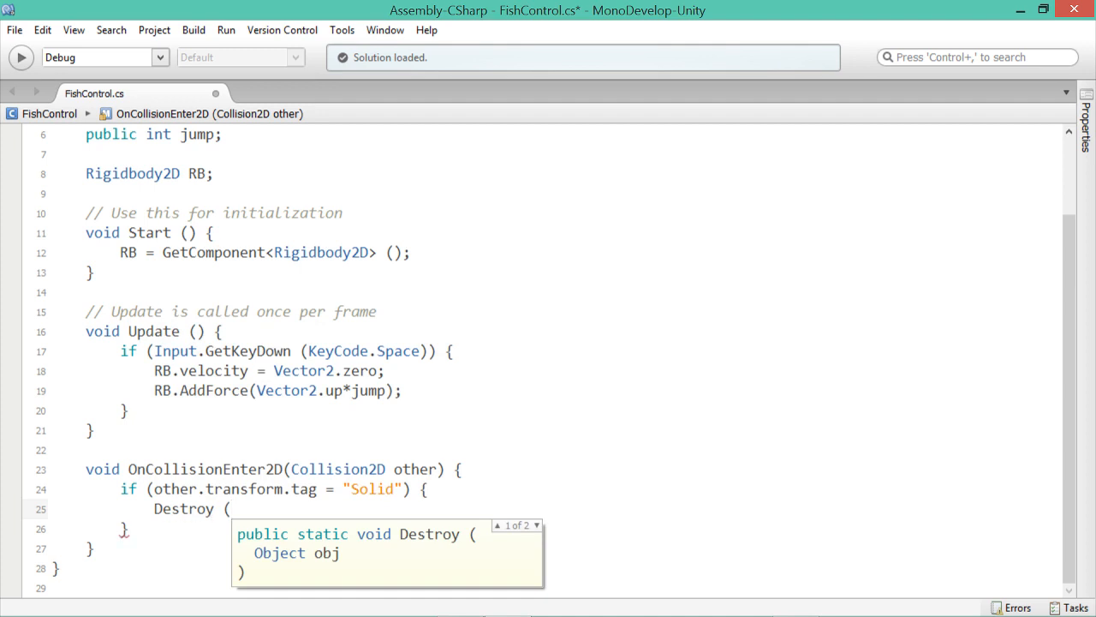
pyautogui.write('this')
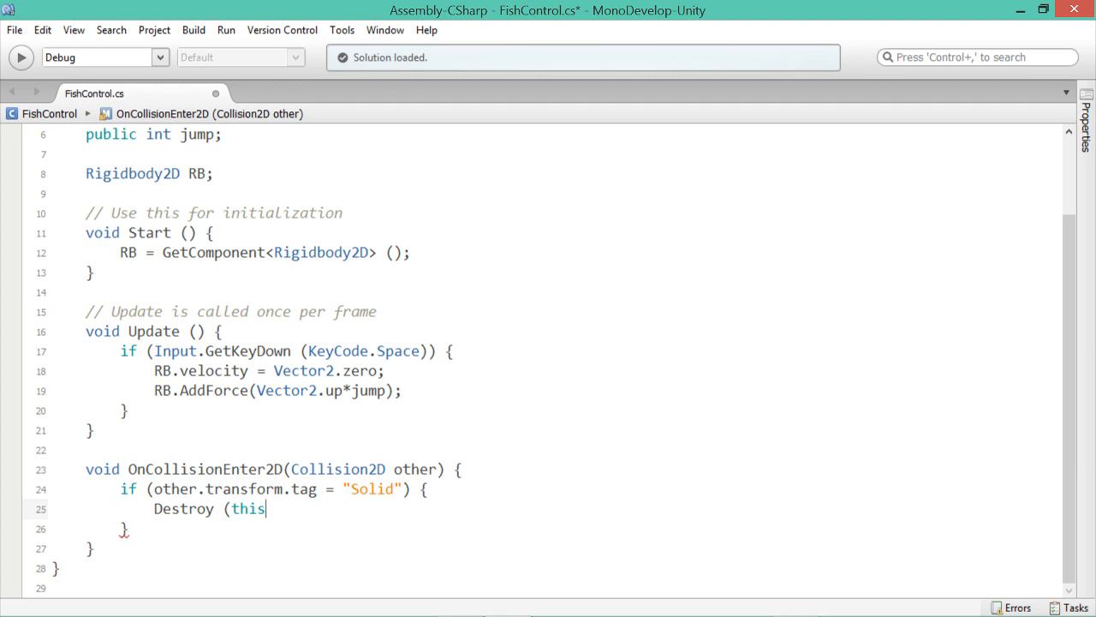
pyautogui.write('.')
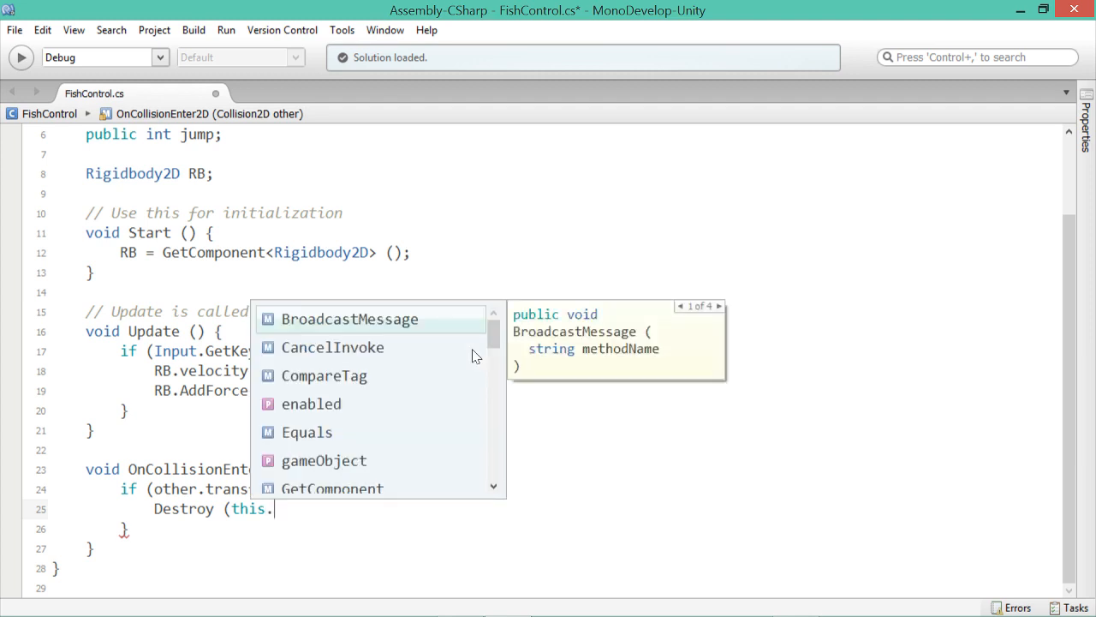
pyautogui.write('gameObject);')
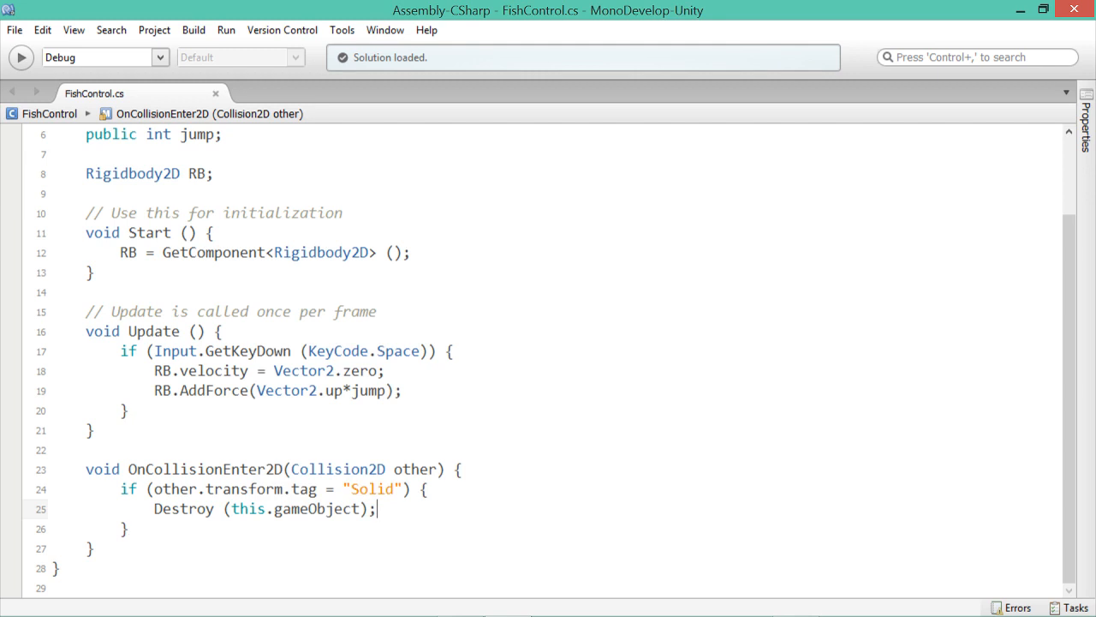
pyautogui.click(14, 31)
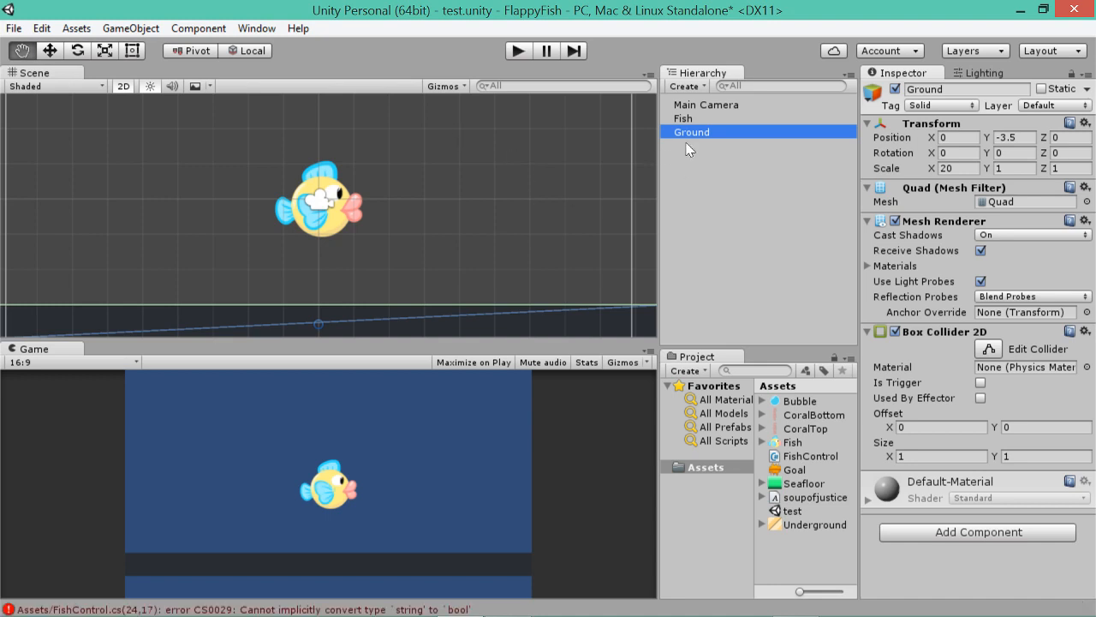
pyautogui.moveTo(182, 608)
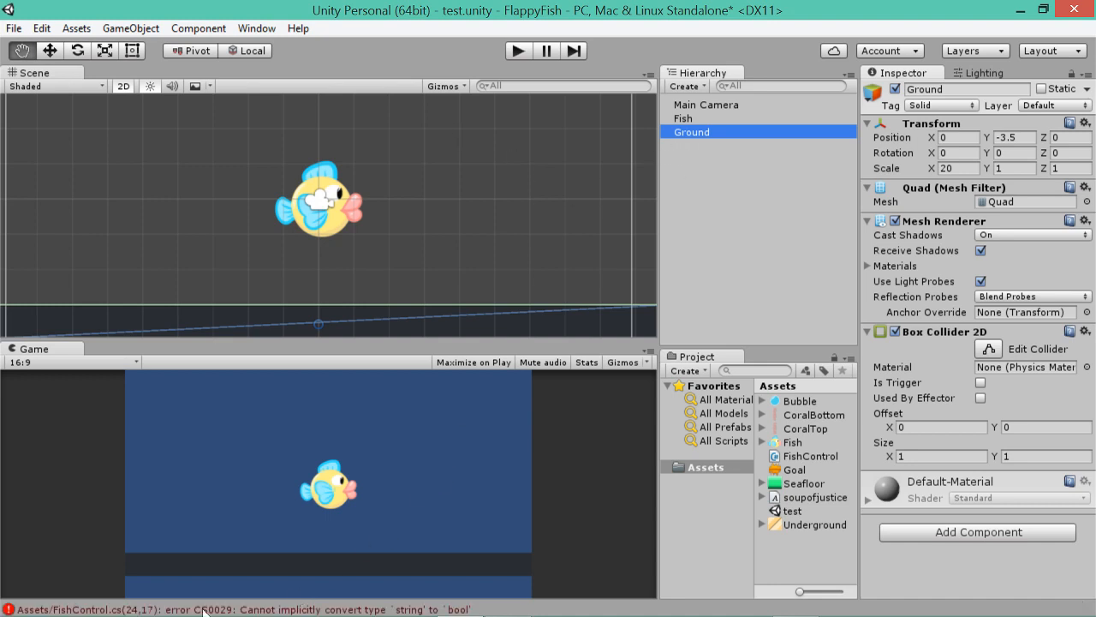
pyautogui.moveTo(33, 610)
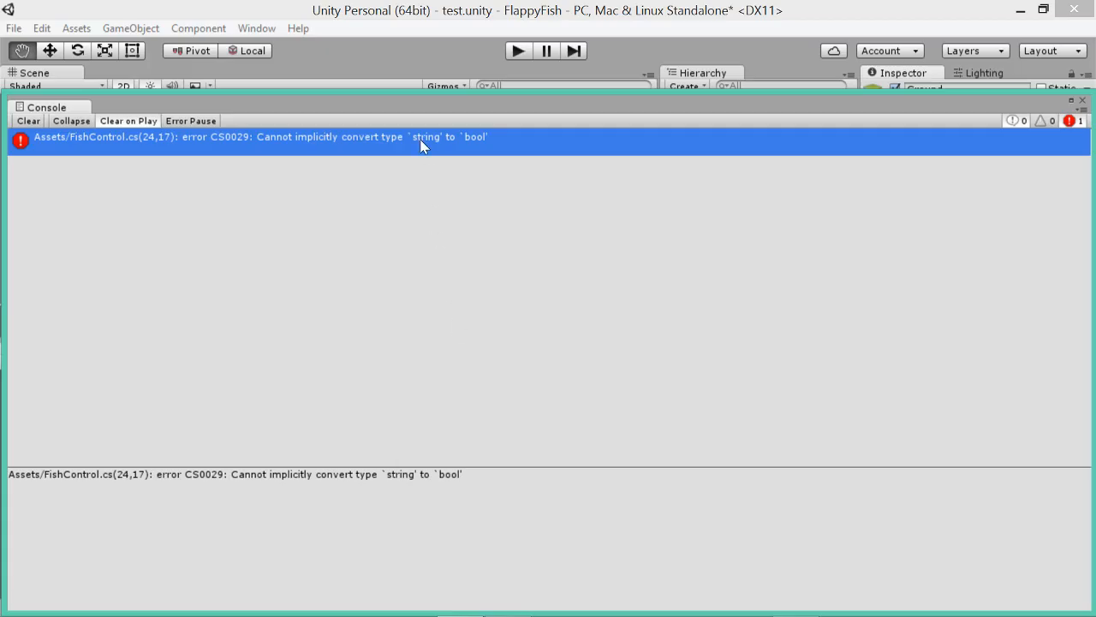
pyautogui.moveTo(507, 603)
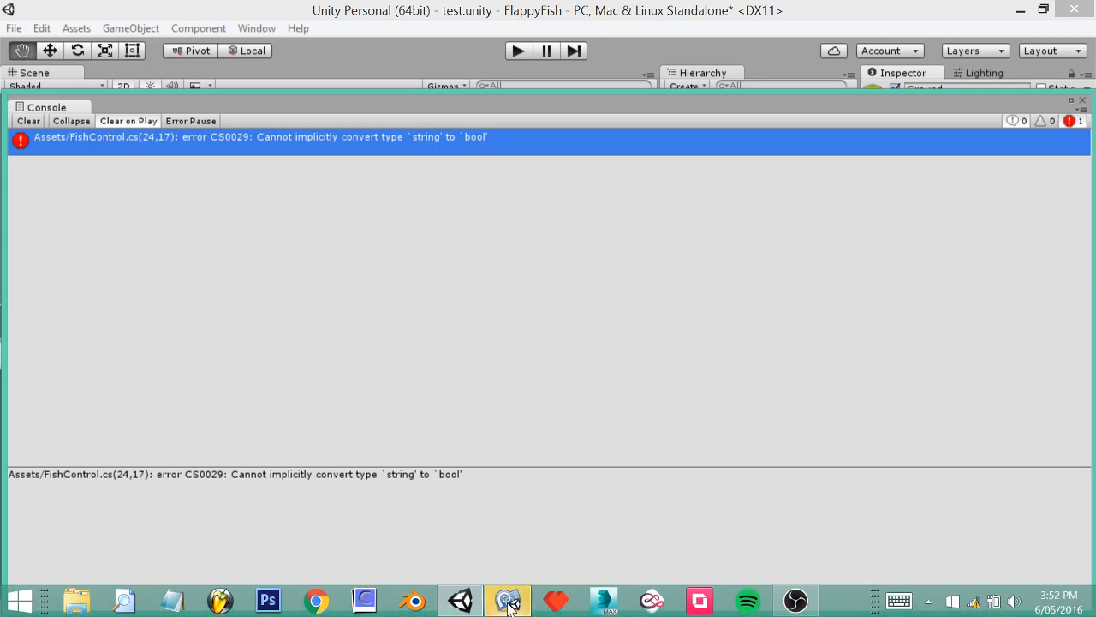
# Return to the script editor after reading the string-to-bool compile error.
pyautogui.click(507, 600)
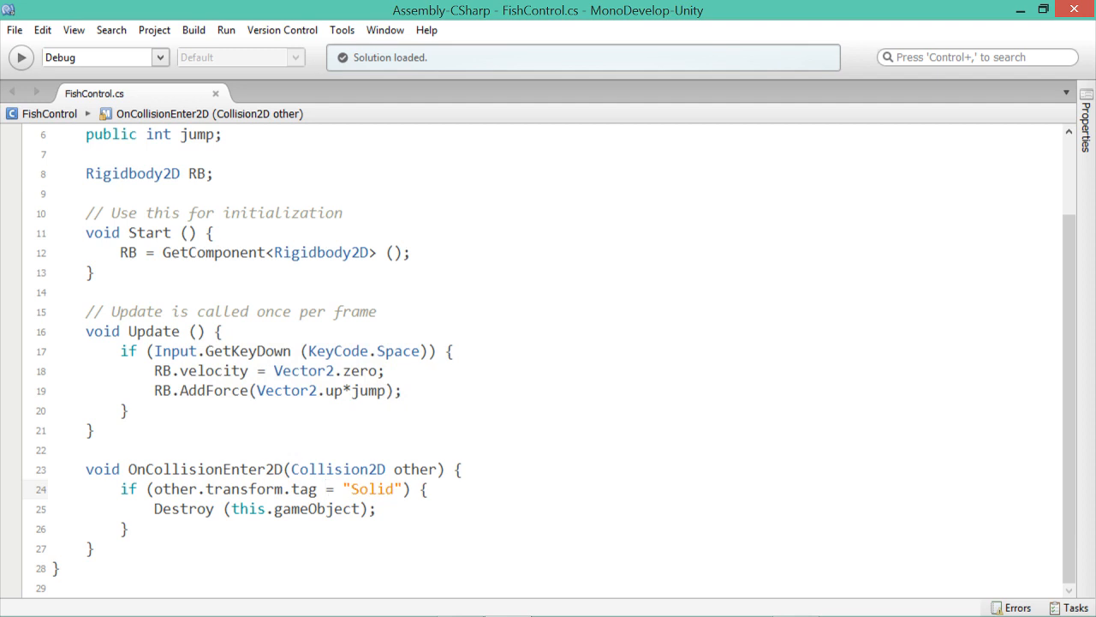
# Change the tag check on line 24 to use == "Solid" and save.
pyautogui.write('=')
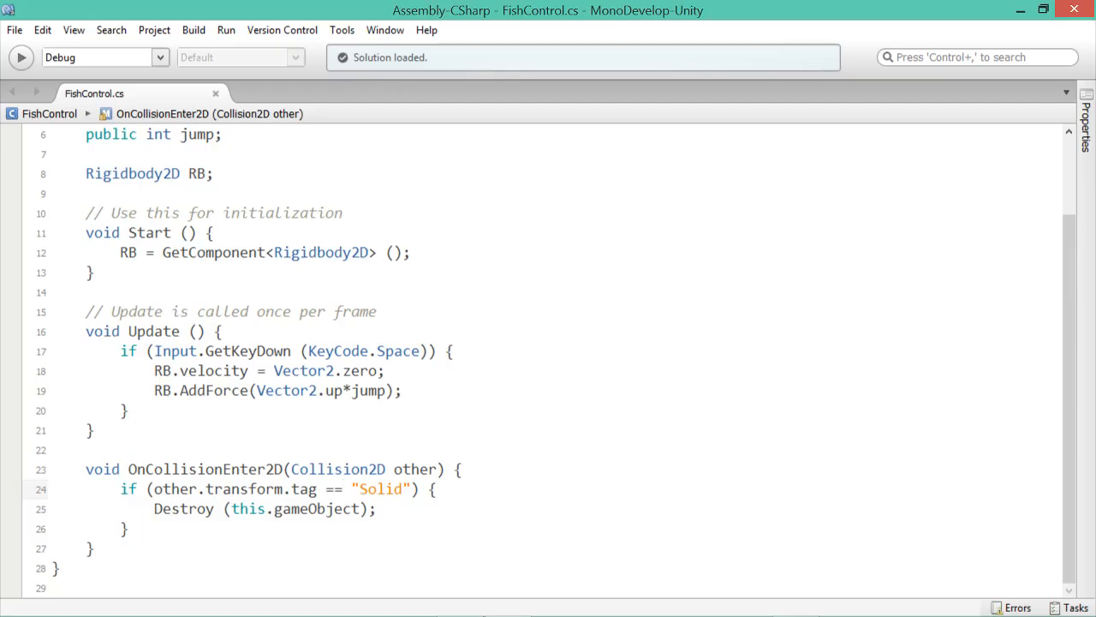
pyautogui.doubleClick(336, 489)
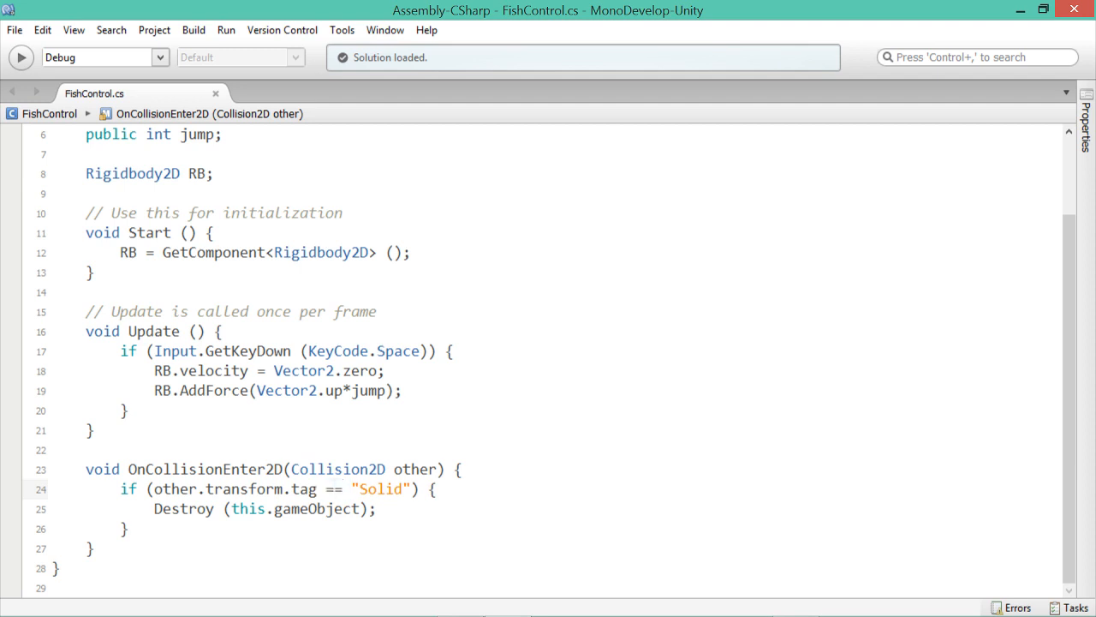
pyautogui.doubleClick(382, 490)
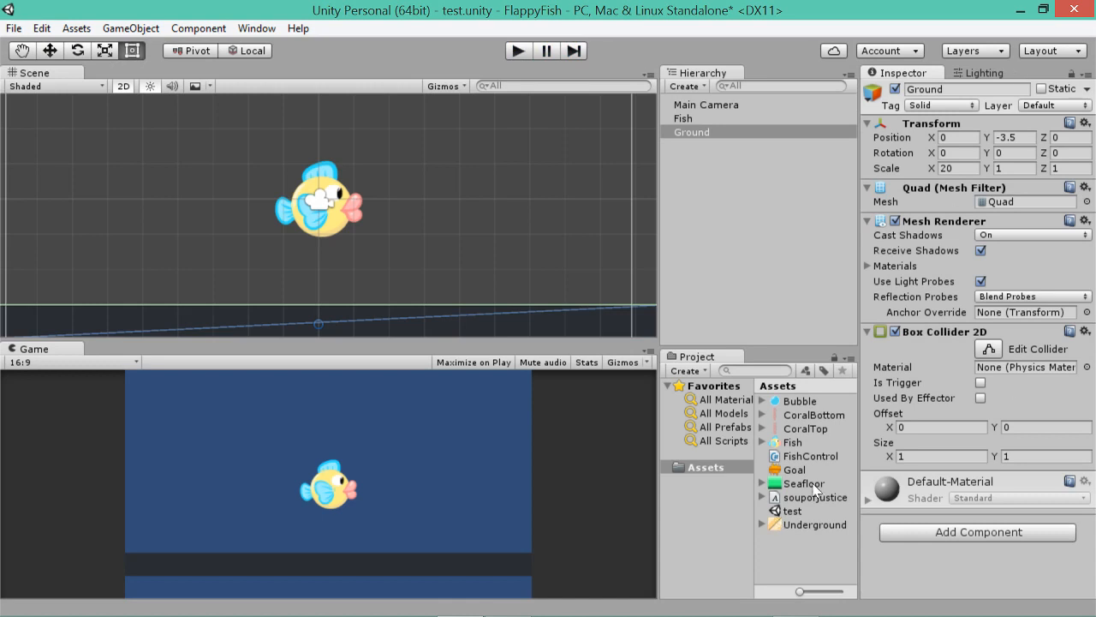
# Select the Seafloor child under Ground and delete it from the scene.
pyautogui.click(801, 483)
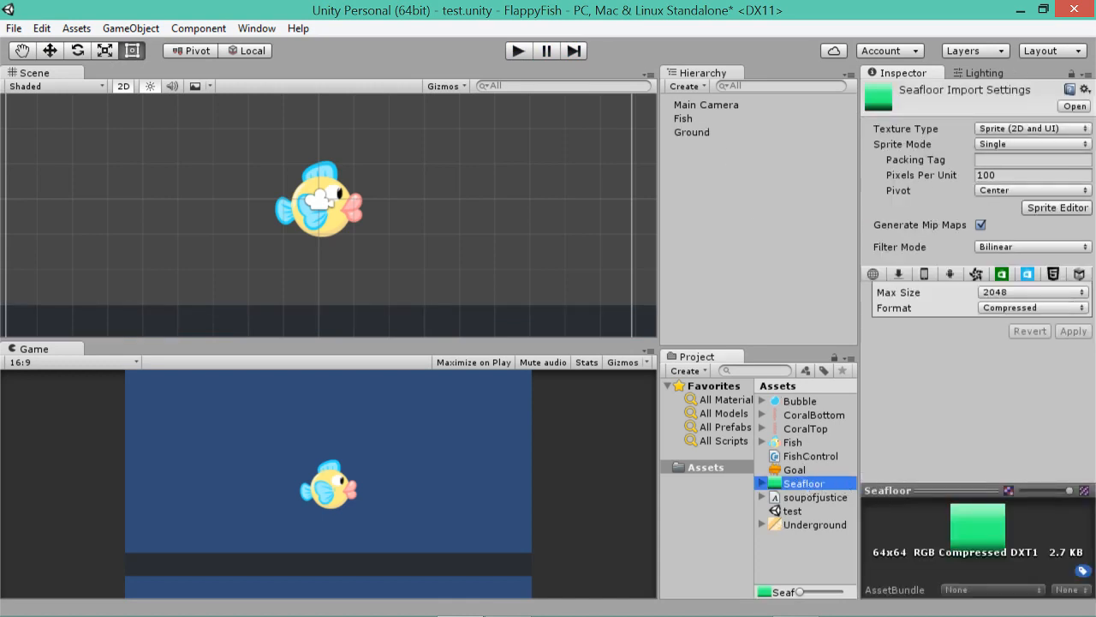
pyautogui.click(692, 132)
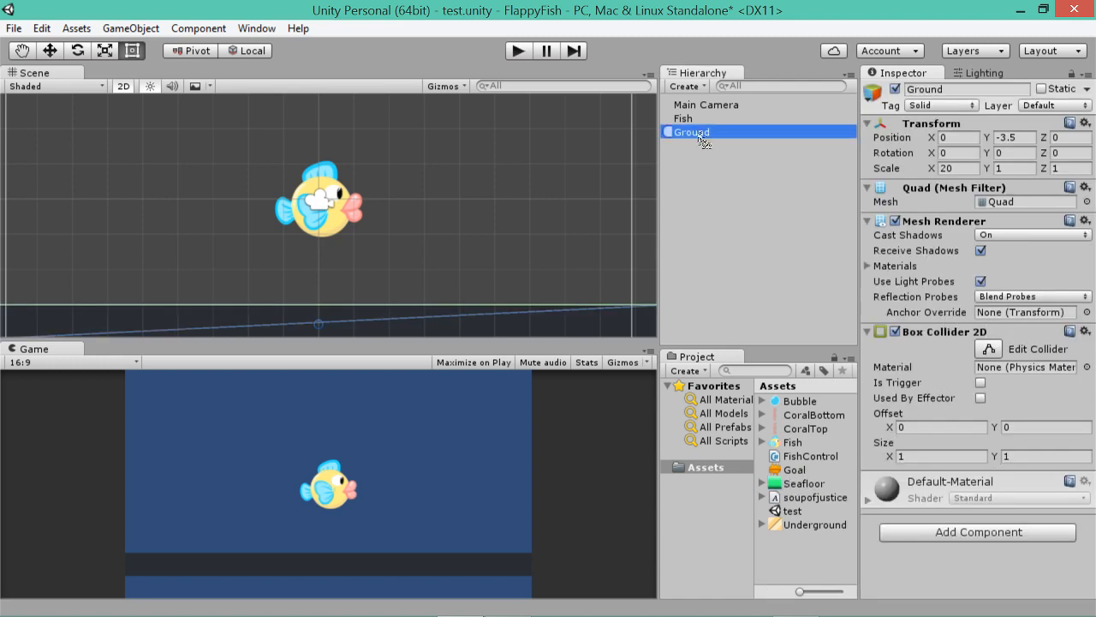
pyautogui.click(706, 144)
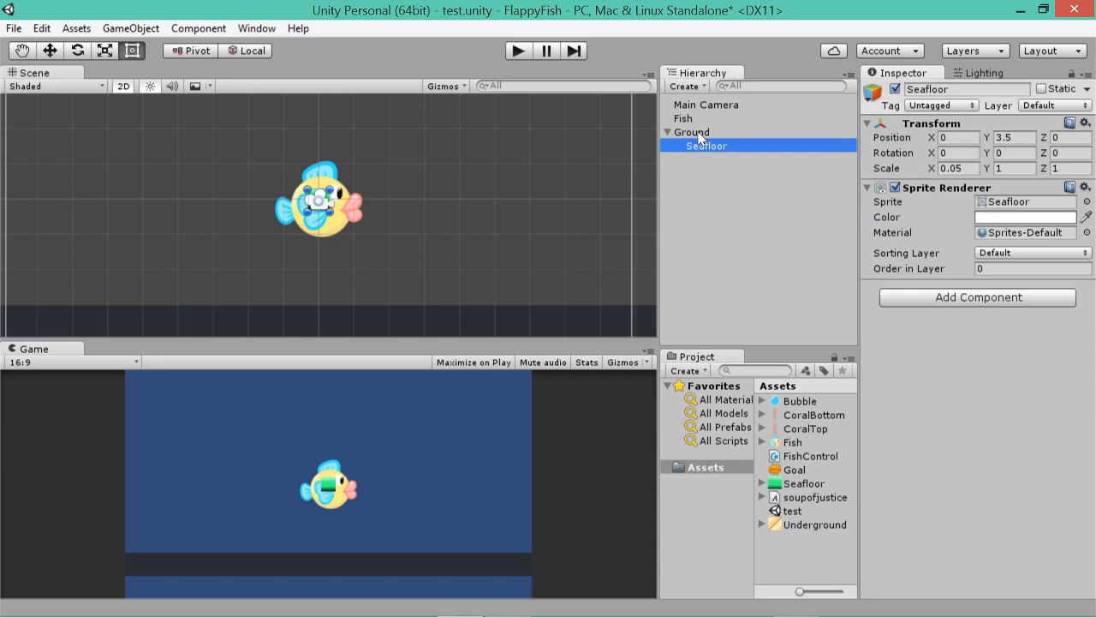
pyautogui.click(692, 130)
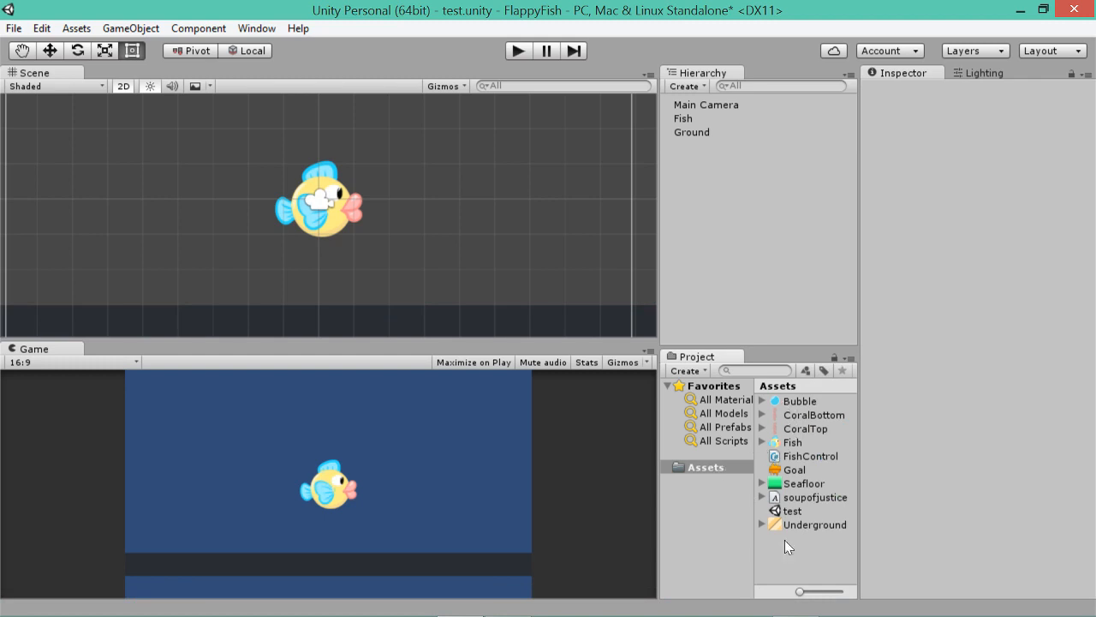
# Create a new material asset in Assets and name it GroundGrass.
pyautogui.rightClick(786, 548)
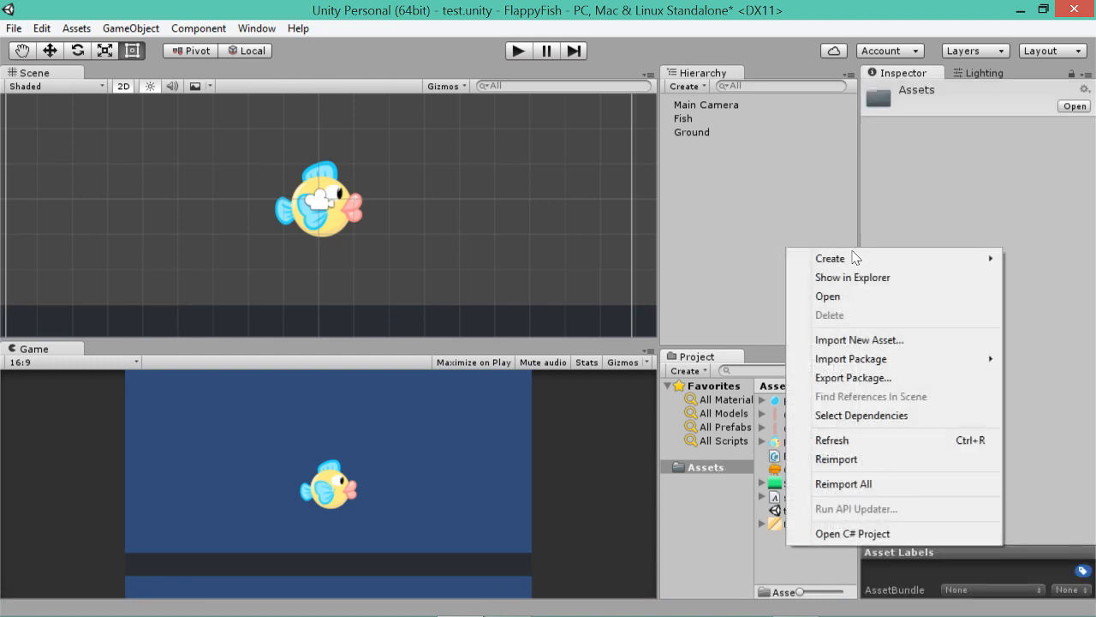
pyautogui.moveTo(829, 257)
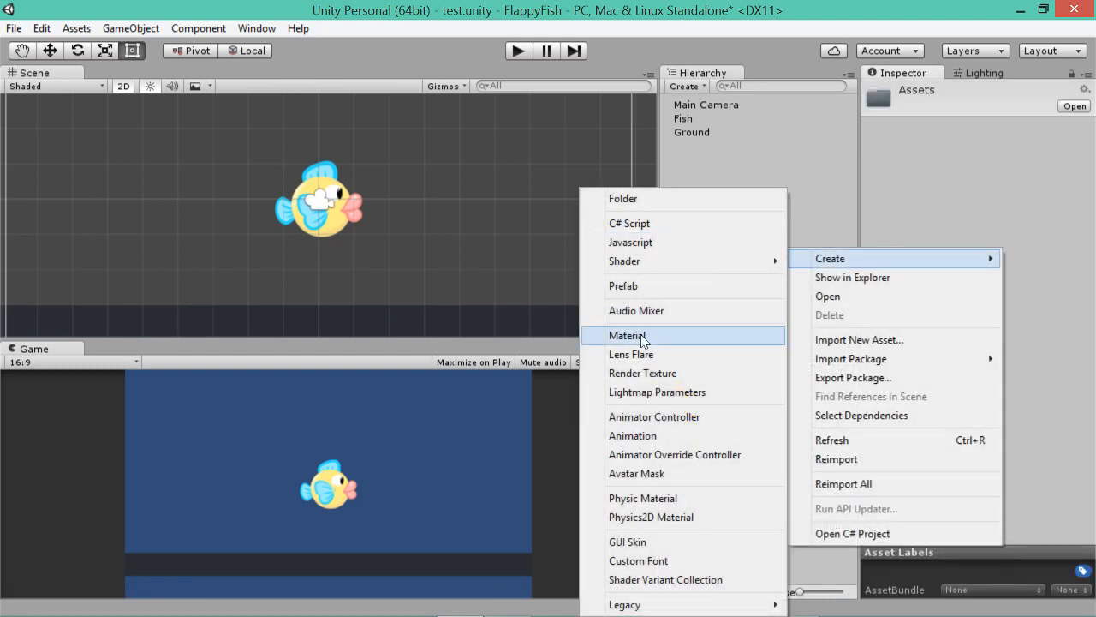
pyautogui.click(627, 334)
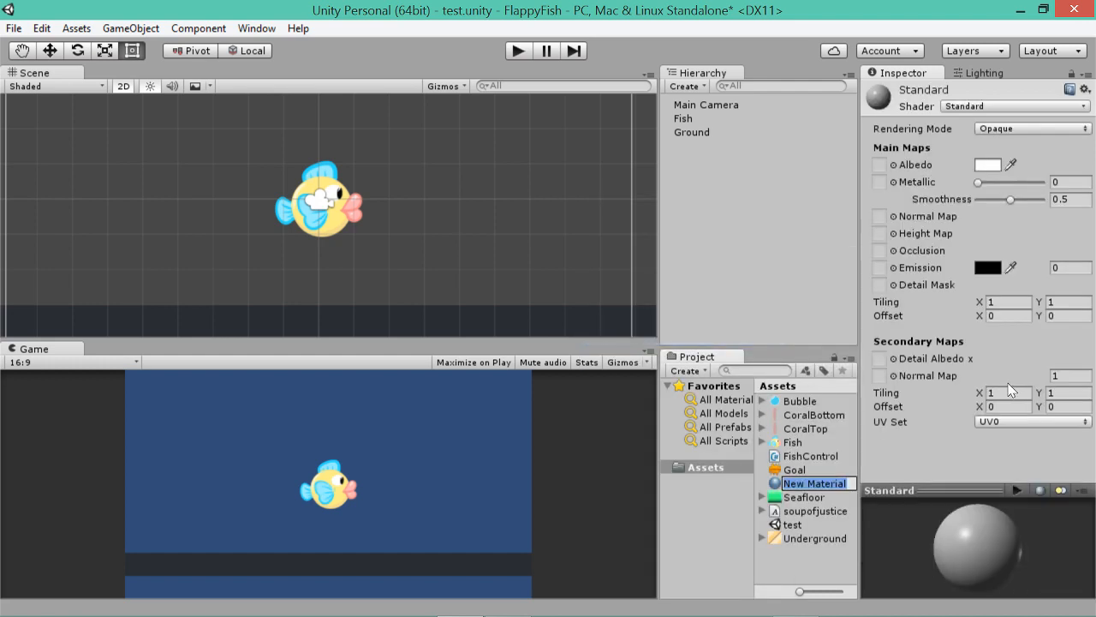
pyautogui.write('GroundGrass')
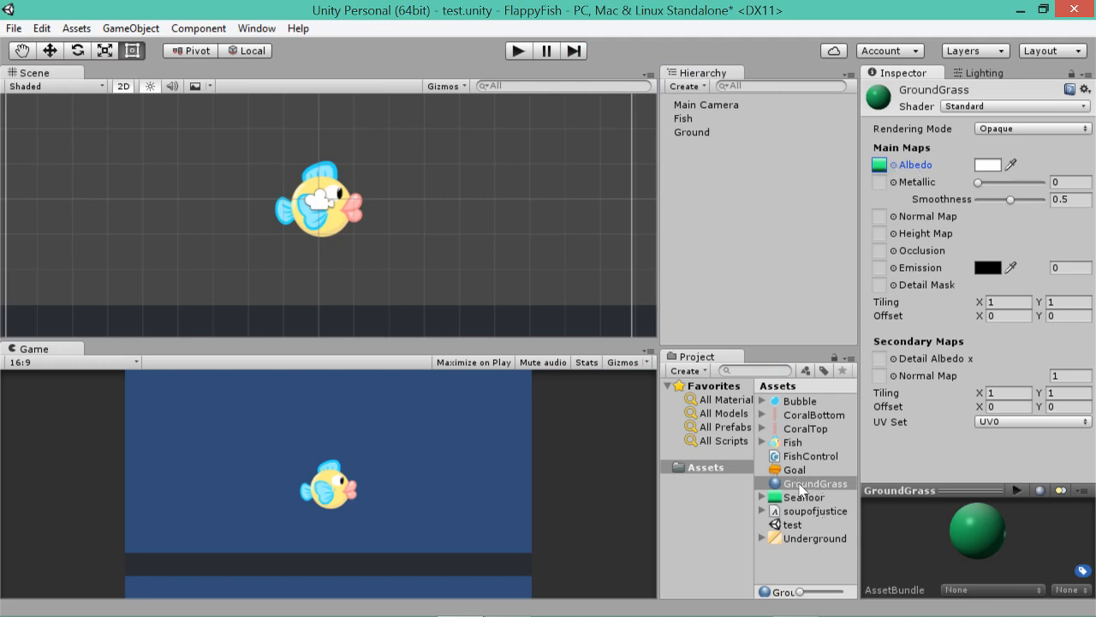
pyautogui.moveTo(706, 138)
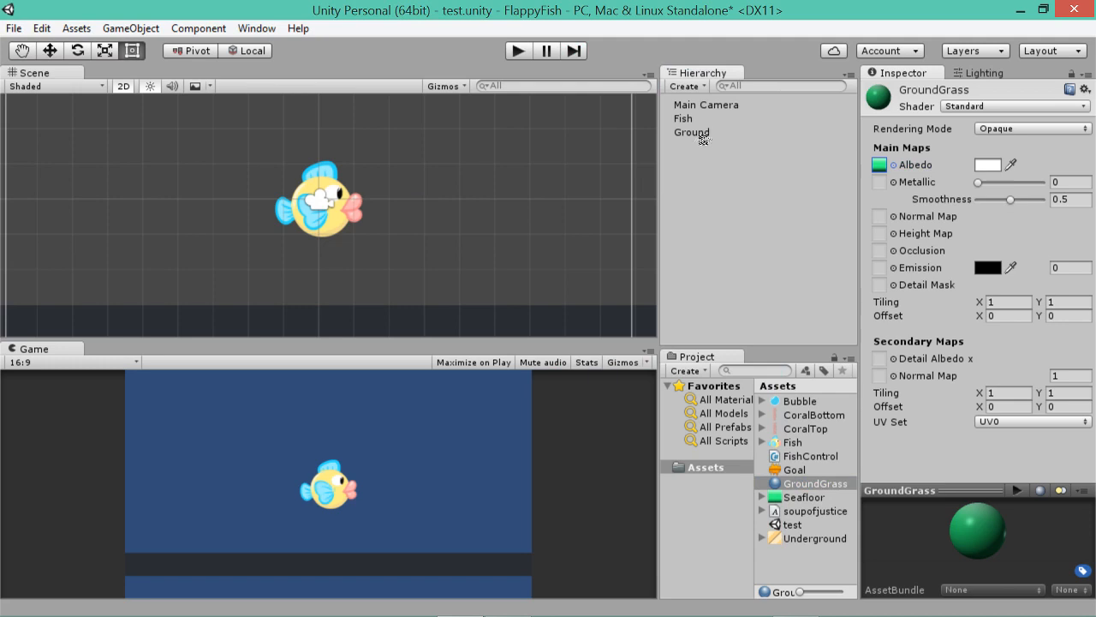
# Set the Ground Mesh Renderer's Element 0 material to GroundGrass.
pyautogui.click(692, 132)
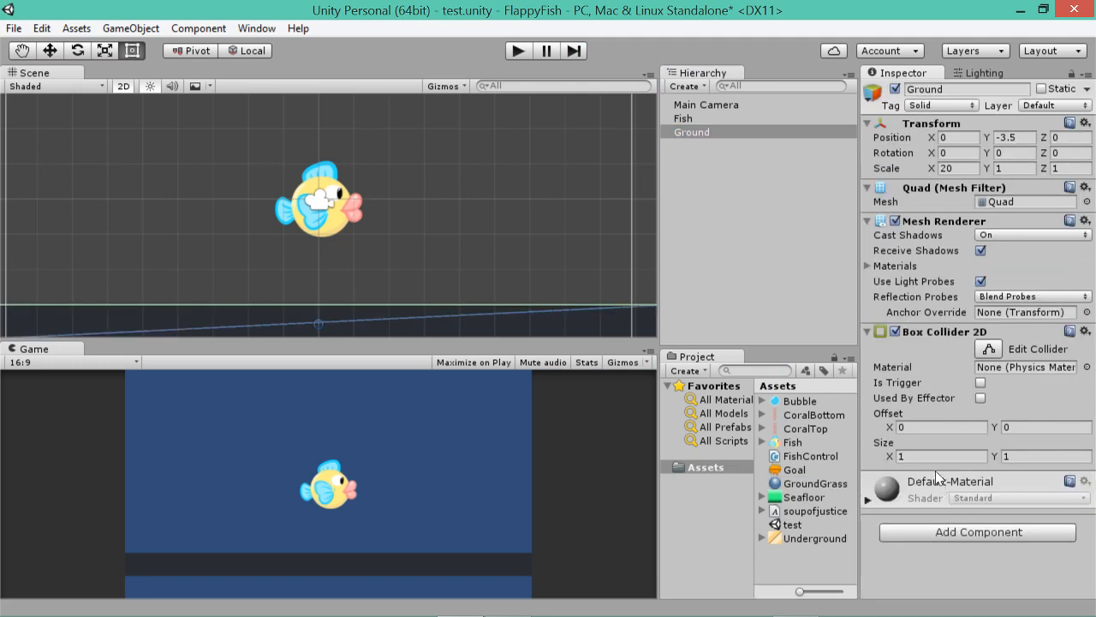
pyautogui.click(869, 266)
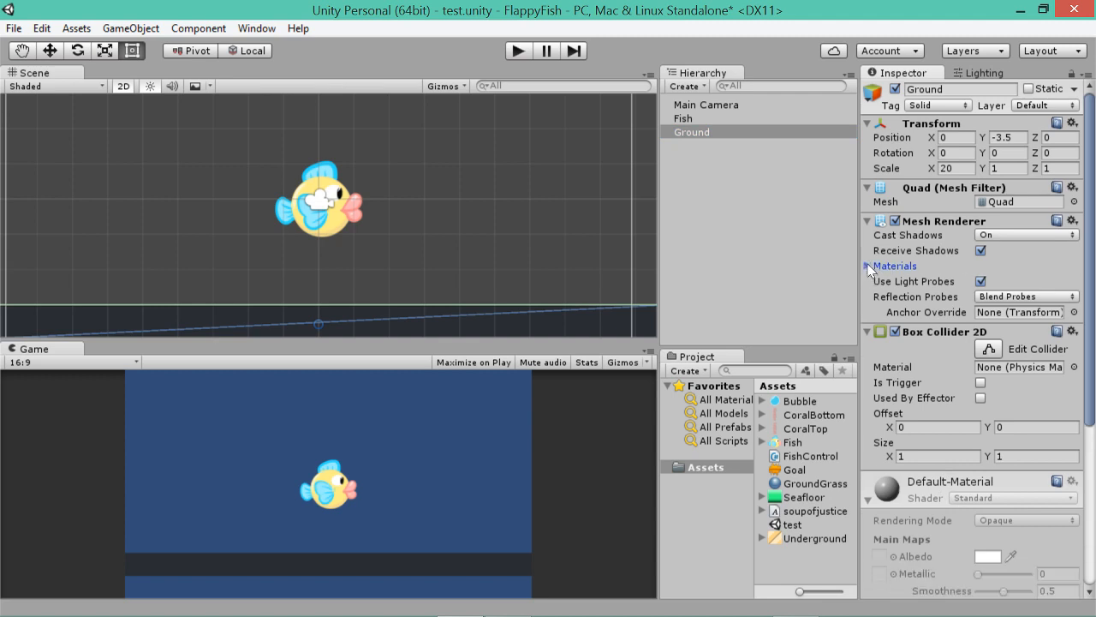
pyautogui.click(870, 266)
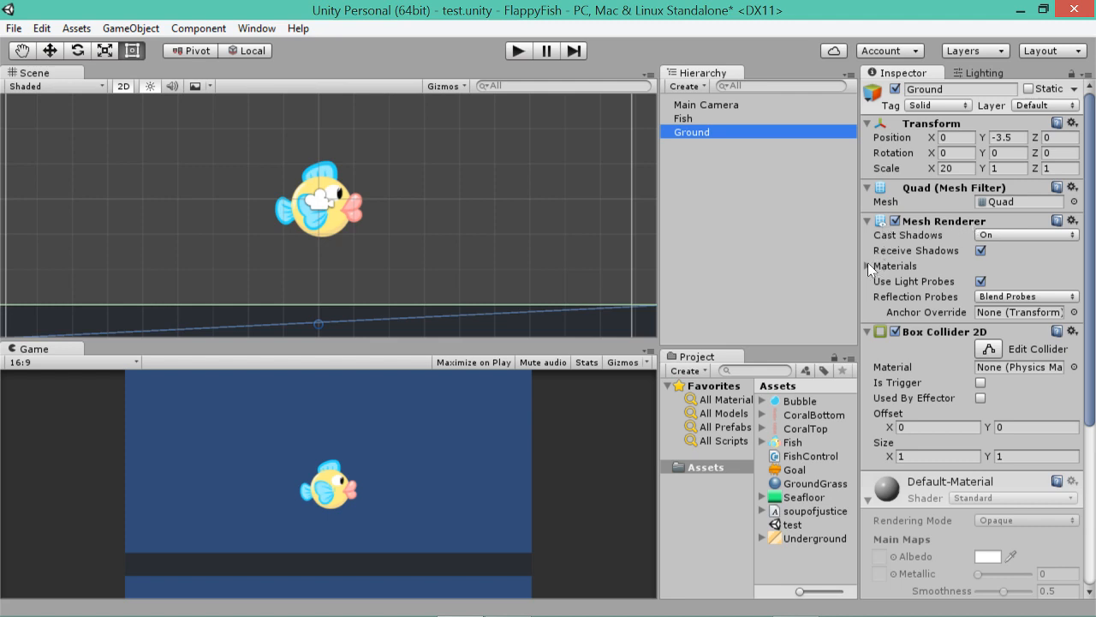
pyautogui.click(867, 265)
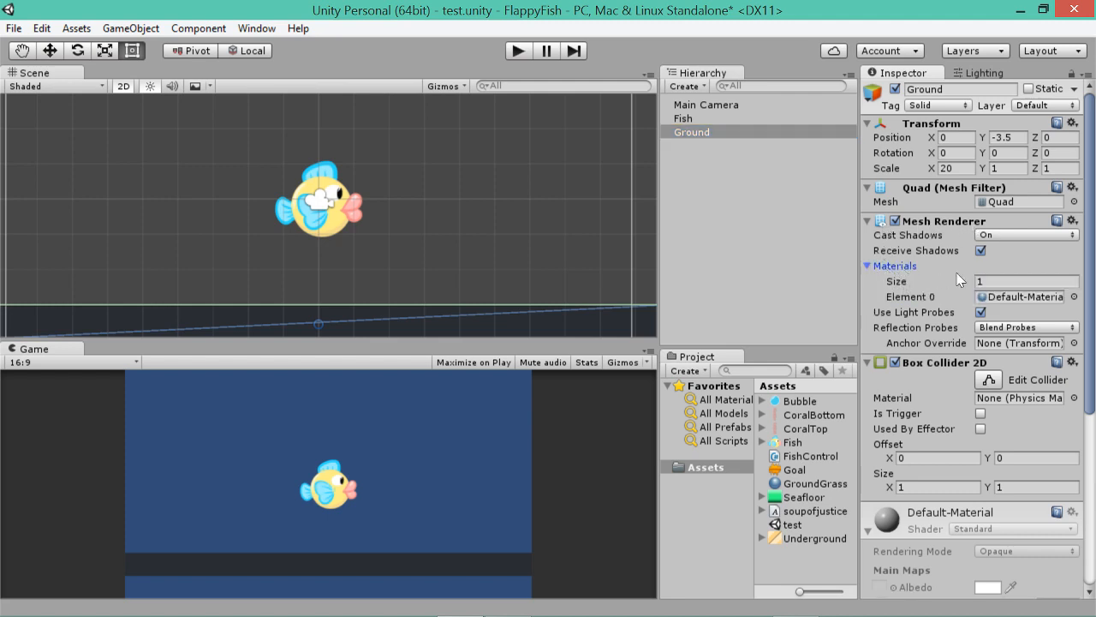
pyautogui.moveTo(1079, 298)
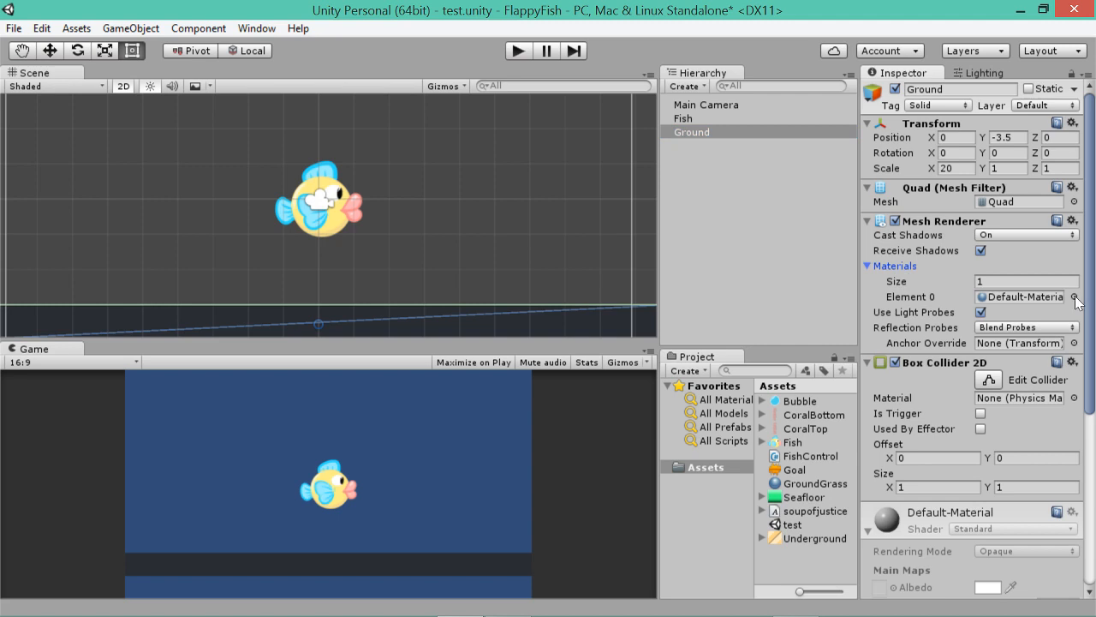
pyautogui.click(1072, 298)
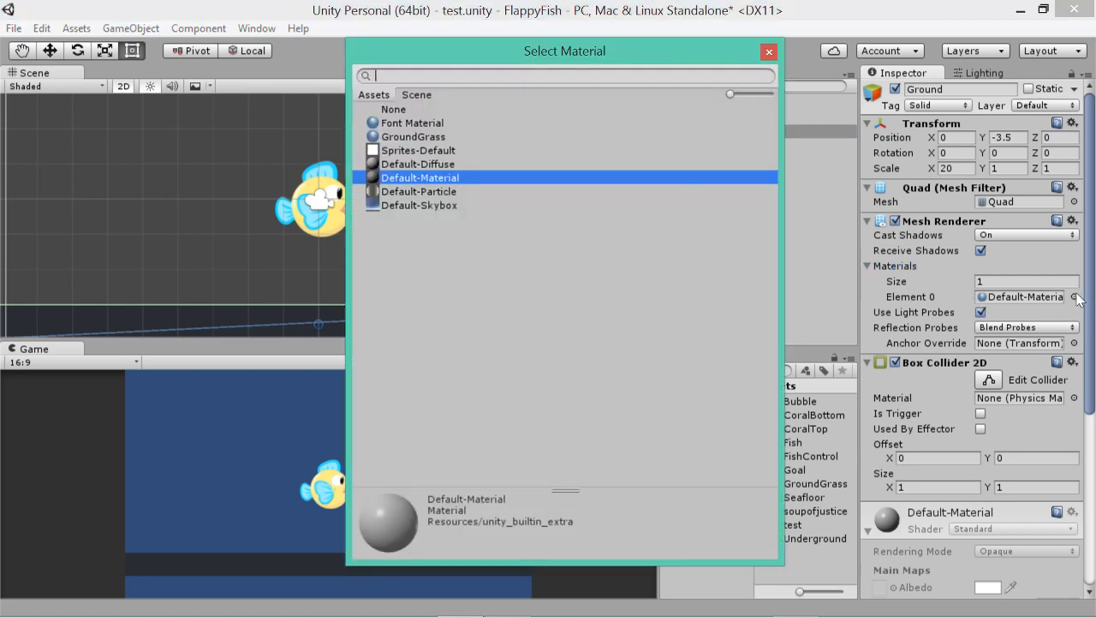
pyautogui.doubleClick(414, 137)
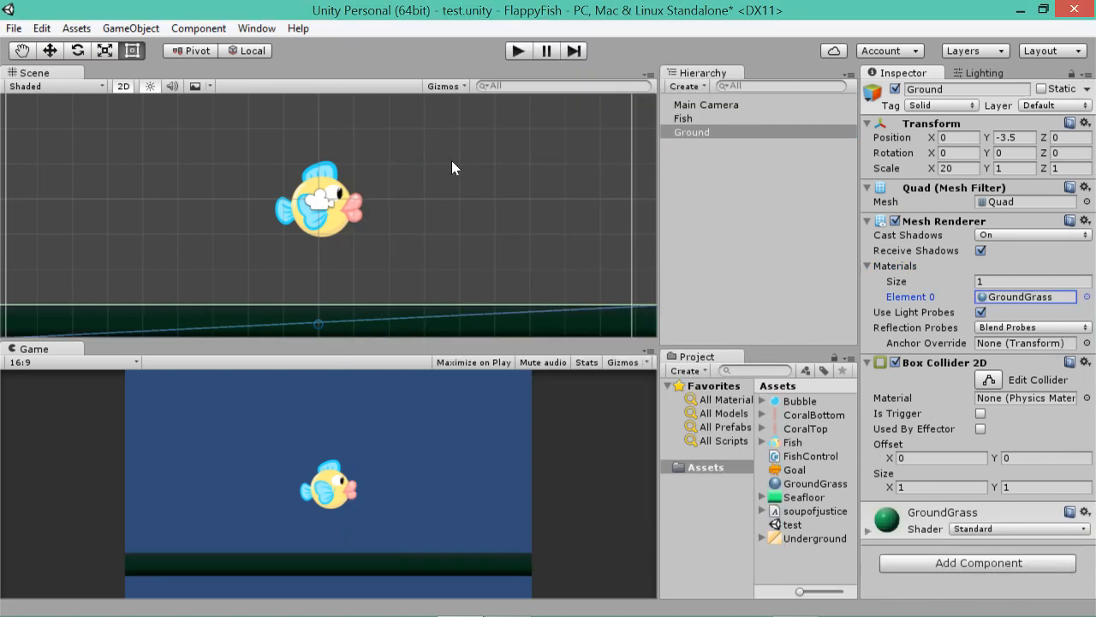
pyautogui.moveTo(966, 510)
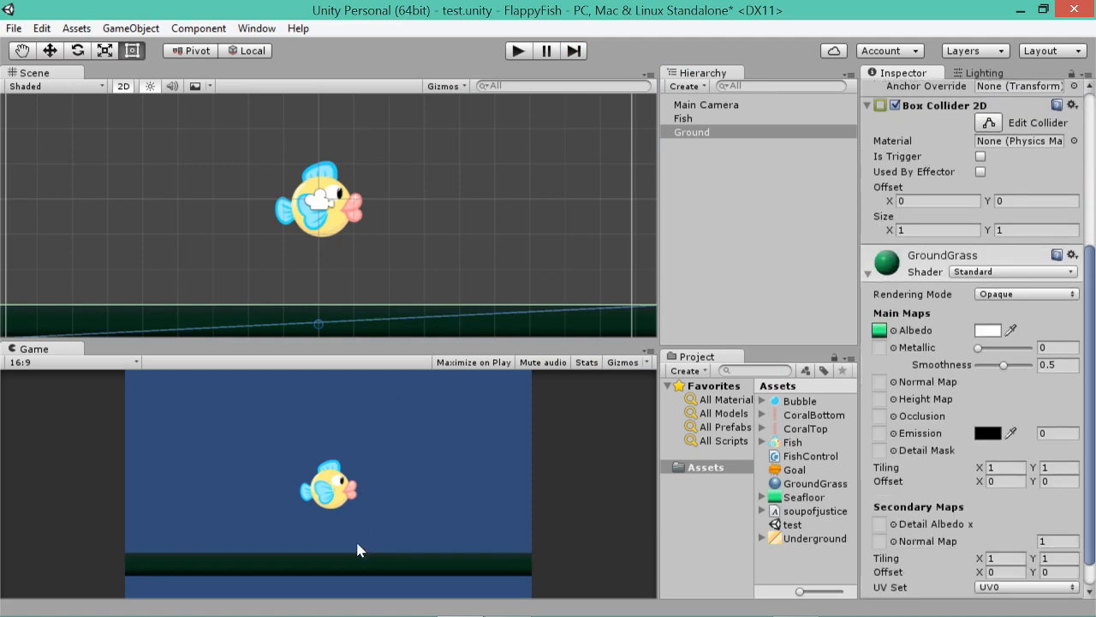
pyautogui.moveTo(161, 569)
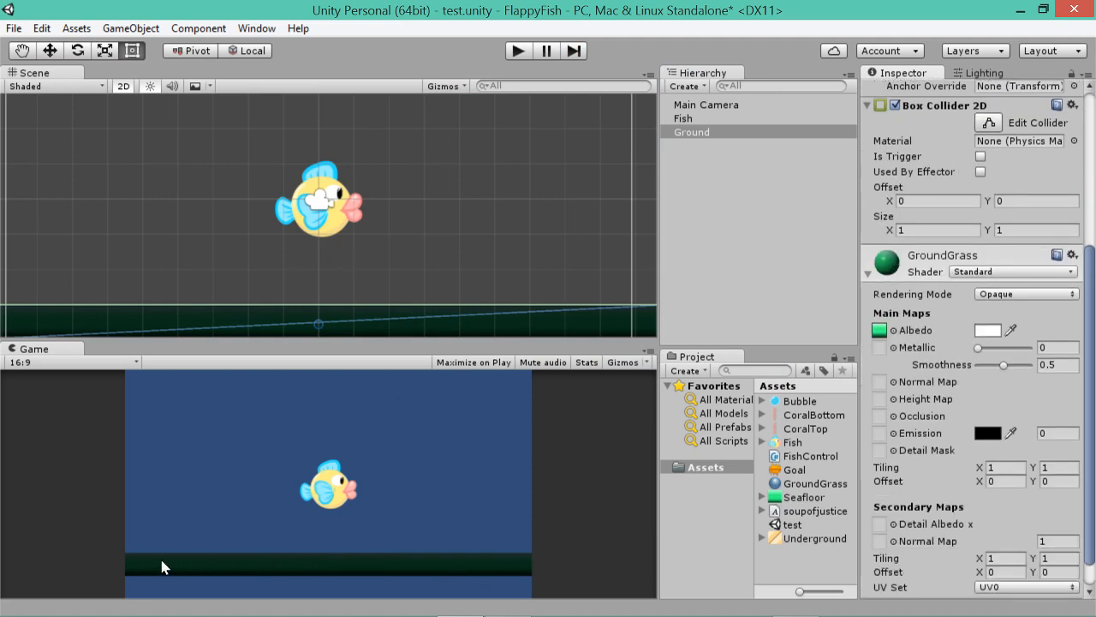
pyautogui.moveTo(1024, 295)
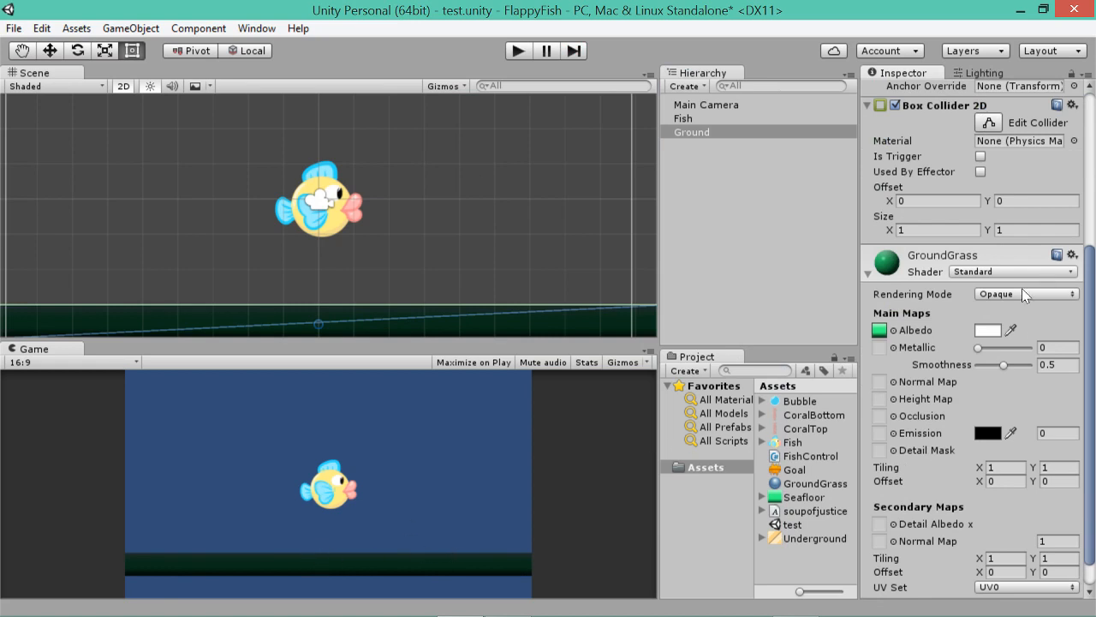
# Change the GroundGrass material's shader to Unlit/Texture and check the Ground renders bright green.
pyautogui.click(1024, 294)
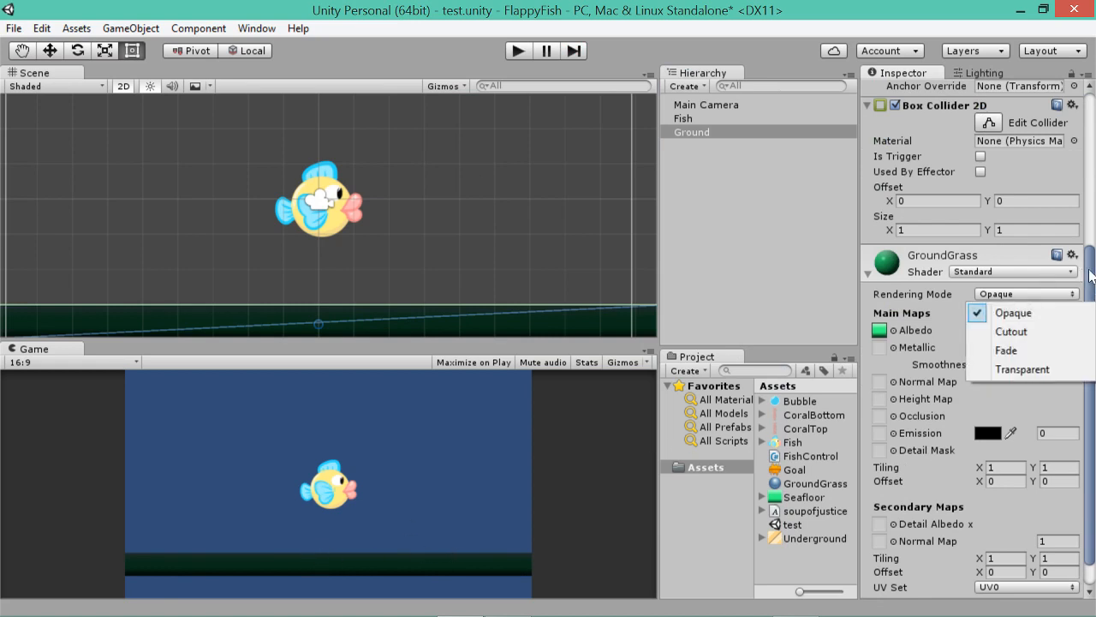
pyautogui.click(1012, 270)
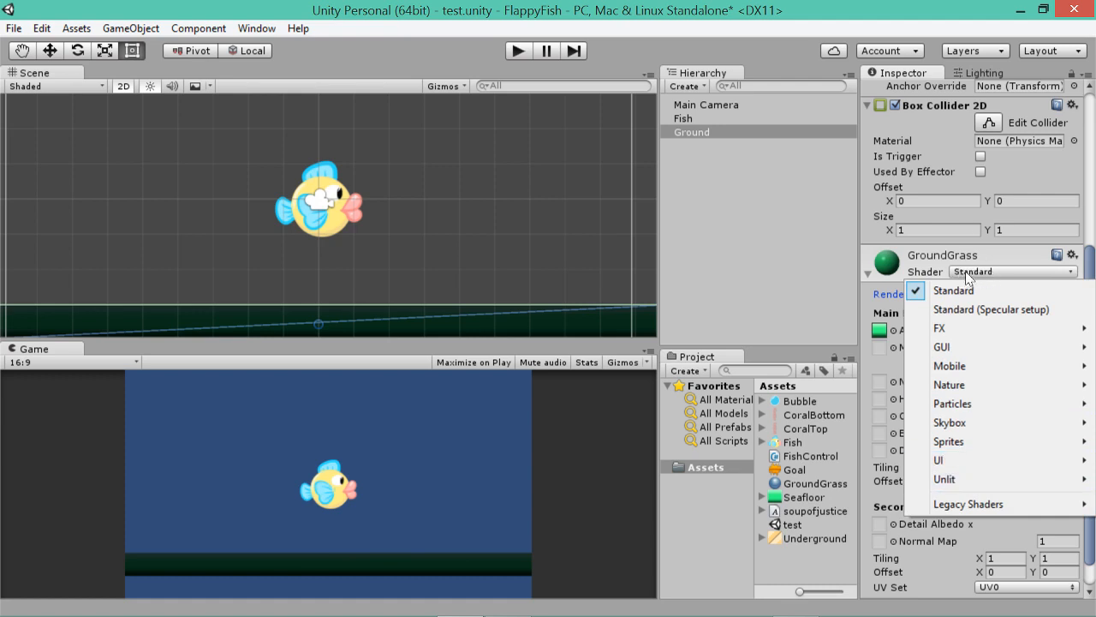
pyautogui.click(953, 290)
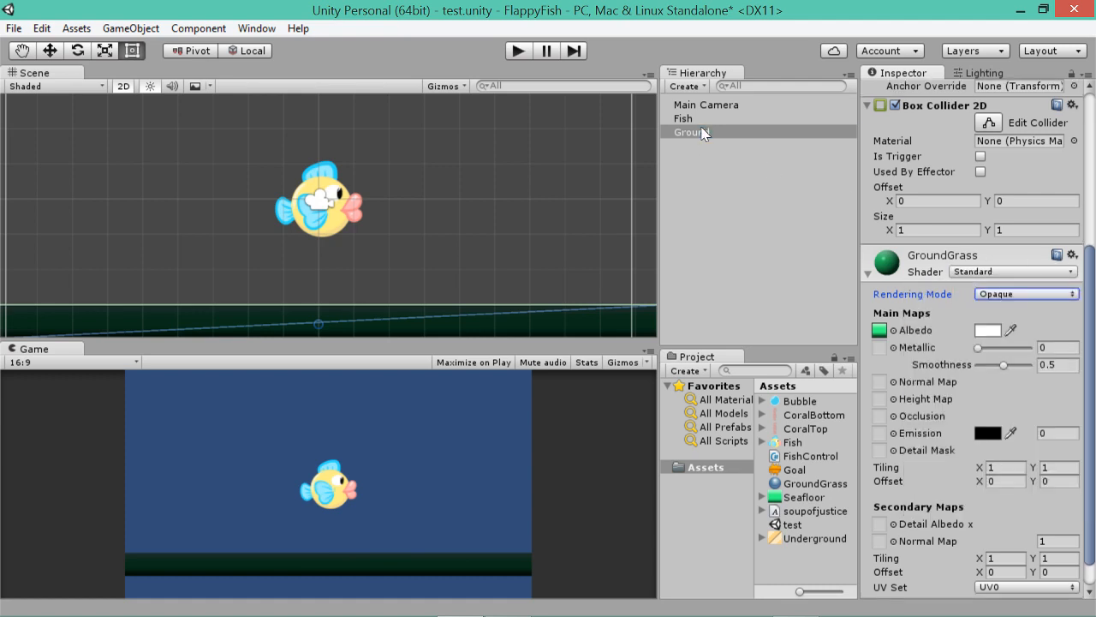
pyautogui.click(692, 132)
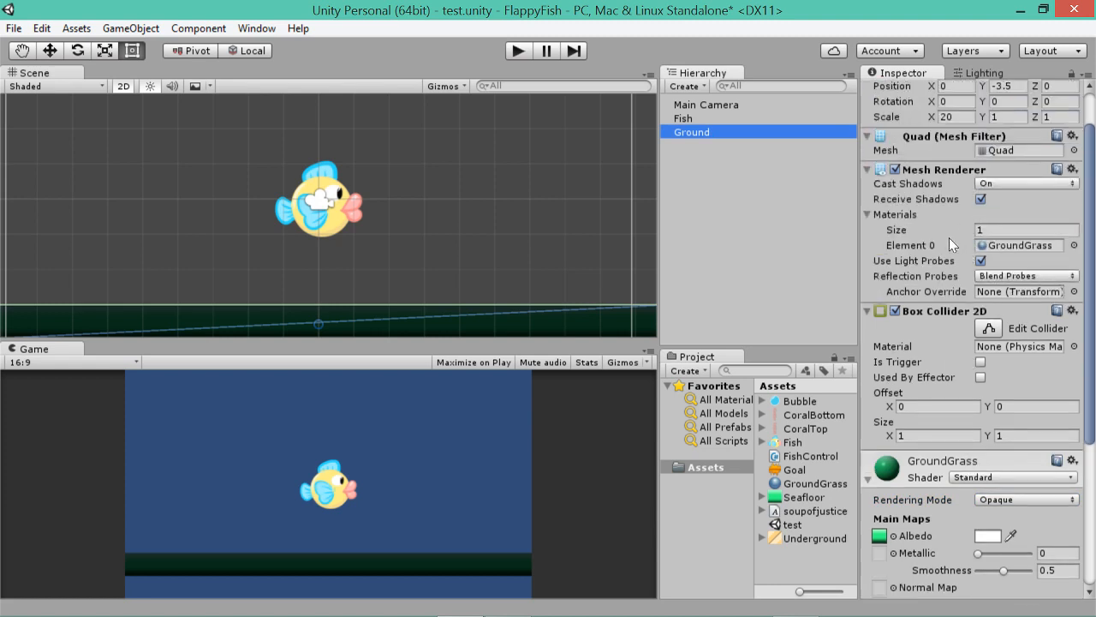
pyautogui.scroll(-3)
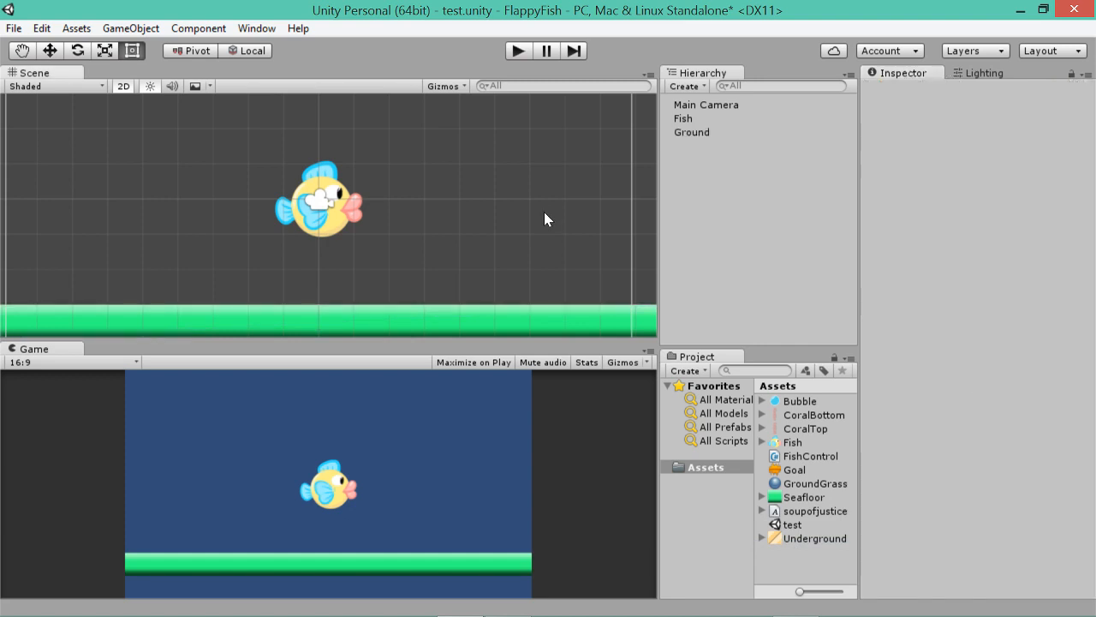
pyautogui.click(692, 132)
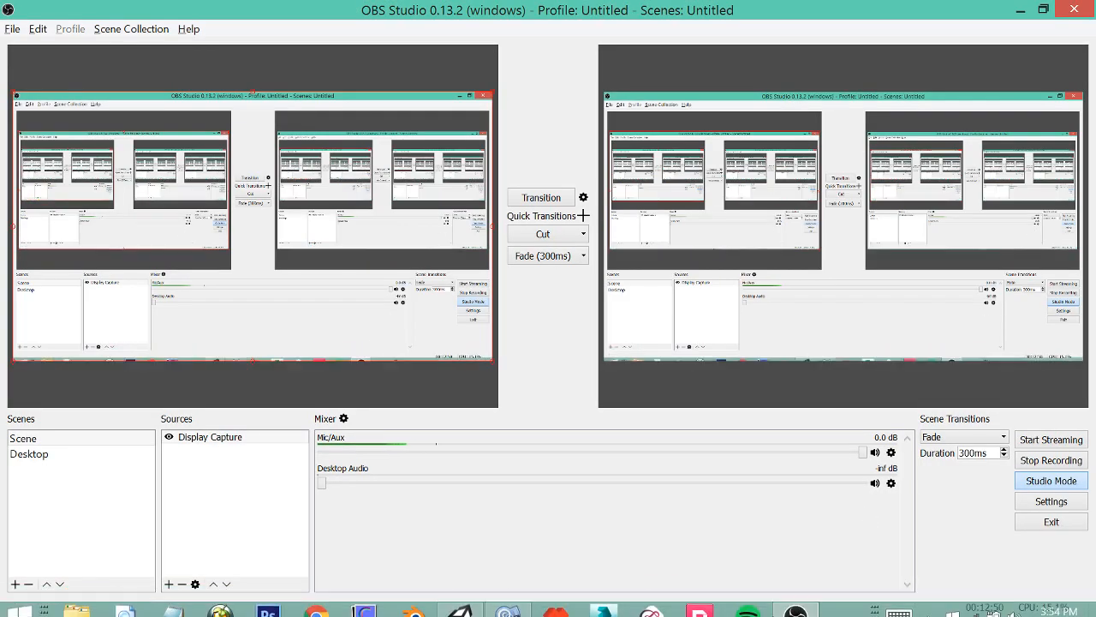
pyautogui.click(459, 597)
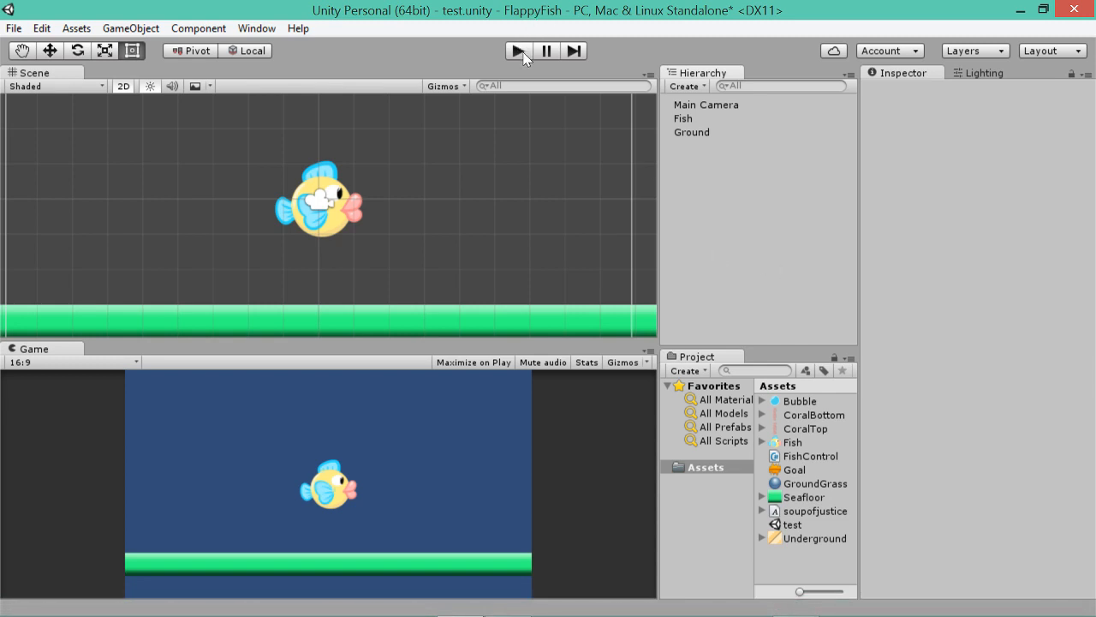
pyautogui.click(517, 52)
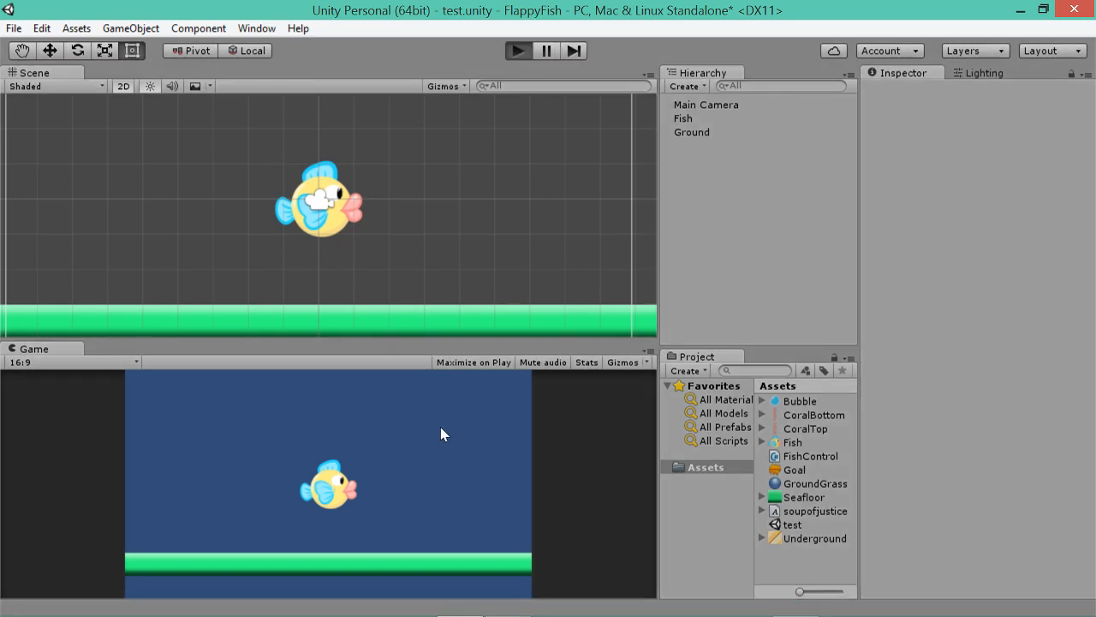
pyautogui.moveTo(756, 250)
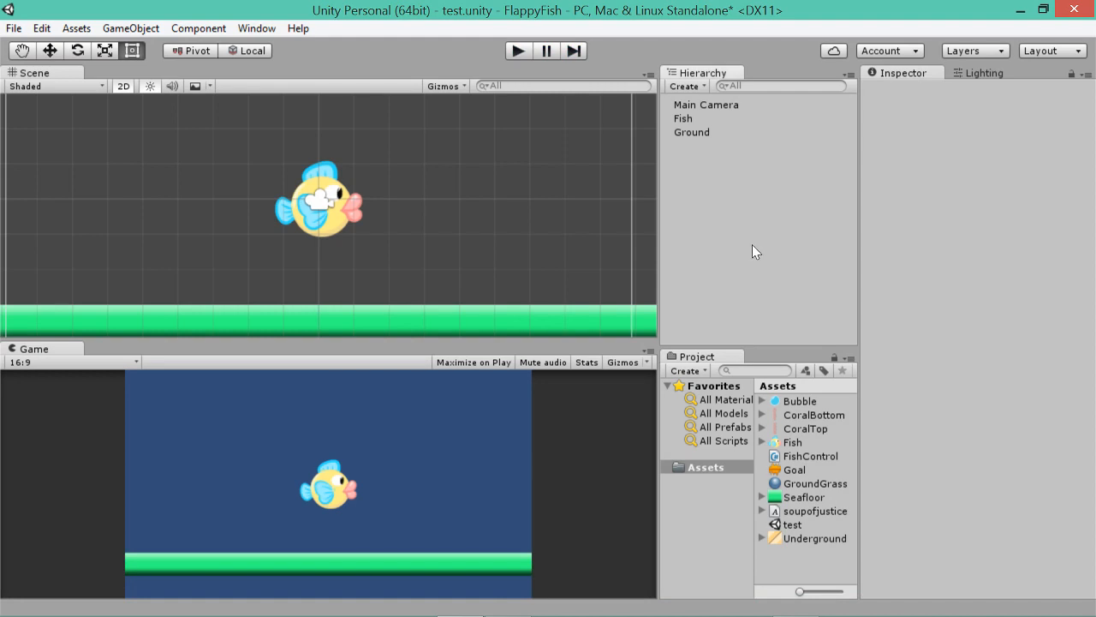
pyautogui.moveTo(789, 312)
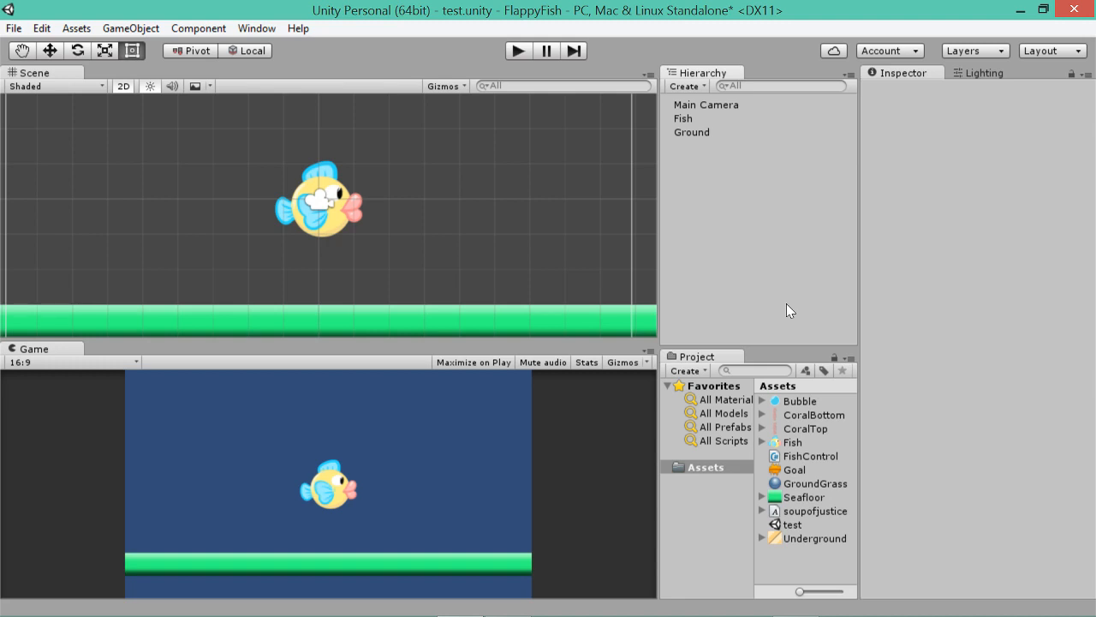
pyautogui.click(692, 131)
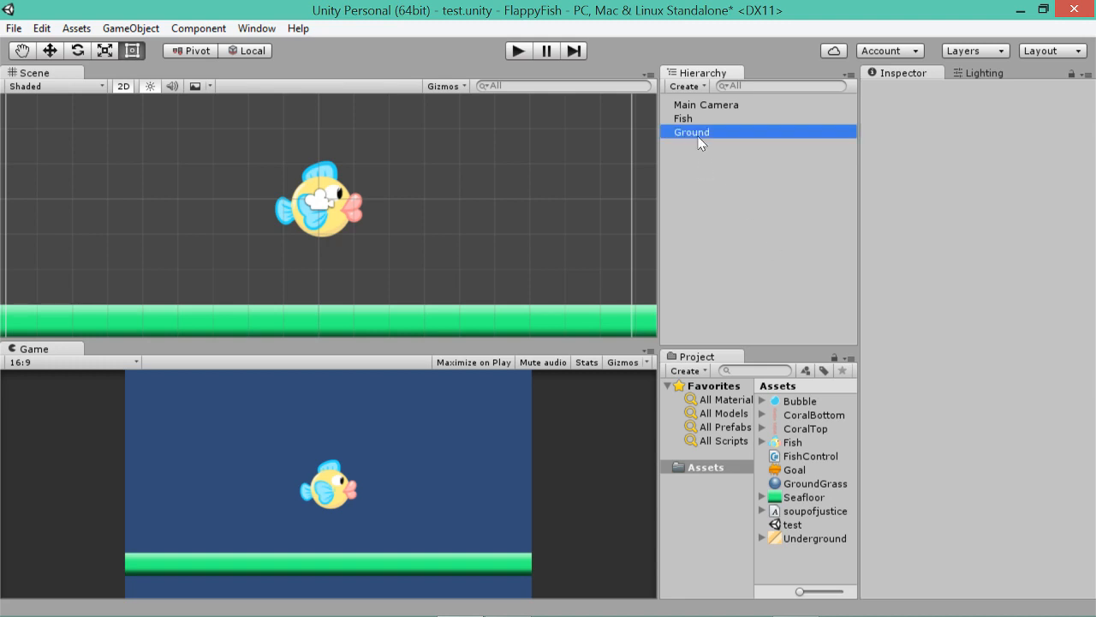
pyautogui.click(692, 130)
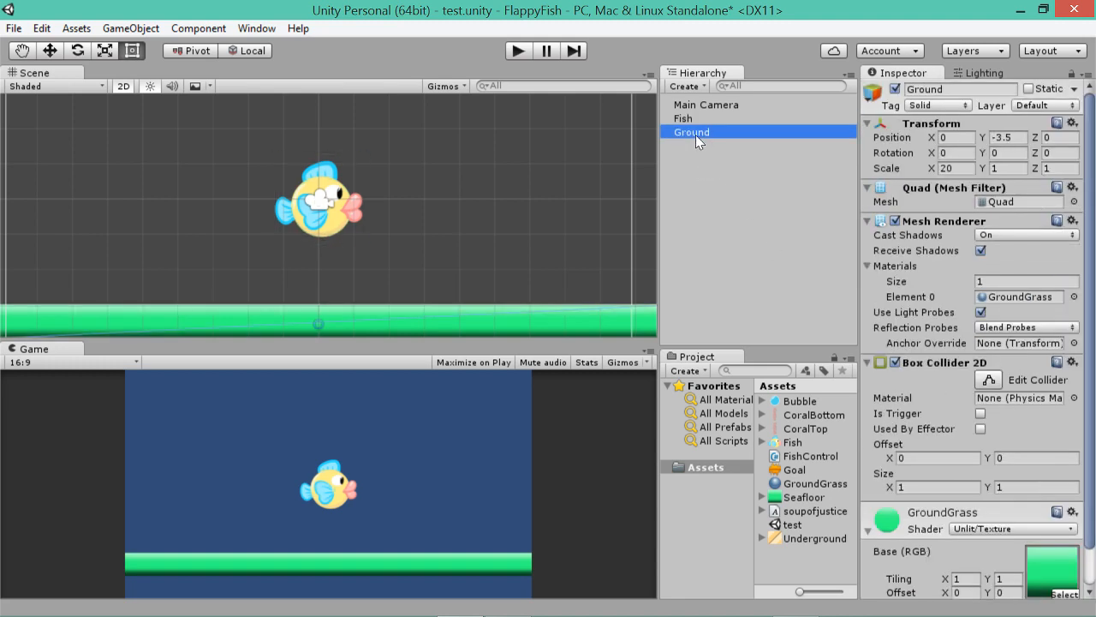
pyautogui.click(682, 118)
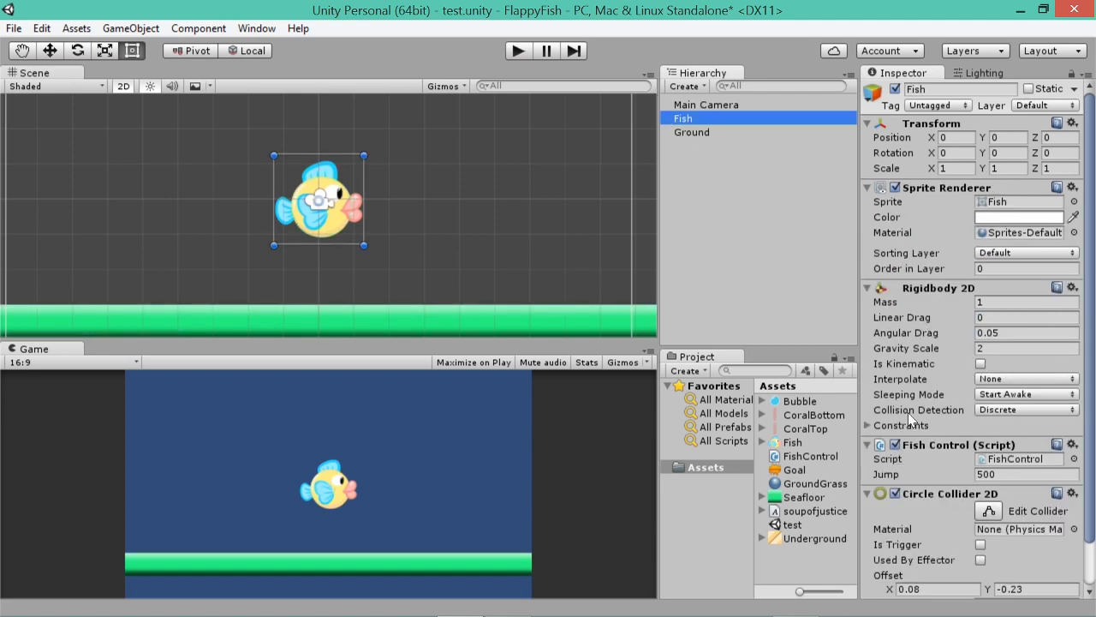
pyautogui.moveTo(376, 224)
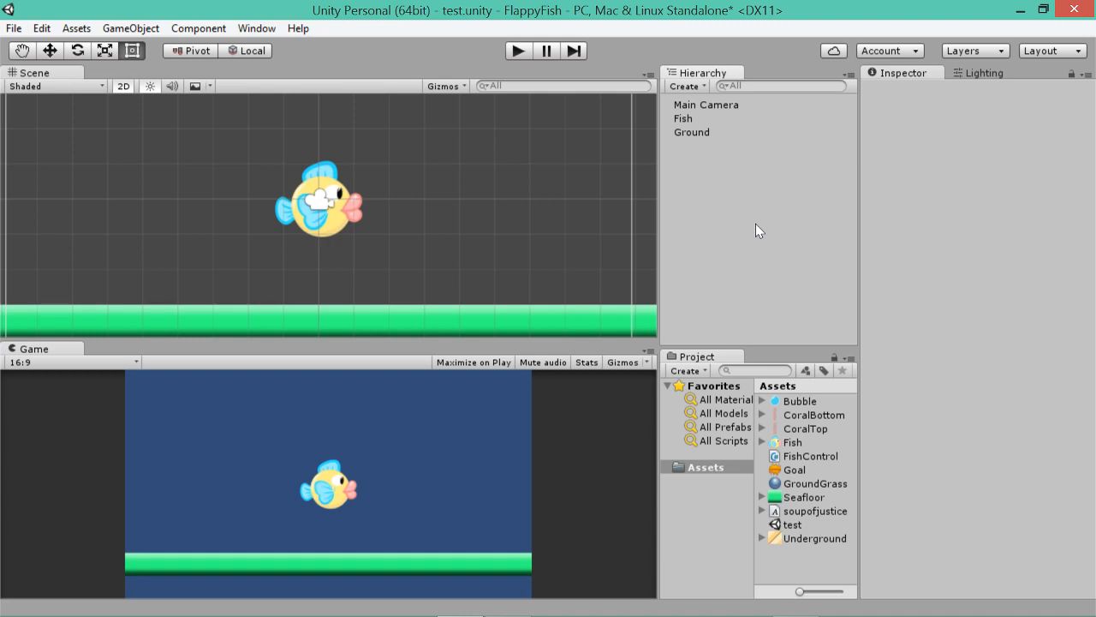
pyautogui.moveTo(563, 96)
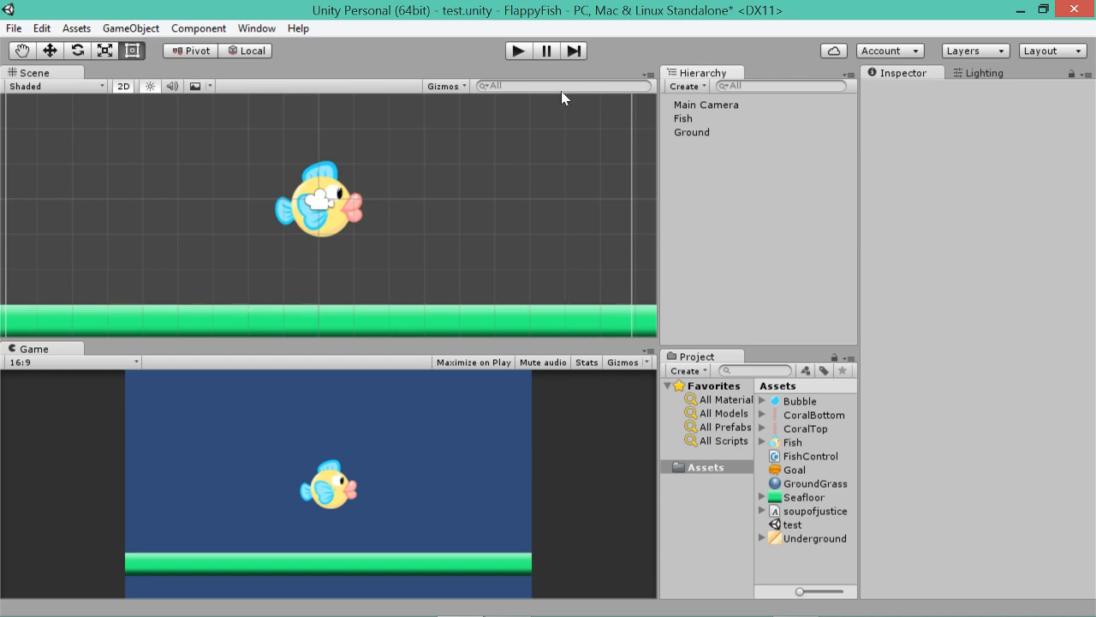